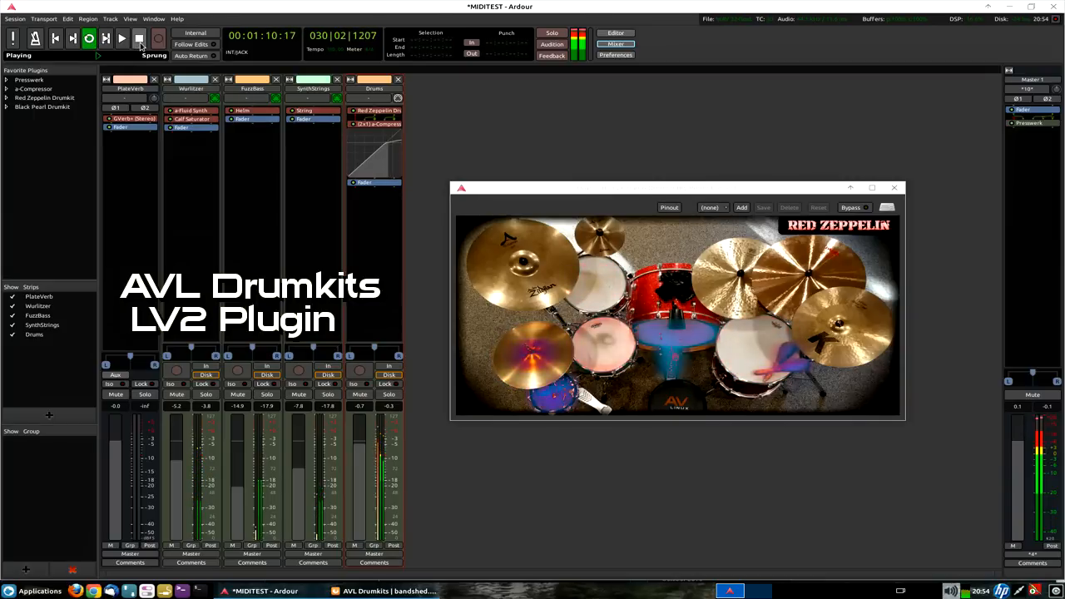
Stop session playback and refocus the Red Zeppelin Drumkit plugin window.
{"action": "left_click", "coordinate": [140, 39]}
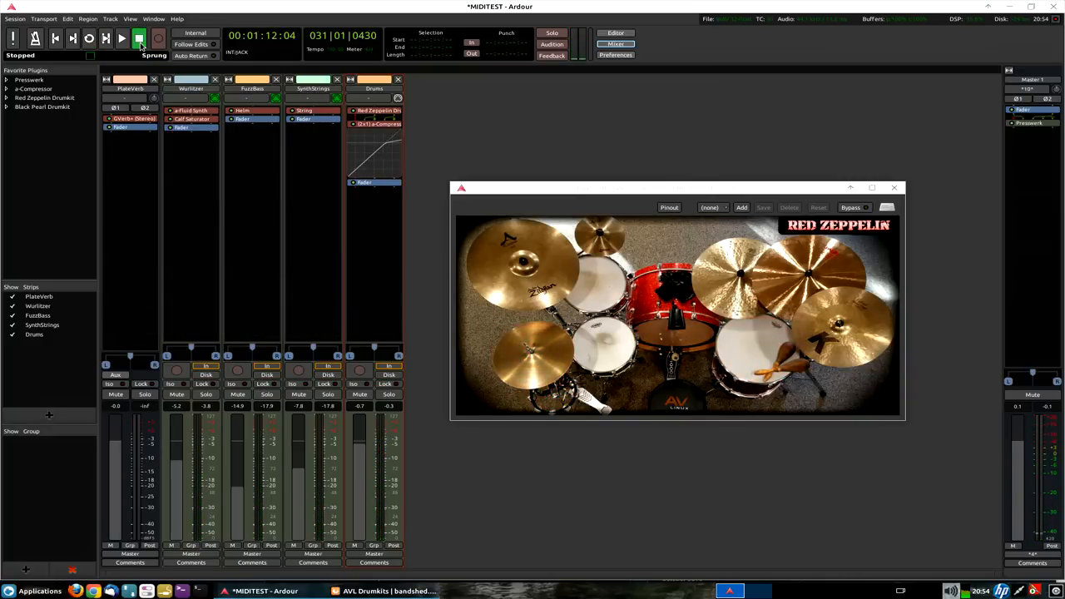
{"action": "left_click", "coordinate": [140, 38]}
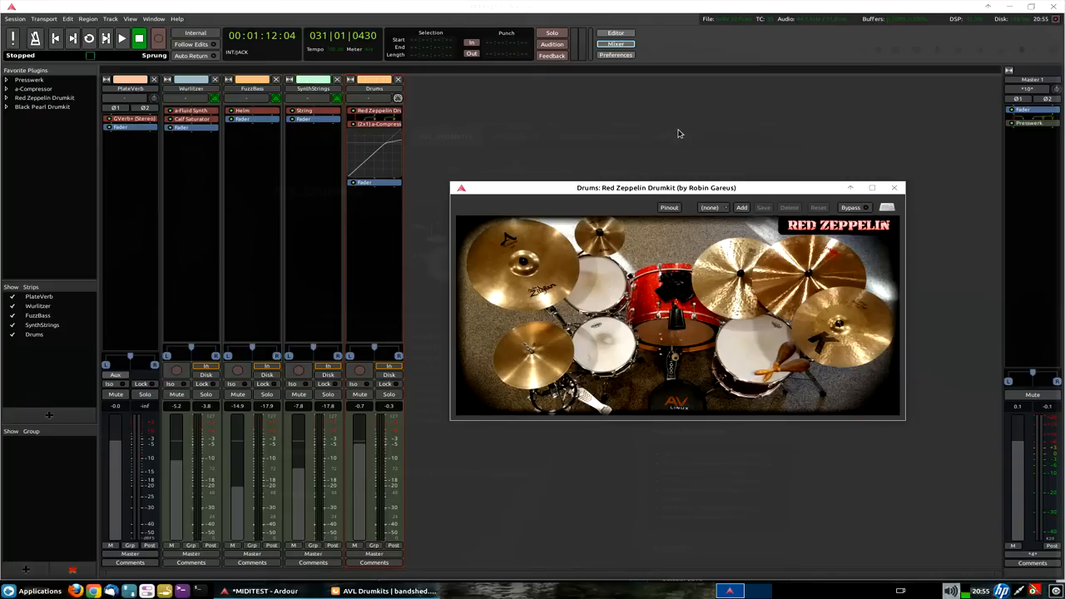
{"action": "mouse_move", "coordinate": [736, 129]}
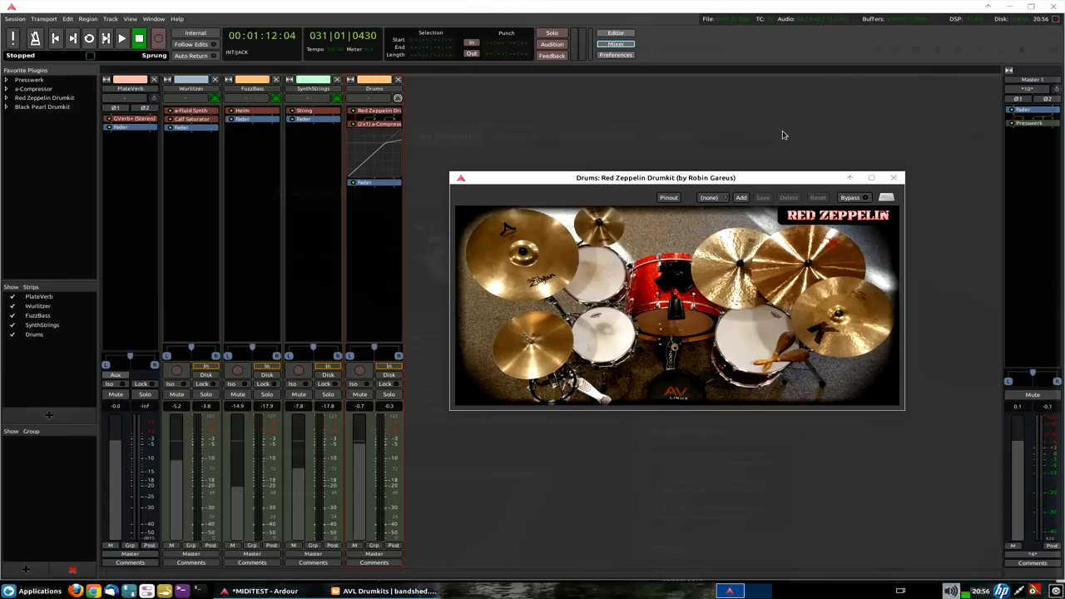
{"action": "mouse_move", "coordinate": [785, 183]}
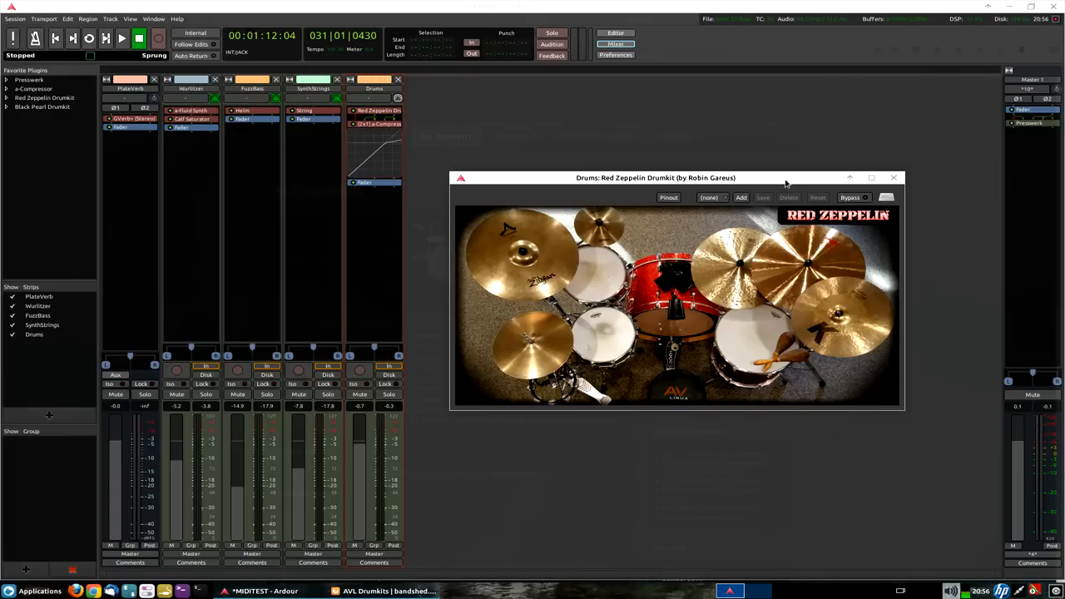
{"action": "mouse_move", "coordinate": [785, 183]}
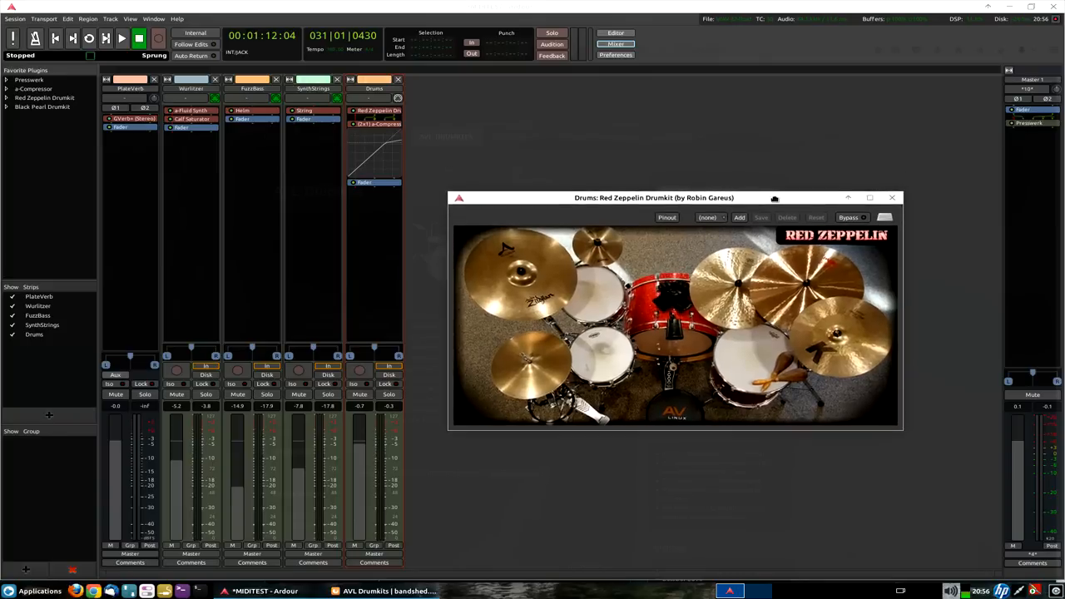
{"action": "mouse_move", "coordinate": [795, 140]}
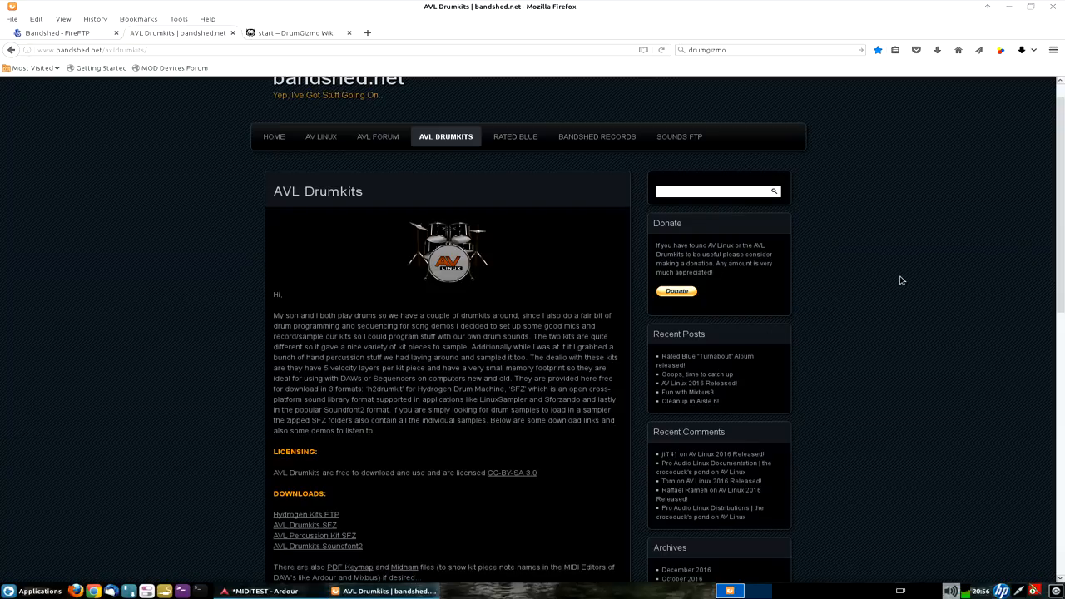
{"action": "mouse_move", "coordinate": [955, 274]}
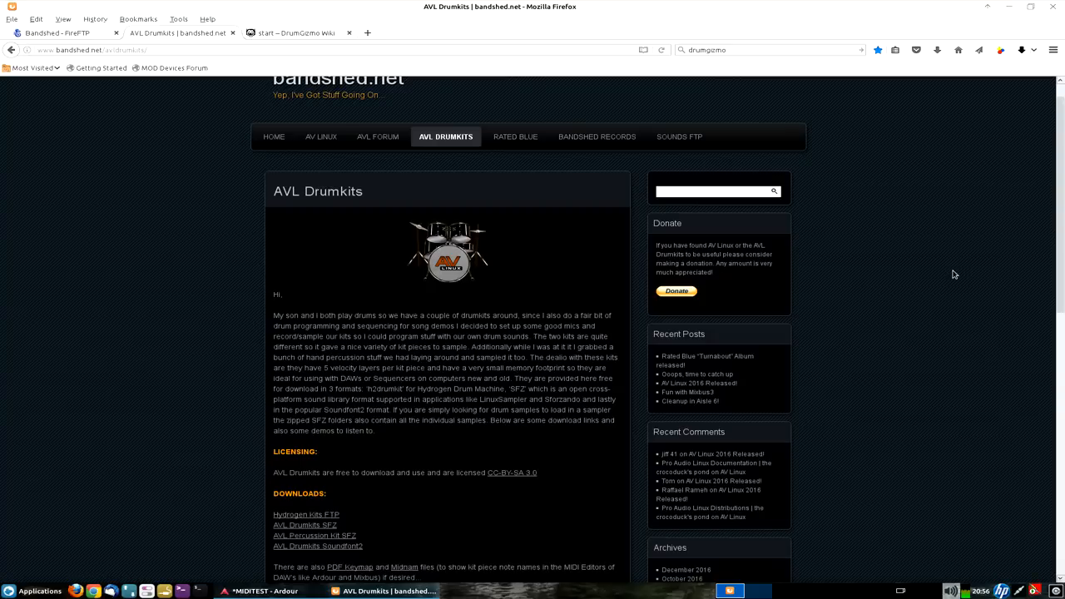
Scroll through the AVL Drumkits page's downloads list and Red Zeppelin demo.
{"action": "scroll", "scroll_direction": "down", "scroll_amount": 3}
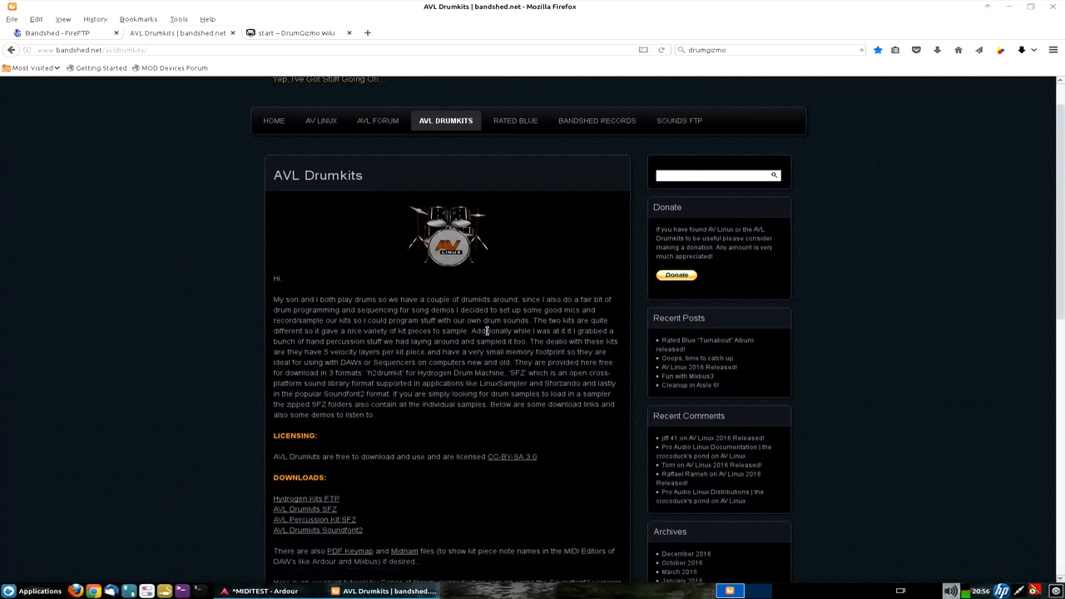
{"action": "scroll", "scroll_direction": "down", "scroll_amount": 3}
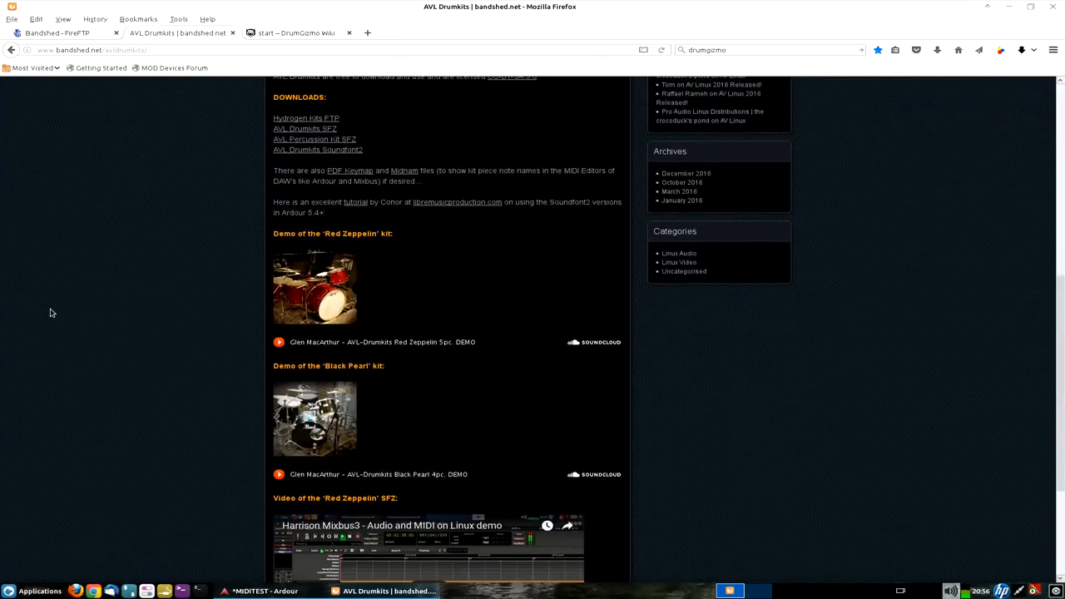
{"action": "mouse_move", "coordinate": [283, 388]}
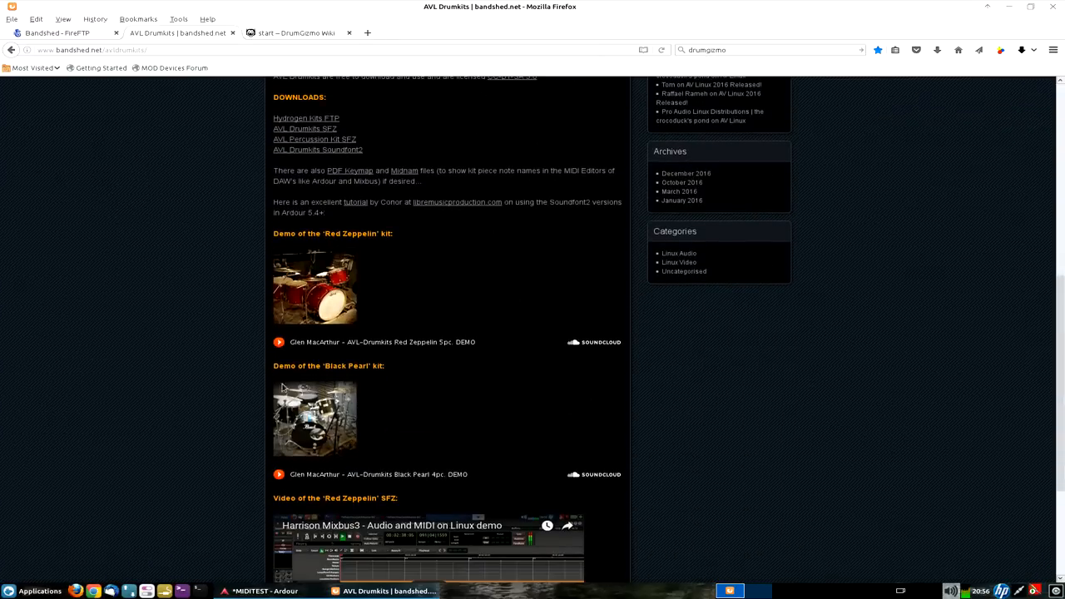
{"action": "scroll", "scroll_direction": "up", "scroll_amount": 3}
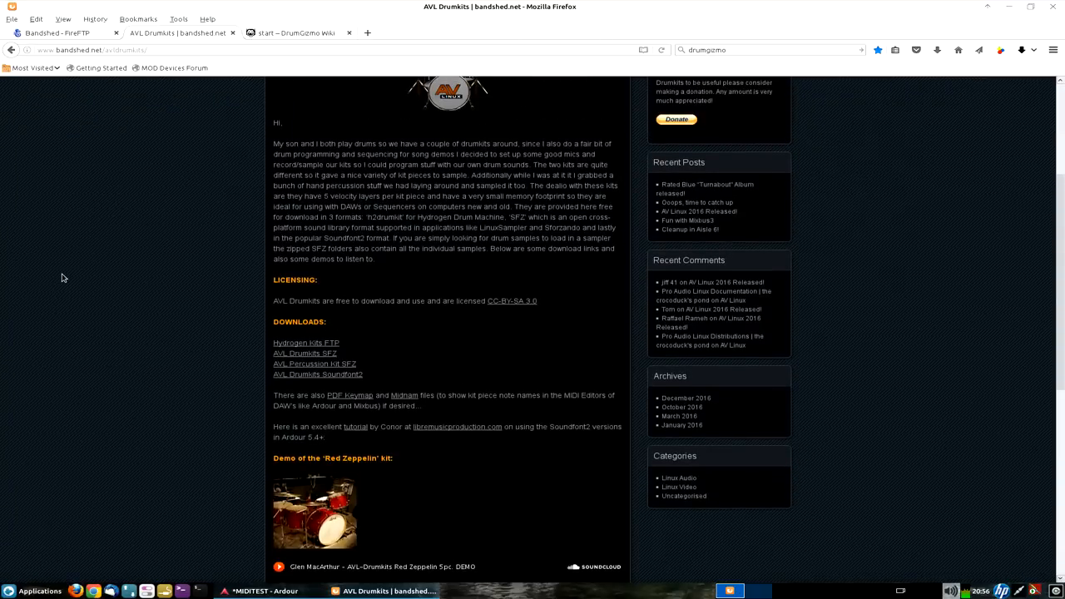
{"action": "mouse_move", "coordinate": [319, 347]}
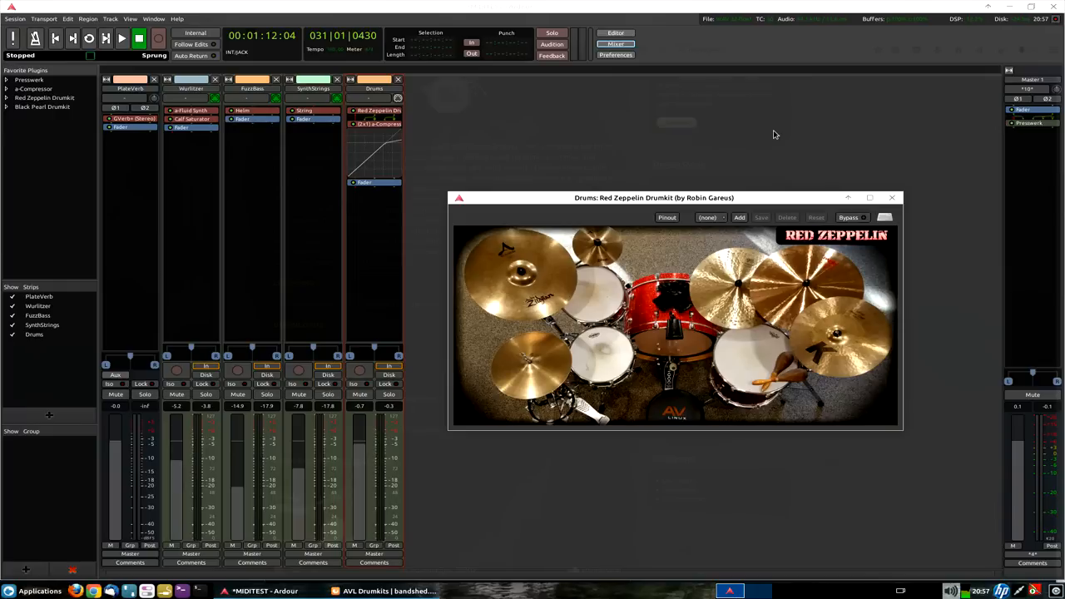
{"action": "mouse_move", "coordinate": [799, 195]}
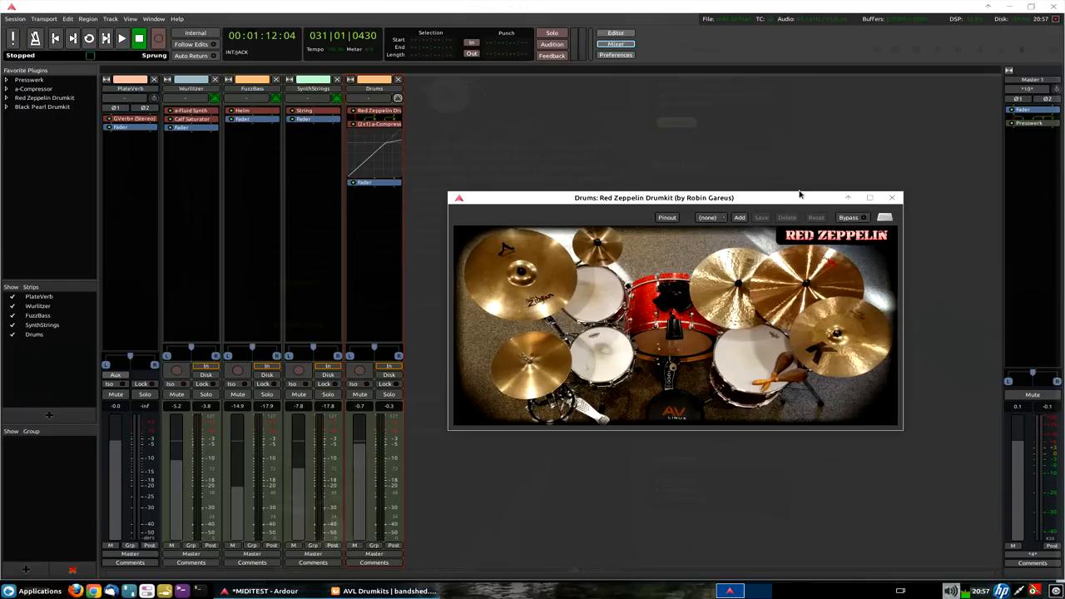
{"action": "mouse_move", "coordinate": [797, 196]}
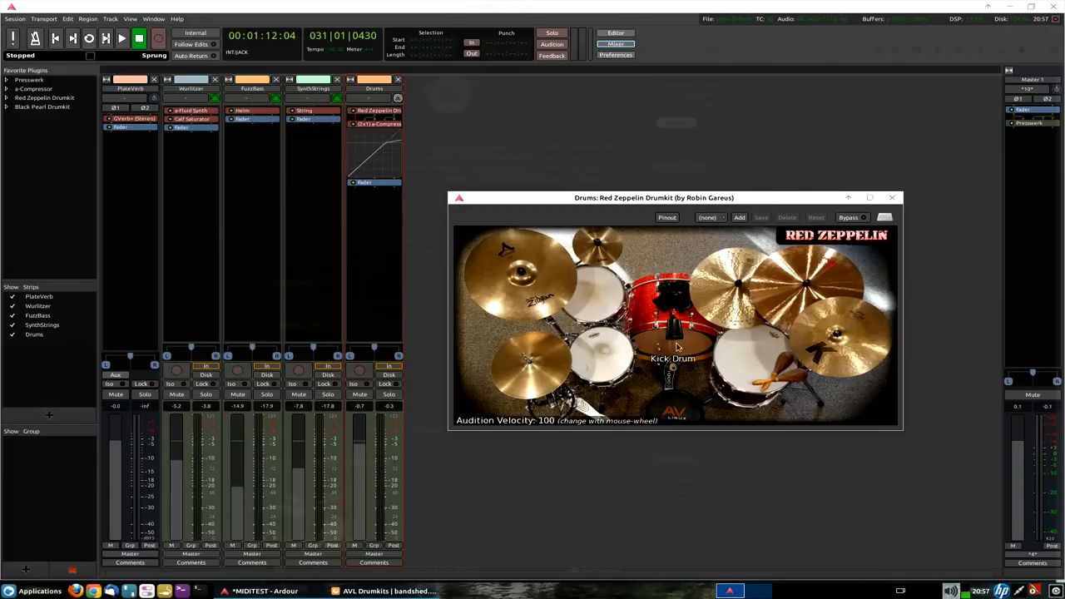
Audition a tom and the snare drum in the Red Zeppelin Drumkit GUI.
{"action": "left_click", "coordinate": [593, 293]}
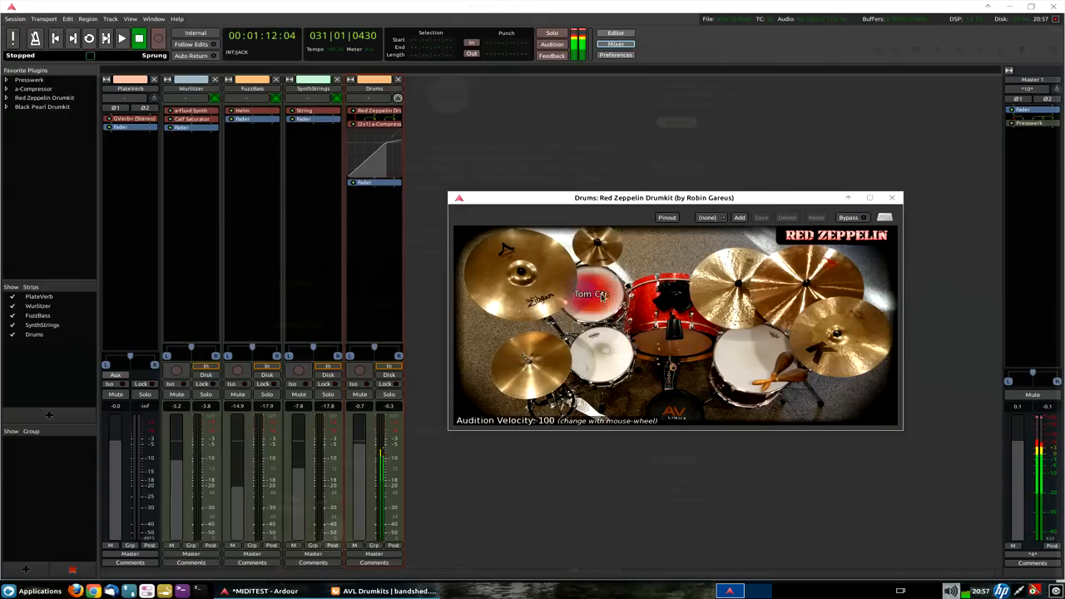
{"action": "mouse_move", "coordinate": [745, 357]}
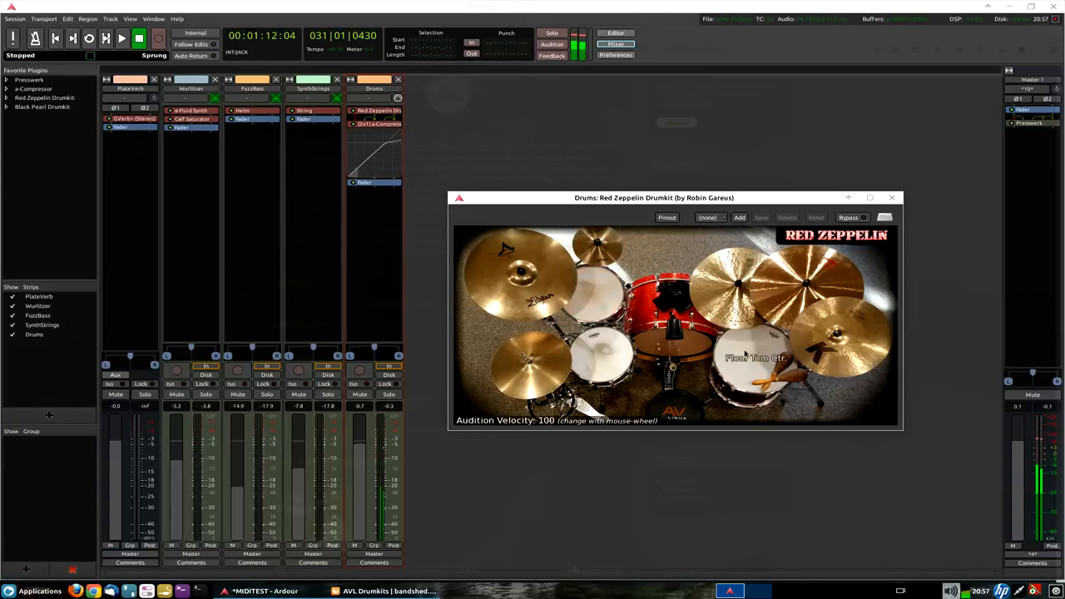
{"action": "mouse_move", "coordinate": [768, 336]}
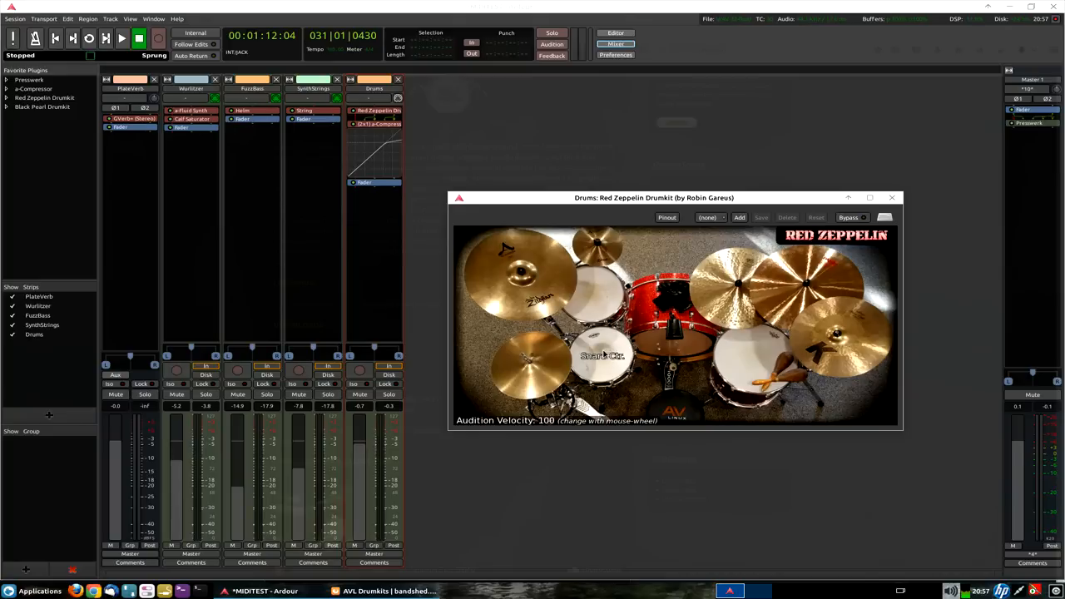
{"action": "left_click", "coordinate": [599, 349]}
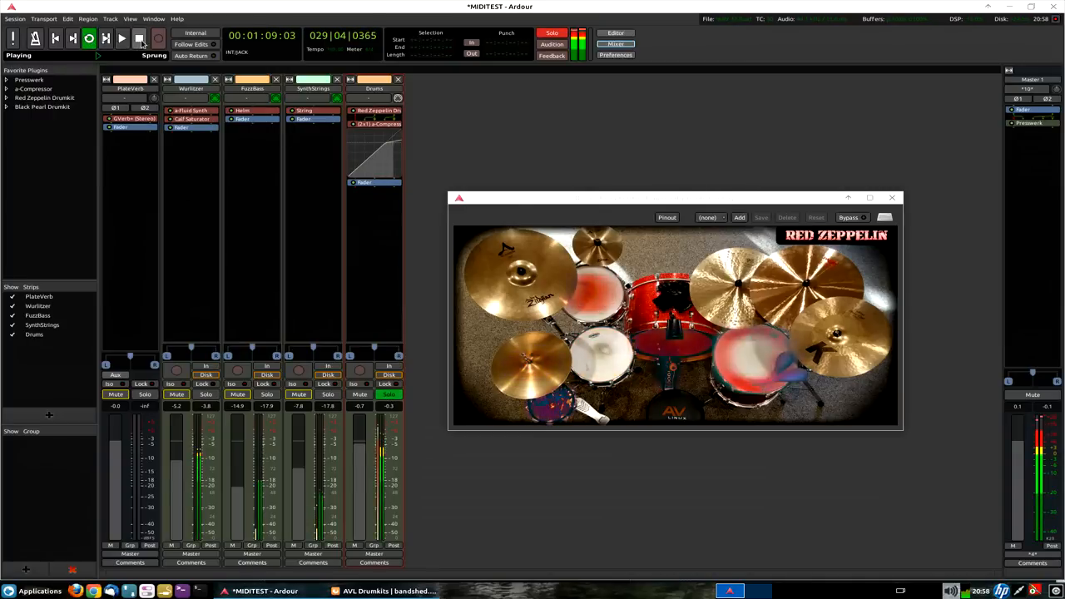
Stop playback, switch to the Editor window and back to the Mixer.
{"action": "left_click", "coordinate": [139, 38]}
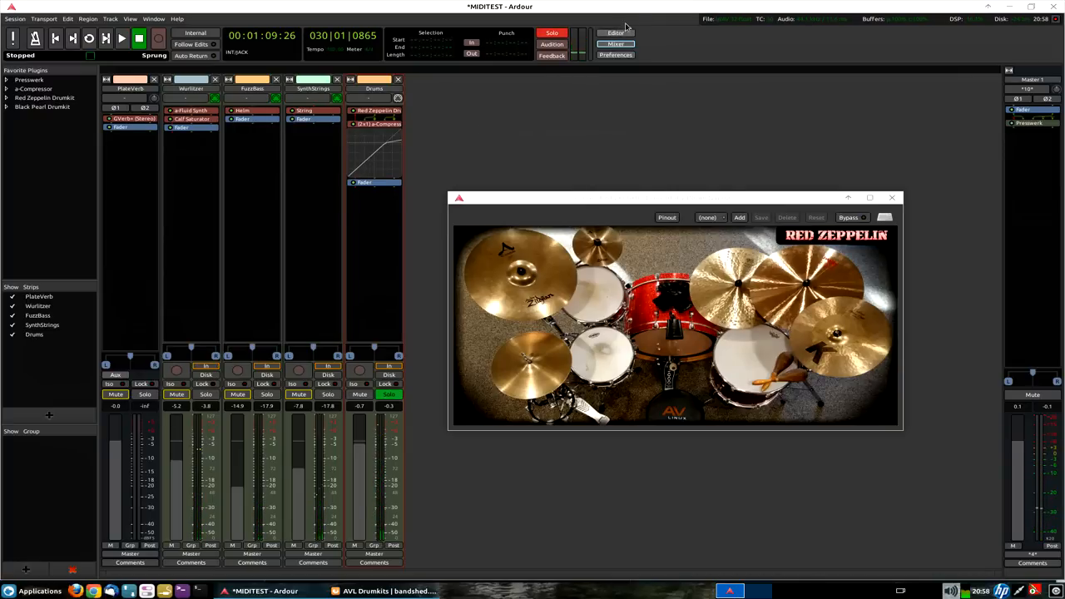
{"action": "left_click", "coordinate": [615, 33]}
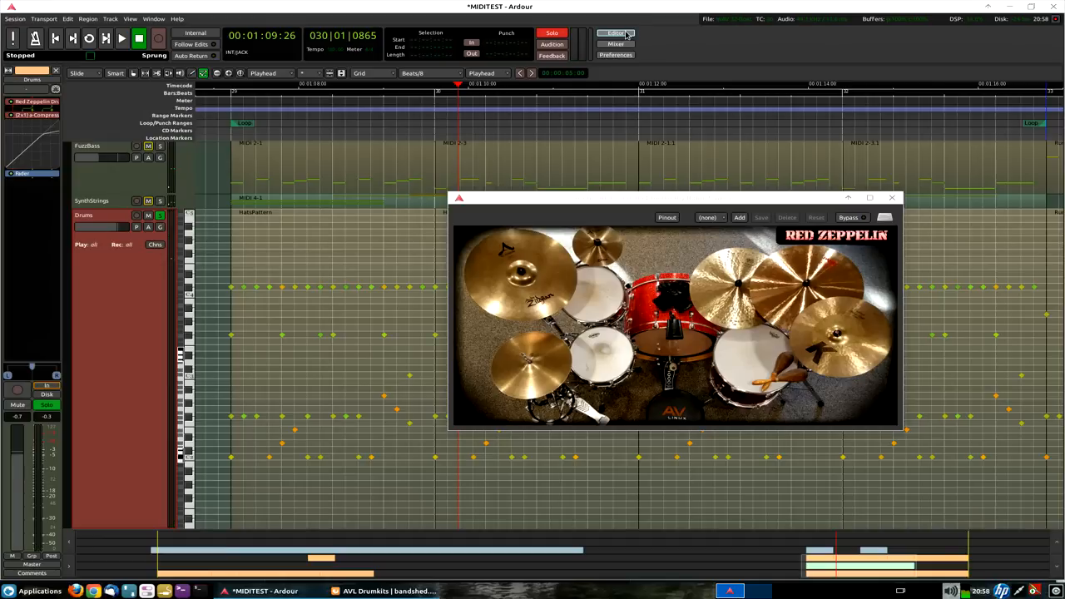
{"action": "left_click", "coordinate": [616, 44]}
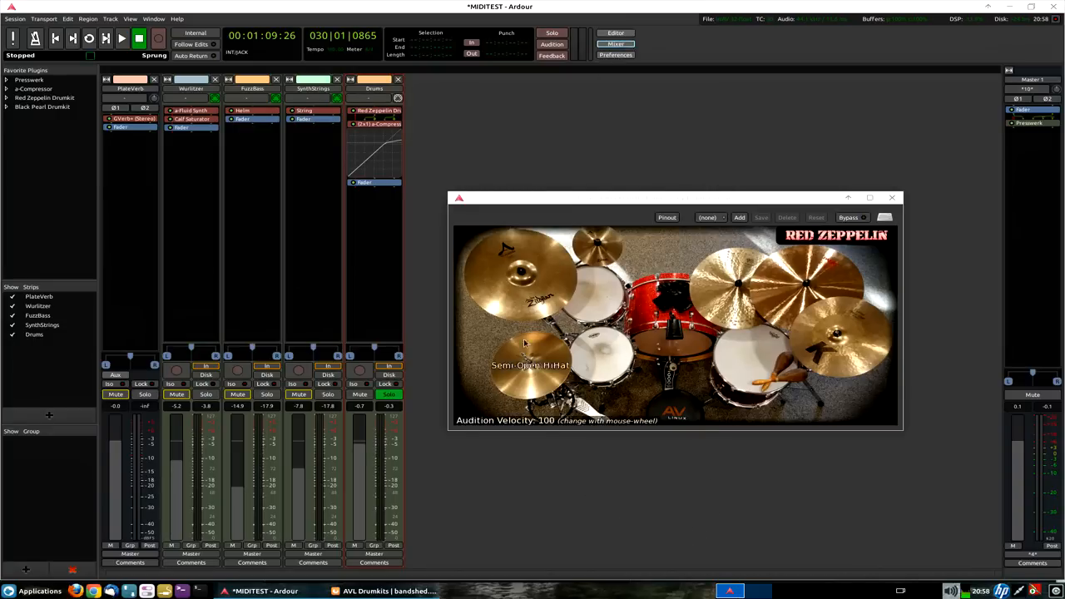
{"action": "mouse_move", "coordinate": [740, 542]}
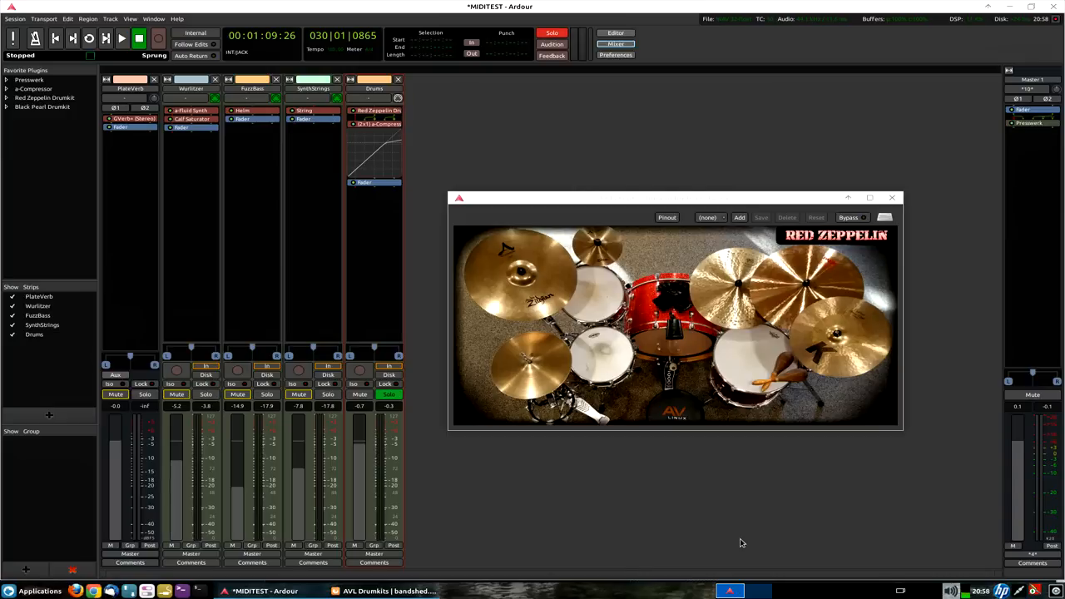
{"action": "mouse_move", "coordinate": [676, 201]}
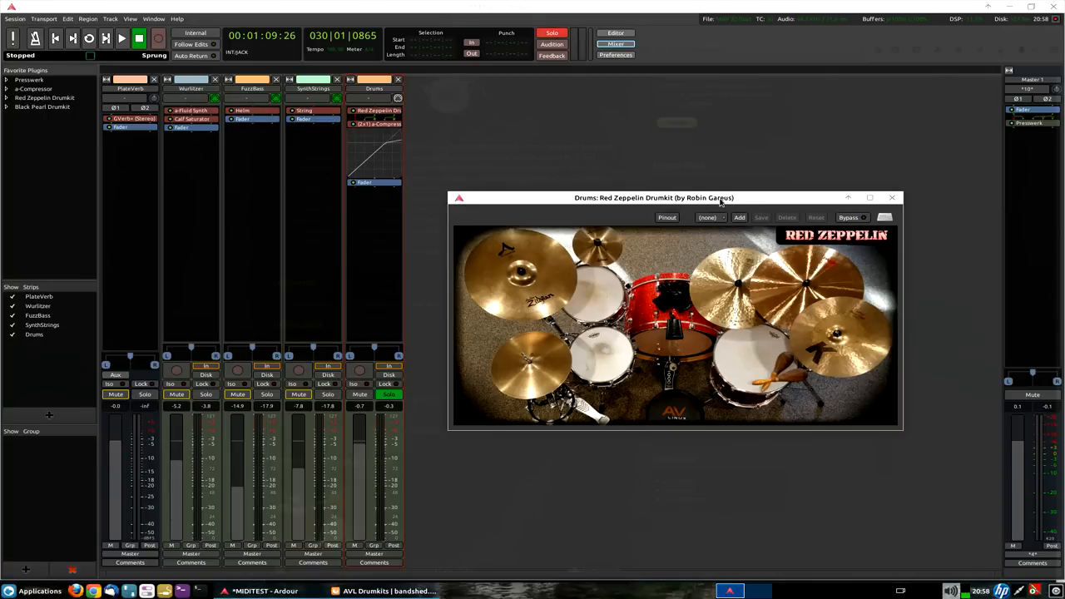
{"action": "mouse_move", "coordinate": [681, 248]}
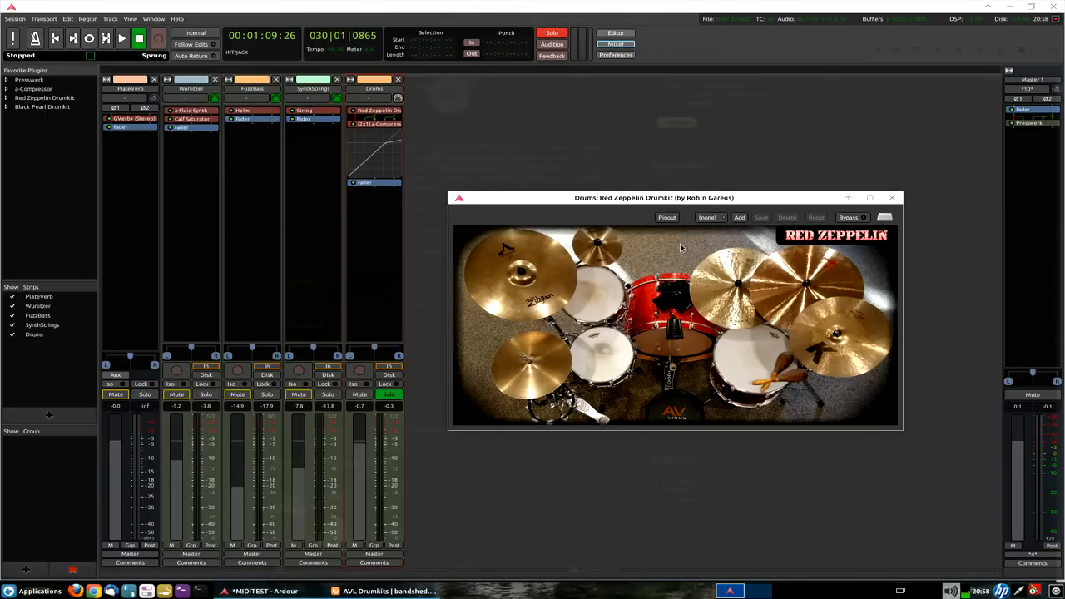
{"action": "mouse_move", "coordinate": [662, 259]}
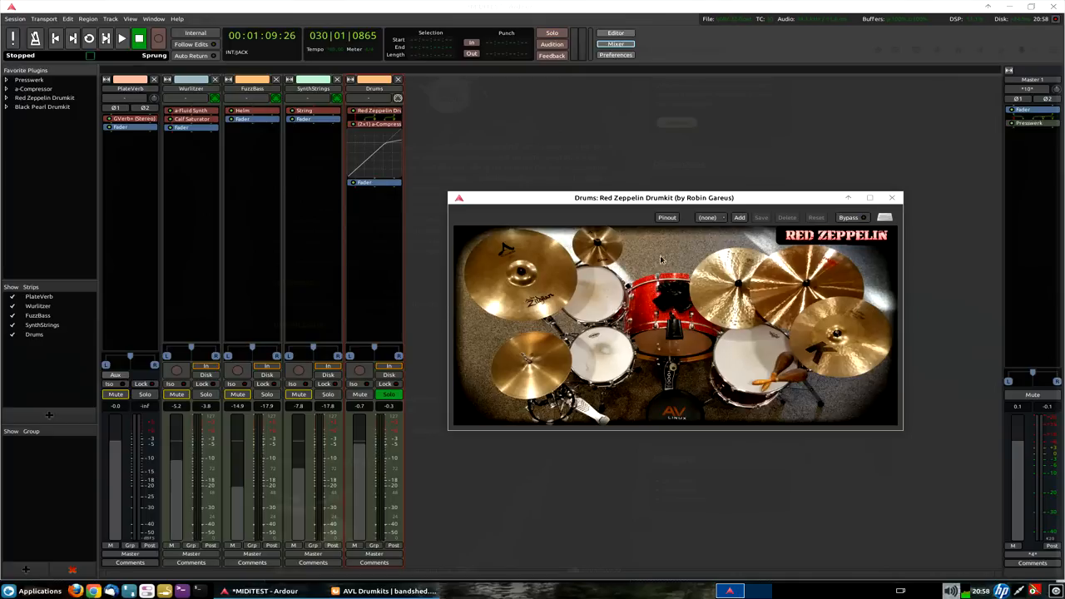
{"action": "mouse_move", "coordinate": [609, 348]}
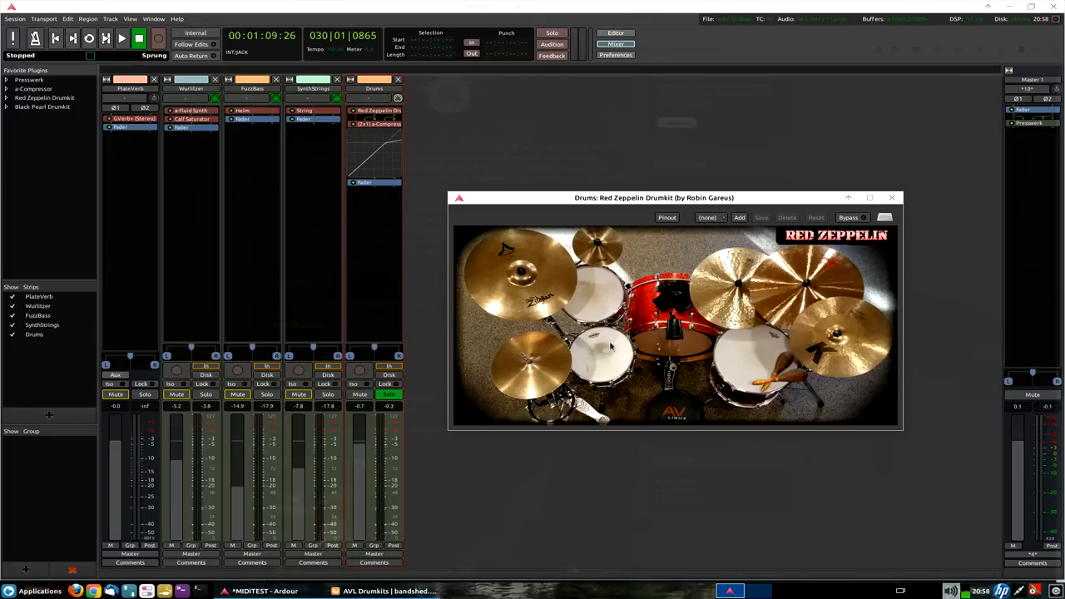
{"action": "mouse_move", "coordinate": [607, 349]}
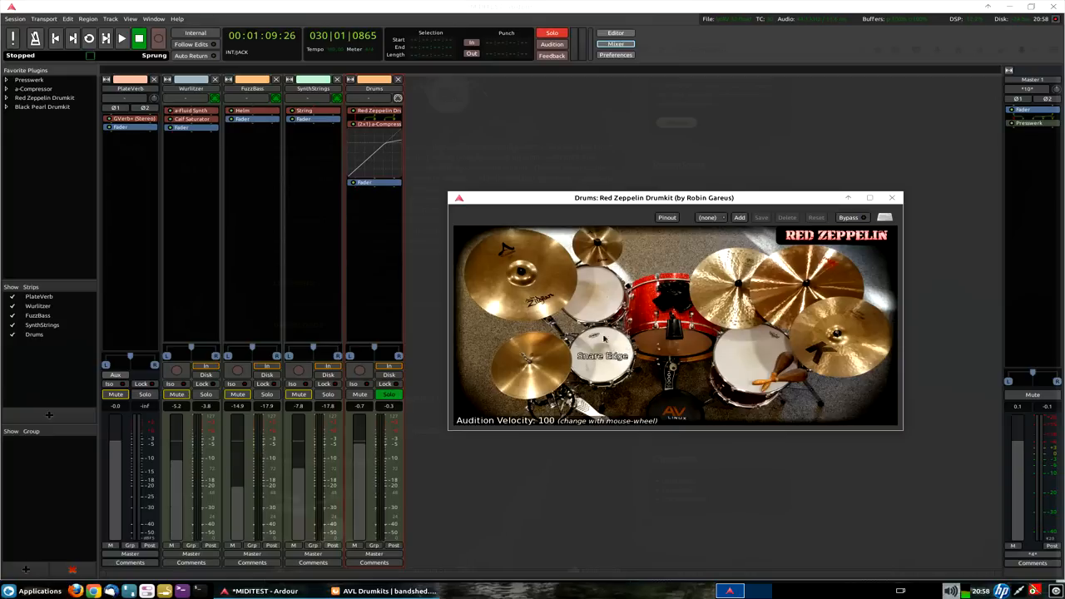
{"action": "mouse_move", "coordinate": [652, 250]}
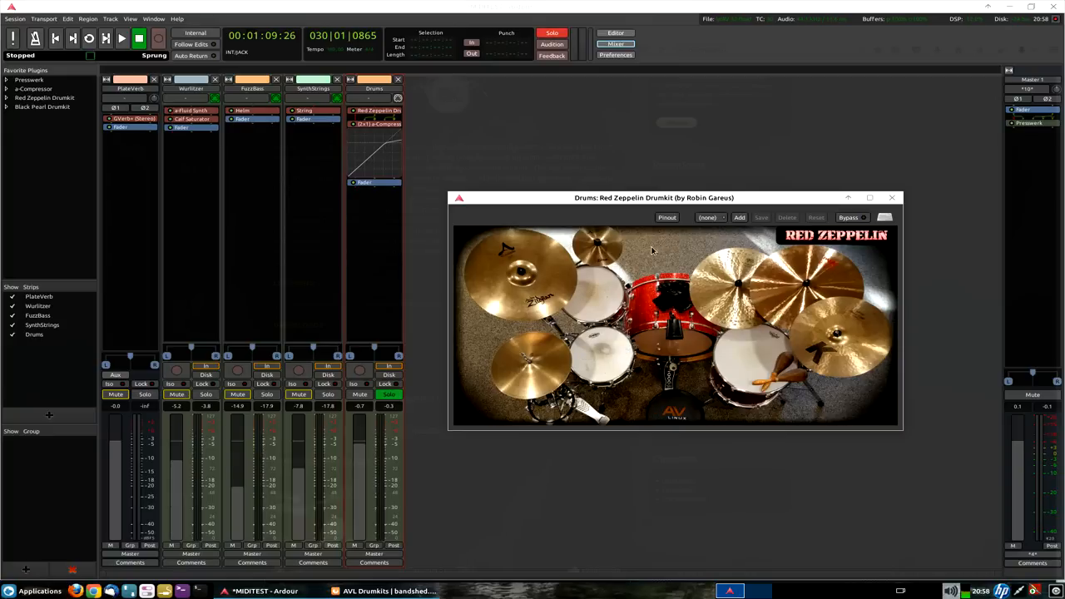
{"action": "mouse_move", "coordinate": [659, 249]}
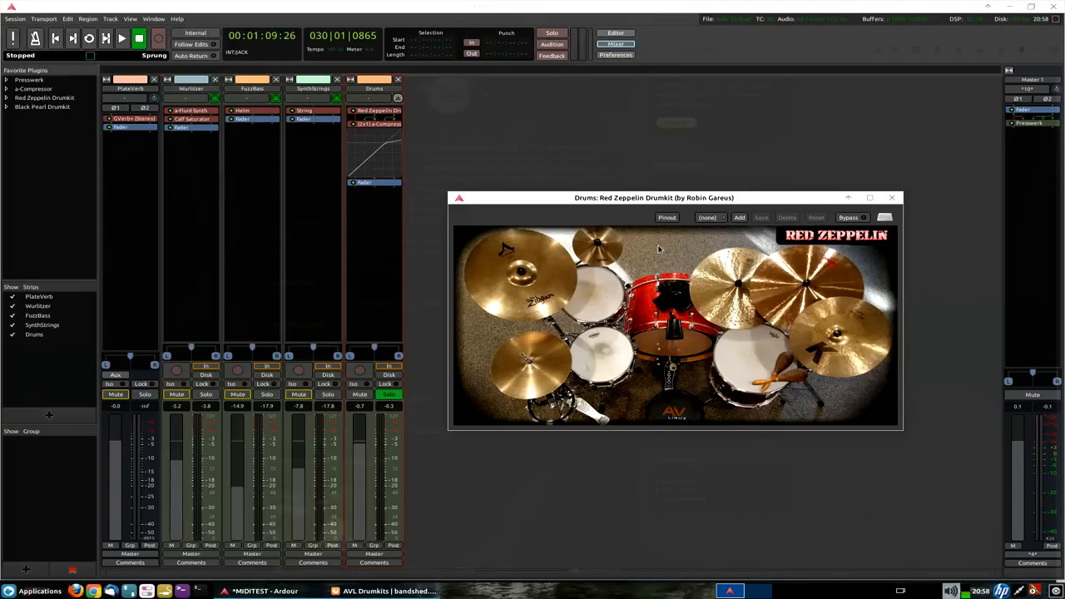
{"action": "mouse_move", "coordinate": [659, 265]}
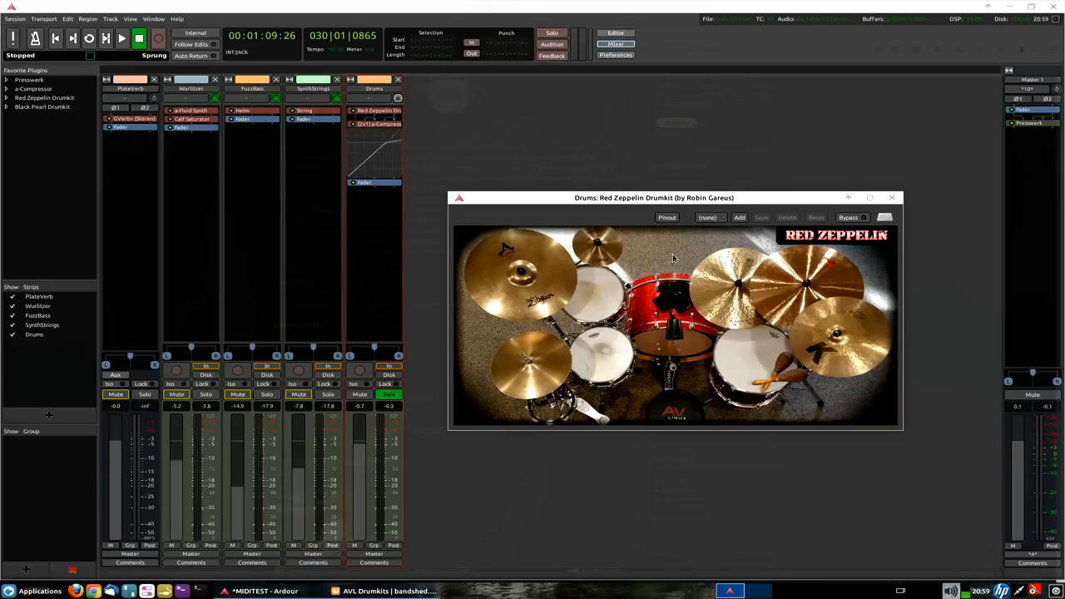
{"action": "left_click", "coordinate": [551, 34]}
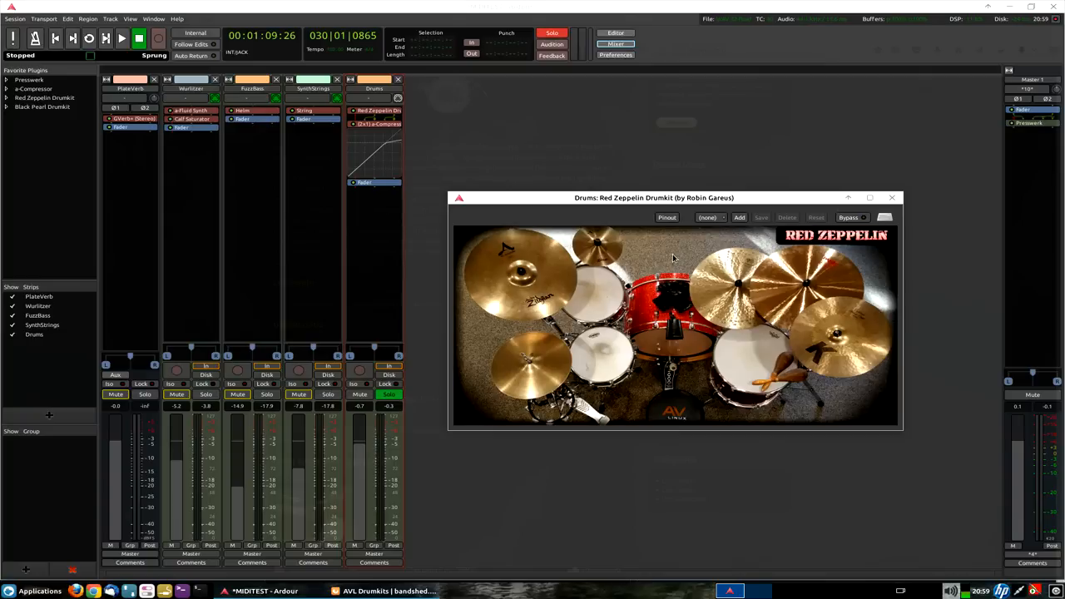
{"action": "left_click", "coordinate": [752, 366]}
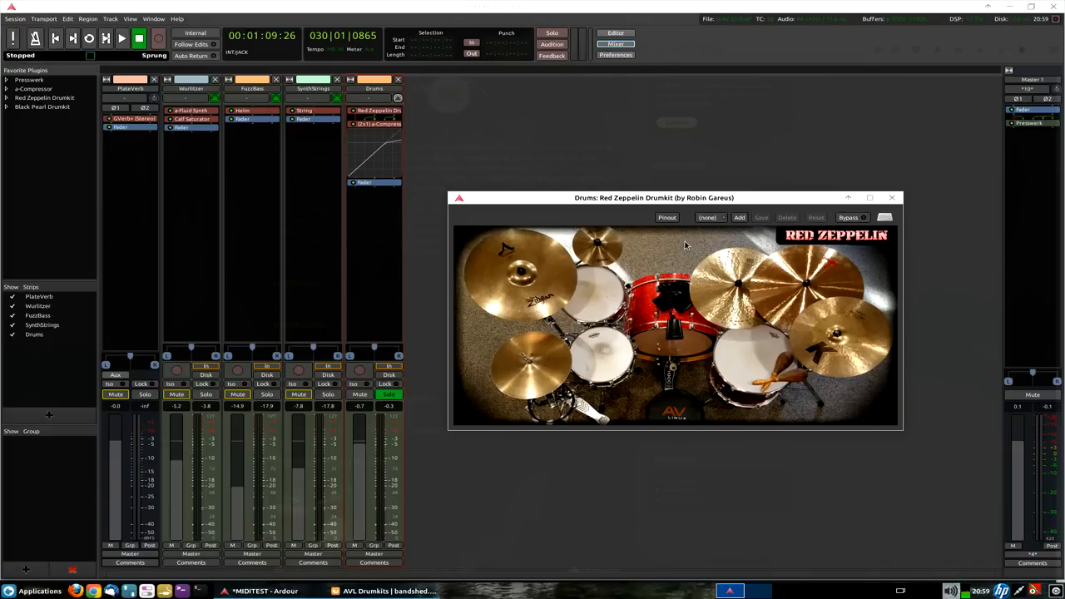
{"action": "mouse_move", "coordinate": [619, 148]}
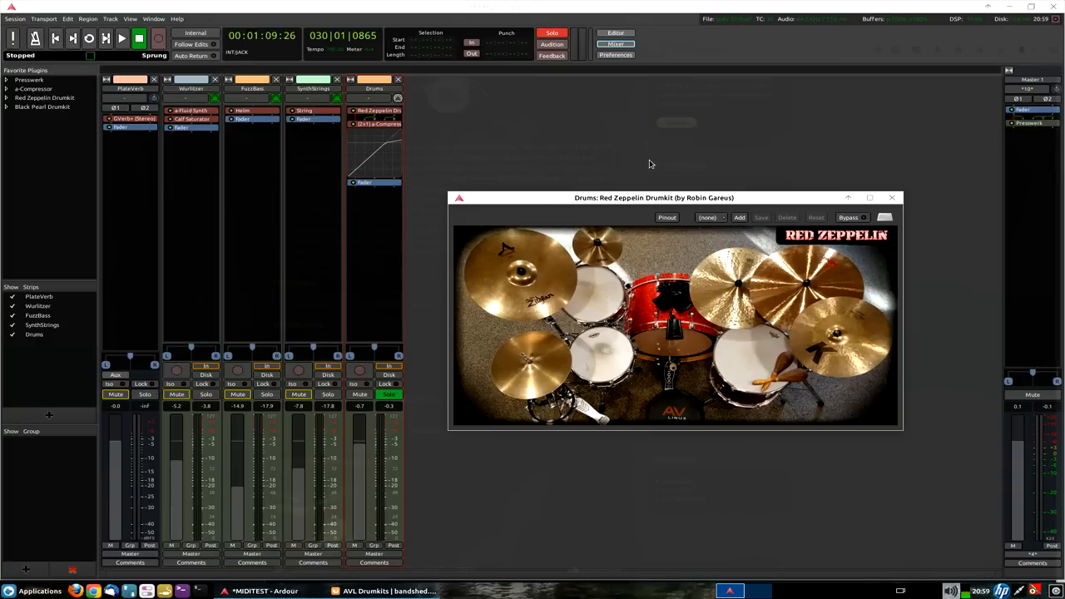
{"action": "mouse_move", "coordinate": [499, 211]}
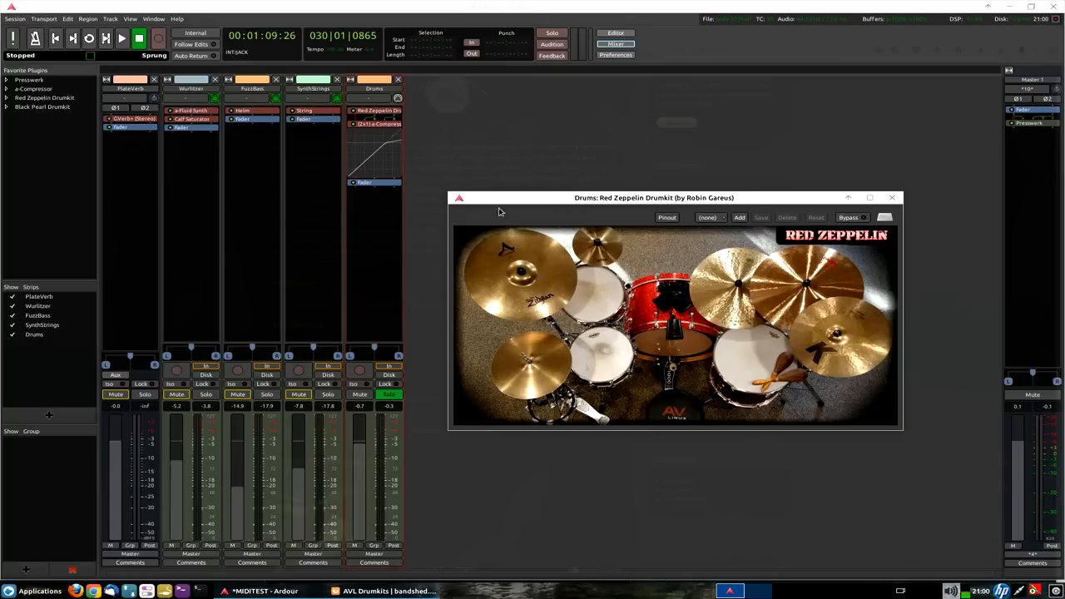
{"action": "mouse_move", "coordinate": [463, 116]}
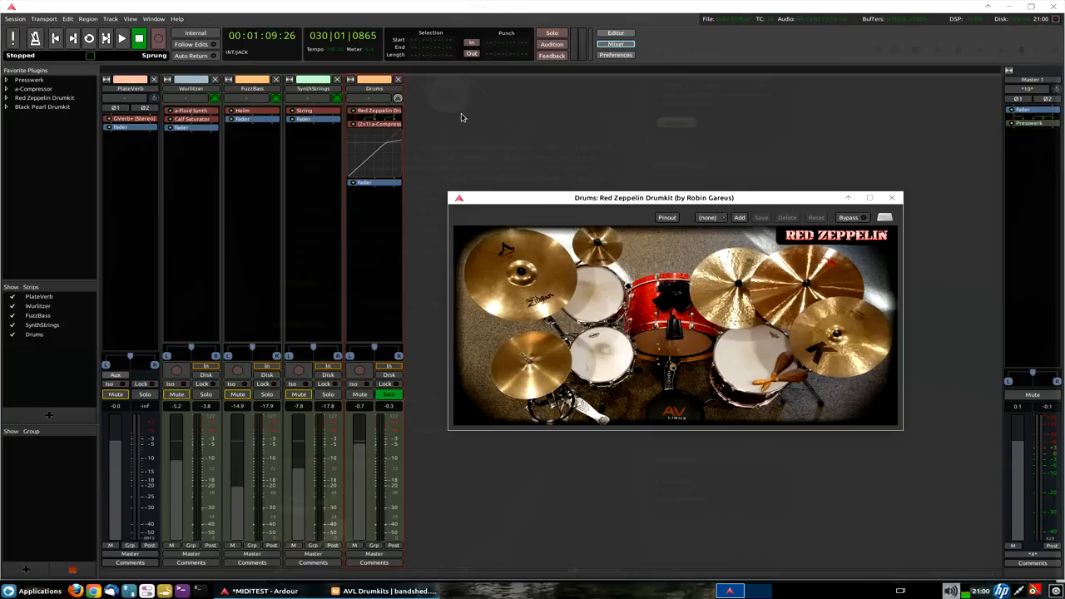
{"action": "mouse_move", "coordinate": [642, 183]}
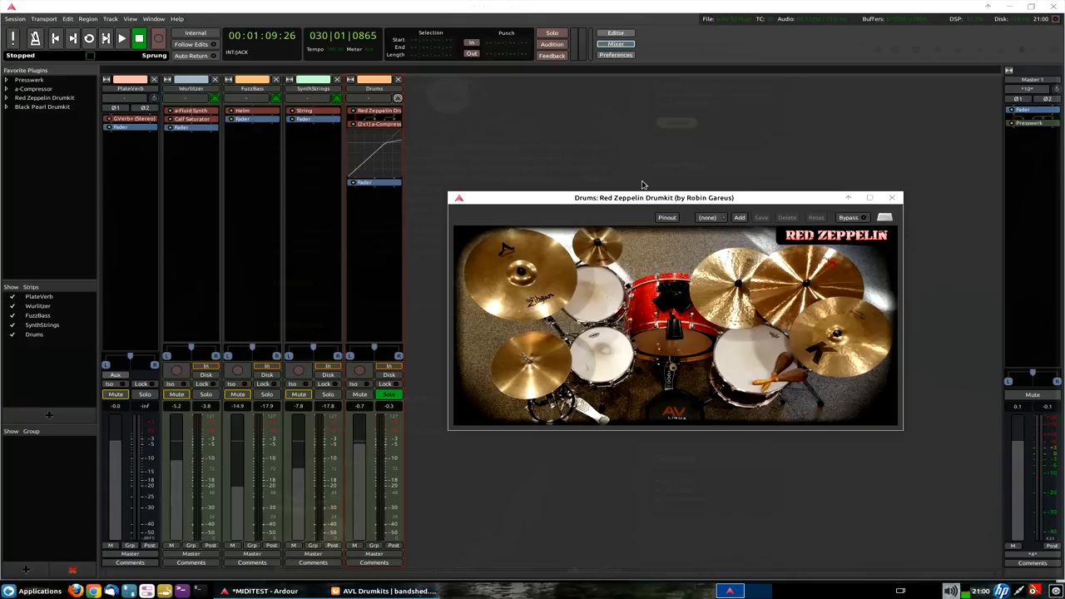
{"action": "mouse_move", "coordinate": [383, 150]}
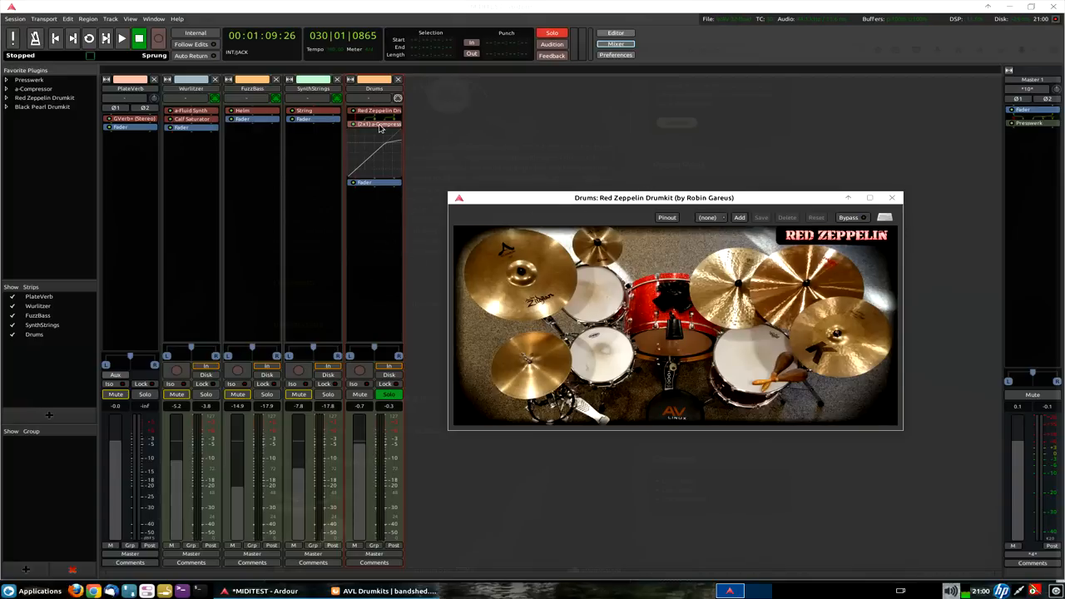
{"action": "mouse_move", "coordinate": [376, 123]}
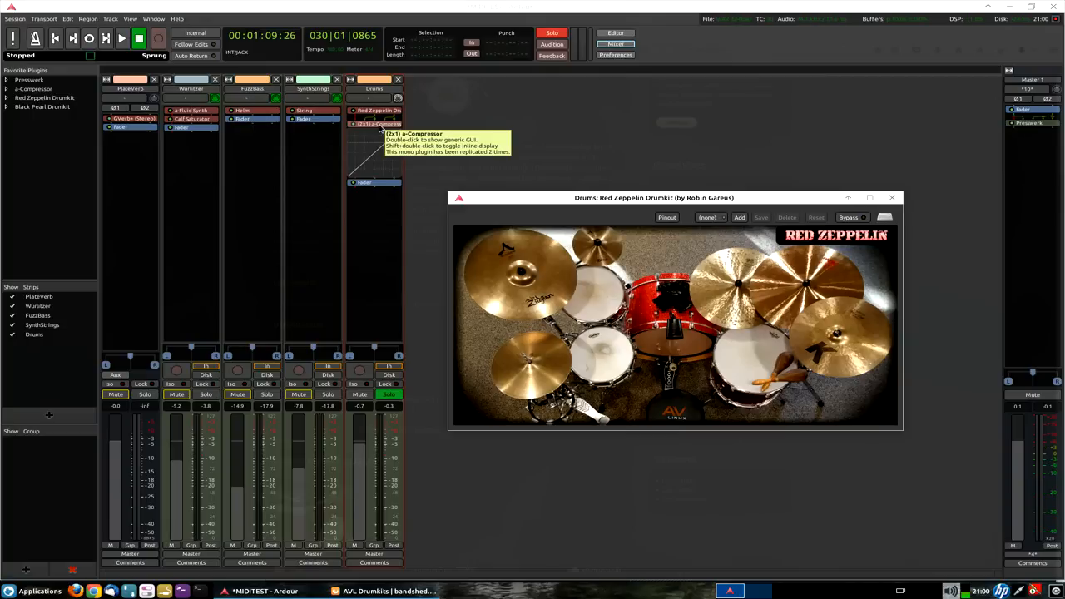
{"action": "mouse_move", "coordinate": [479, 128]}
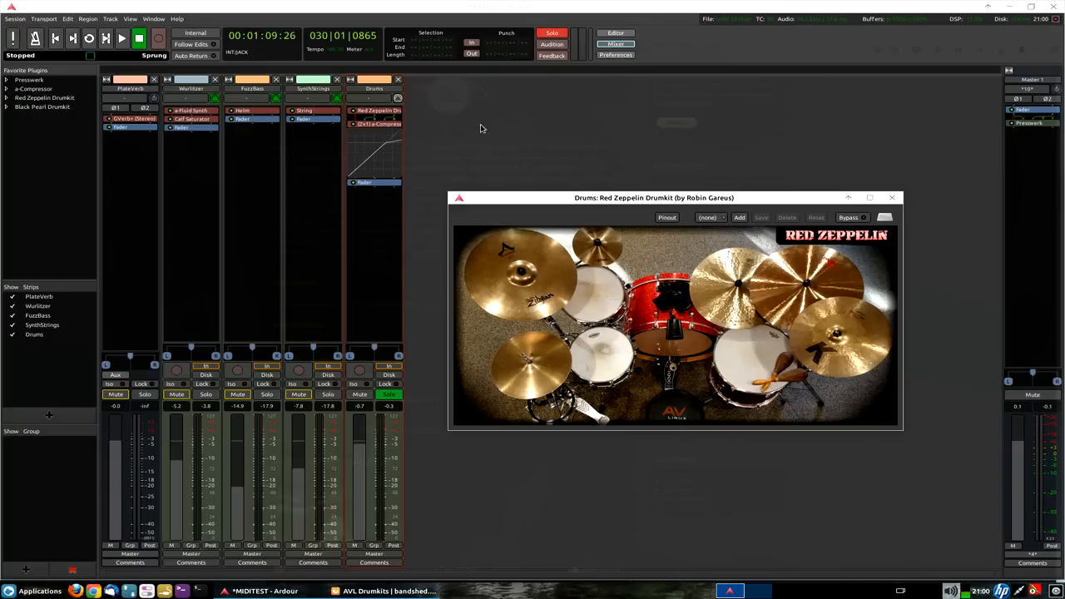
{"action": "mouse_move", "coordinate": [525, 137]}
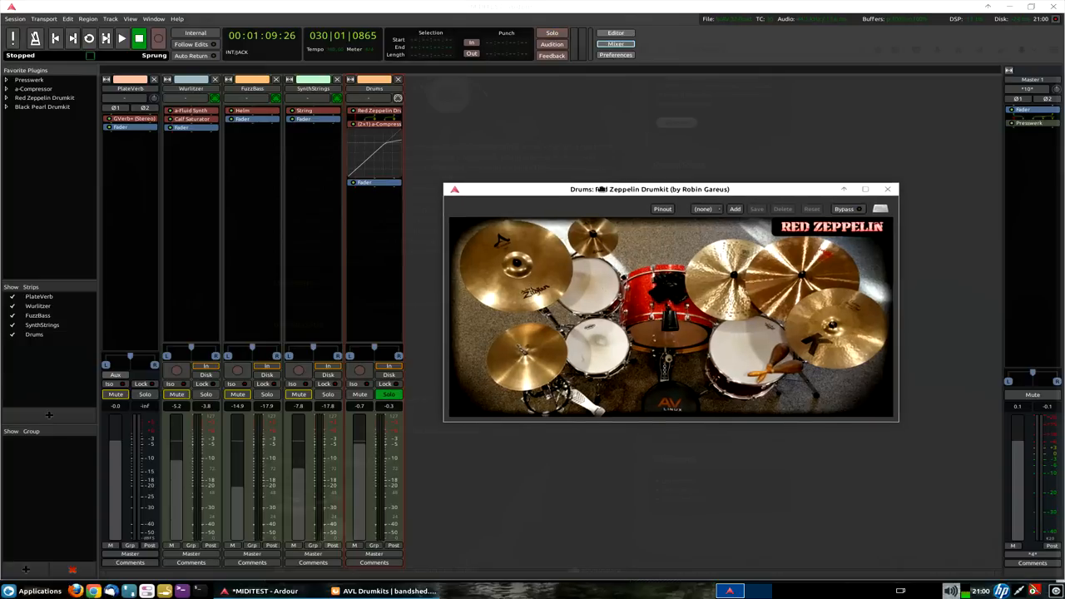
Move the drumkit plugin window aside and close it.
{"action": "left_click_drag", "start_coordinate": [649, 190], "coordinate": [666, 164]}
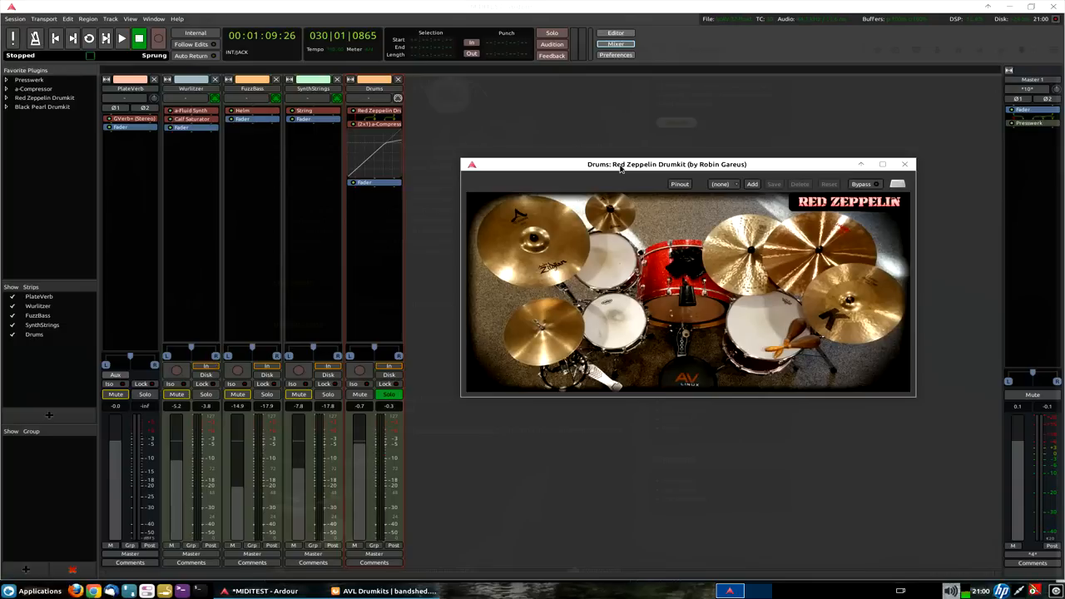
{"action": "left_click", "coordinate": [552, 34]}
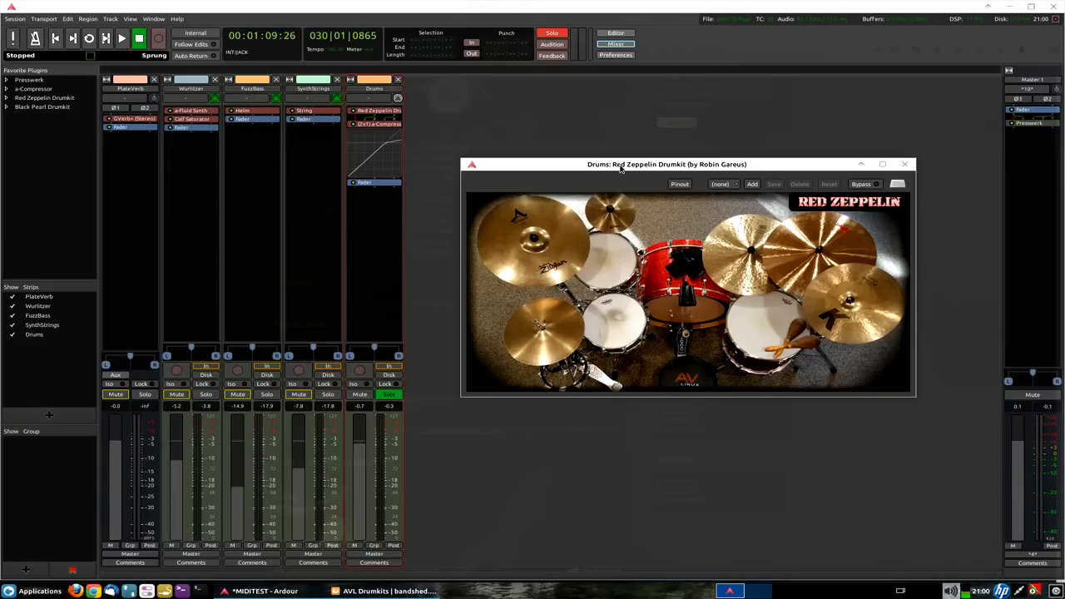
{"action": "left_click", "coordinate": [905, 165]}
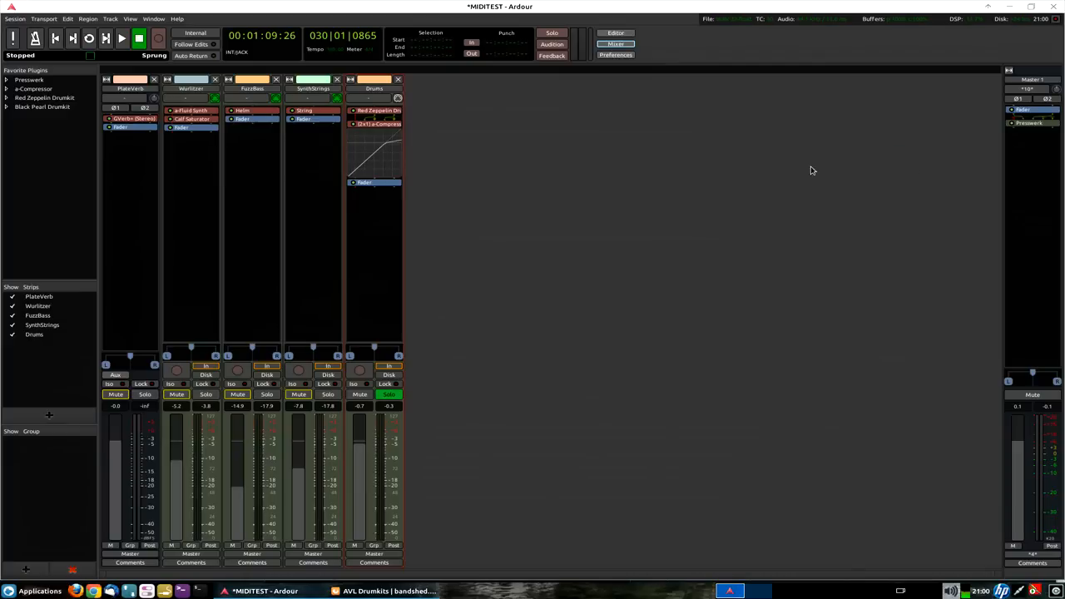
Delete all plugins from the Drums track and bring up its plugin options again.
{"action": "right_click", "coordinate": [375, 123]}
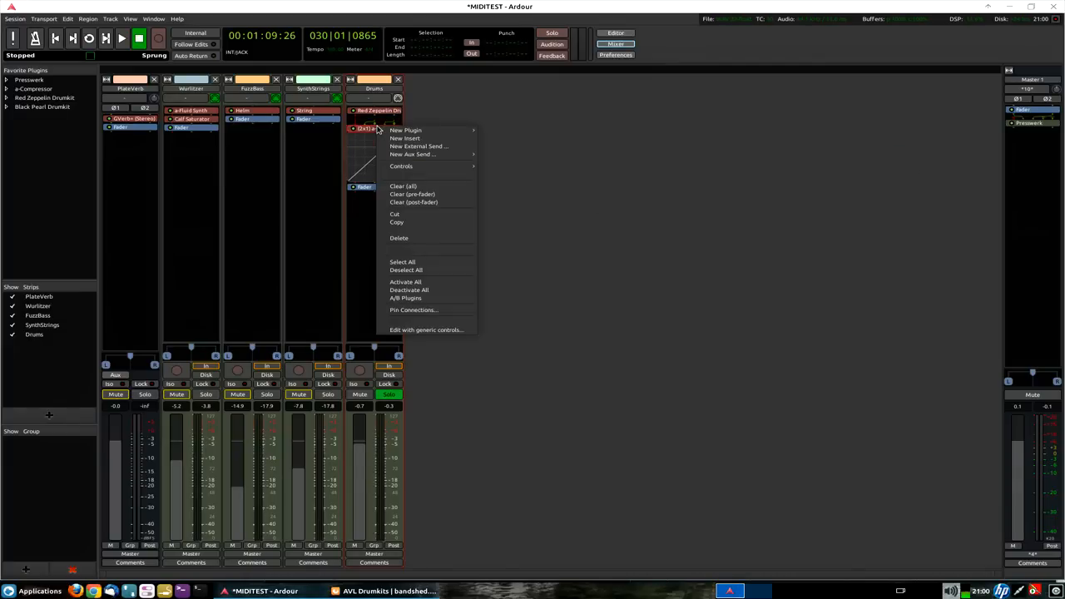
{"action": "mouse_move", "coordinate": [400, 240]}
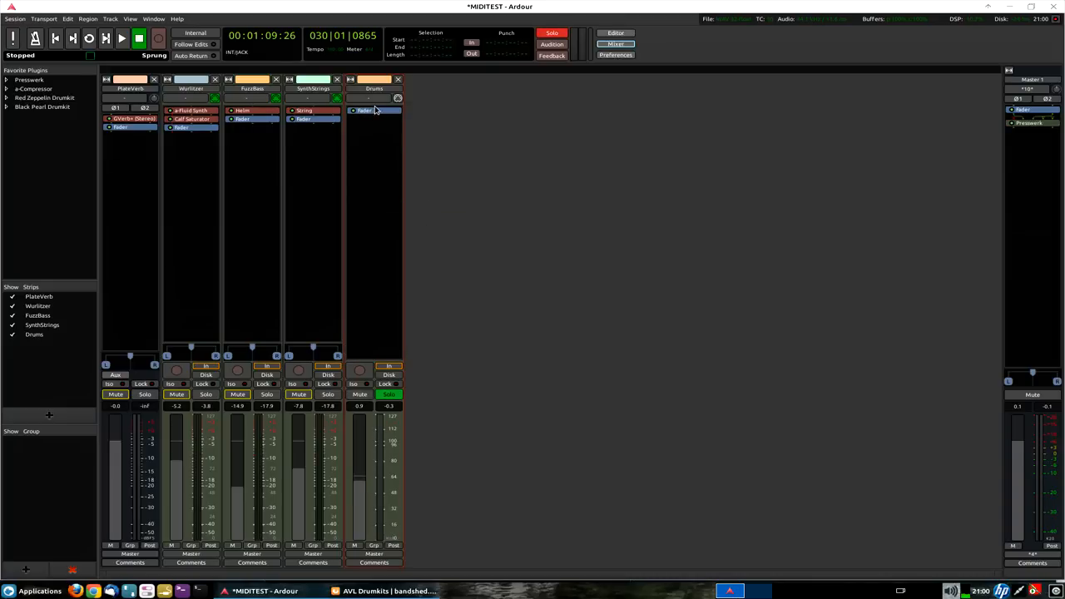
{"action": "right_click", "coordinate": [372, 110]}
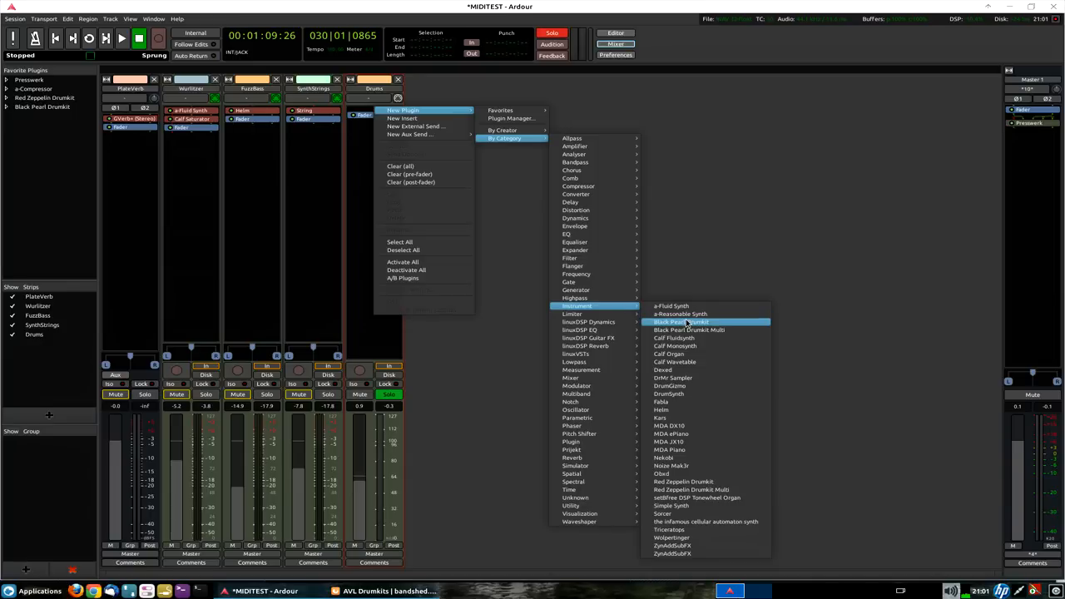
{"action": "mouse_move", "coordinate": [707, 489]}
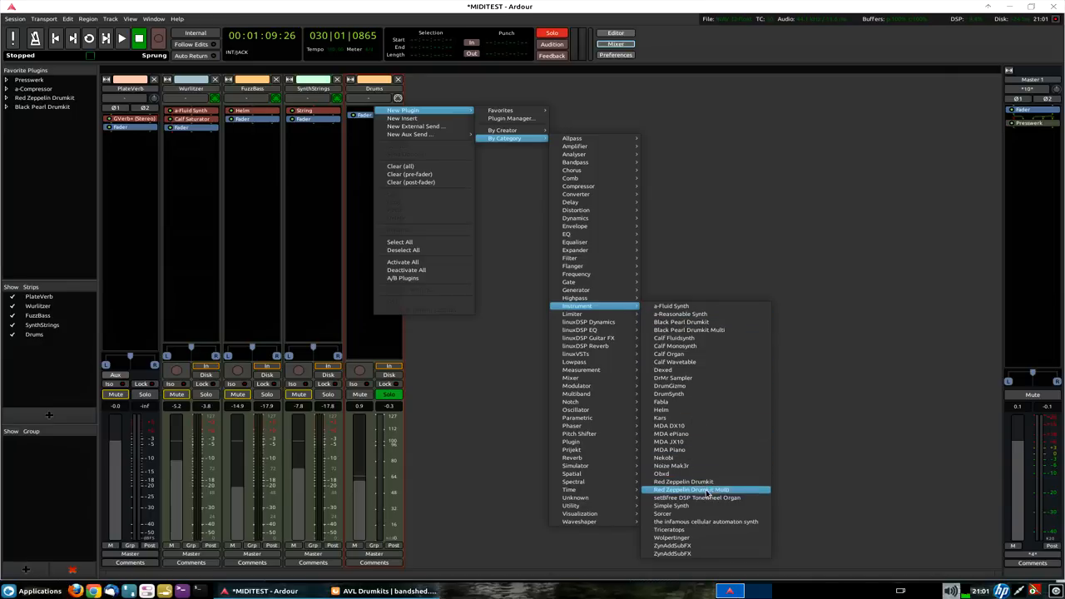
Insert the Red Zeppelin Drumkit Multi instrument on the Drums track.
{"action": "left_click", "coordinate": [692, 489]}
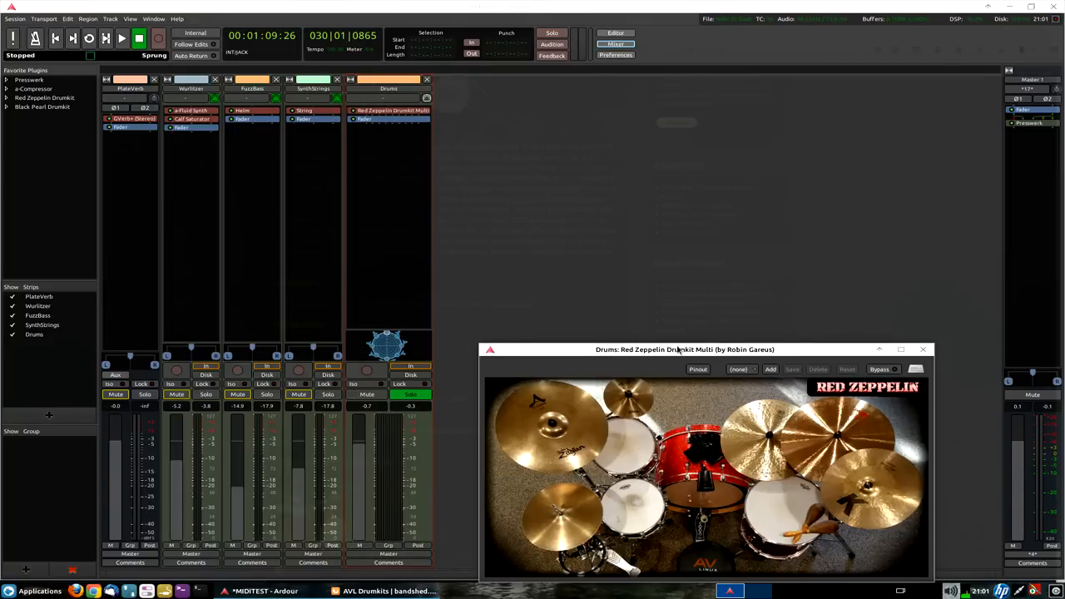
{"action": "left_click_drag", "start_coordinate": [682, 349], "coordinate": [663, 130]}
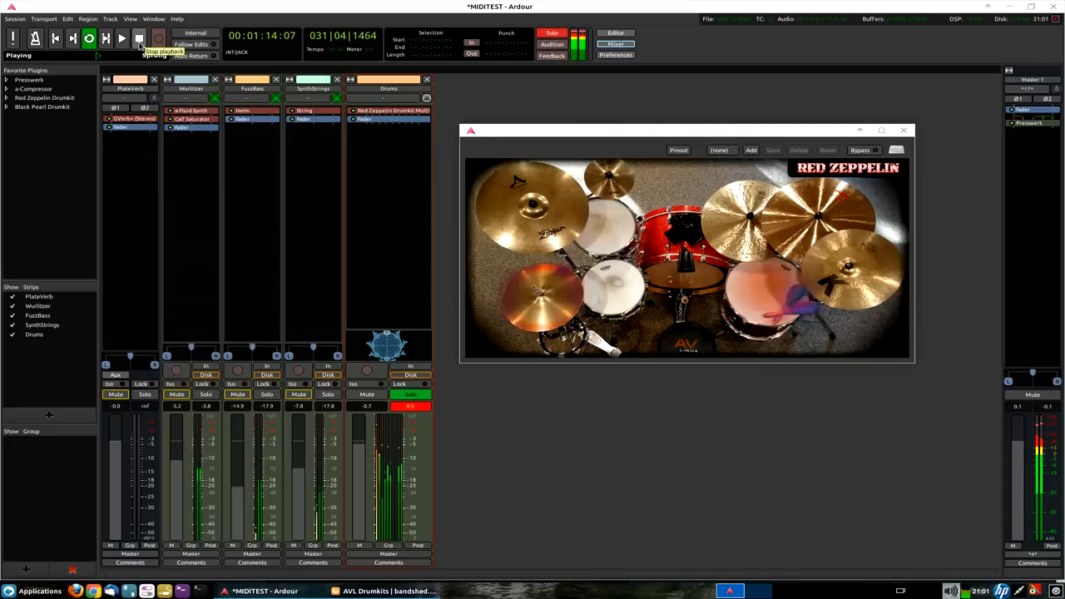
{"action": "left_click", "coordinate": [139, 39]}
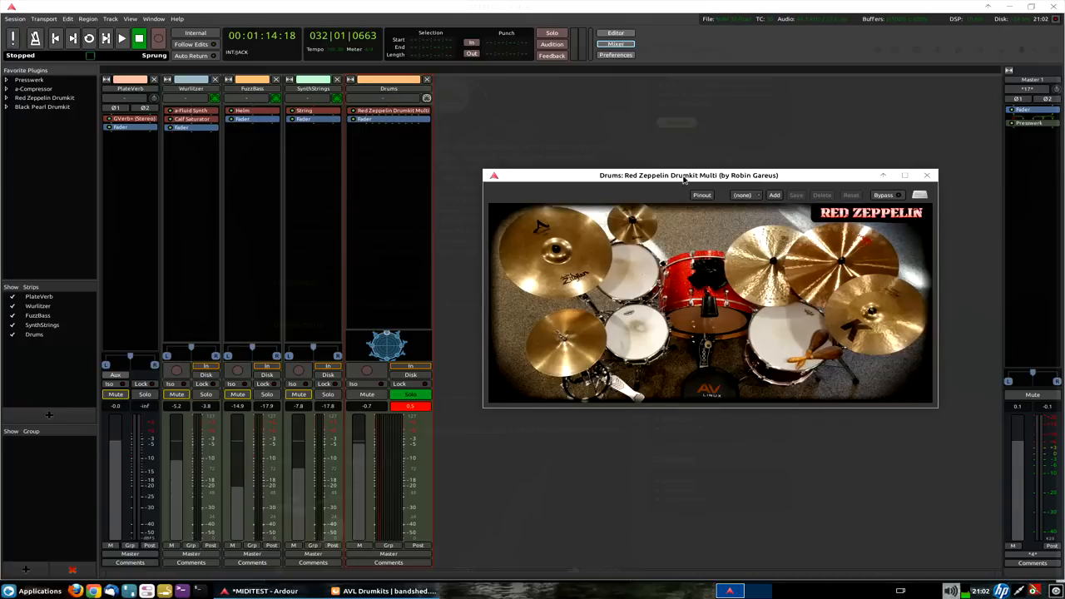
{"action": "mouse_move", "coordinate": [425, 133]}
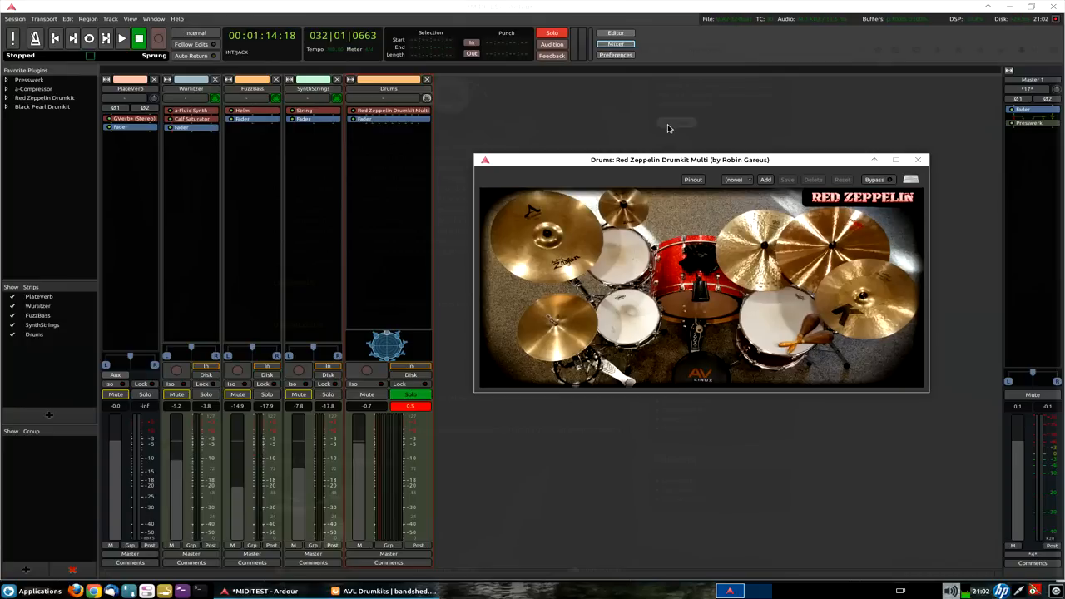
{"action": "left_click_drag", "start_coordinate": [678, 160], "coordinate": [674, 197]}
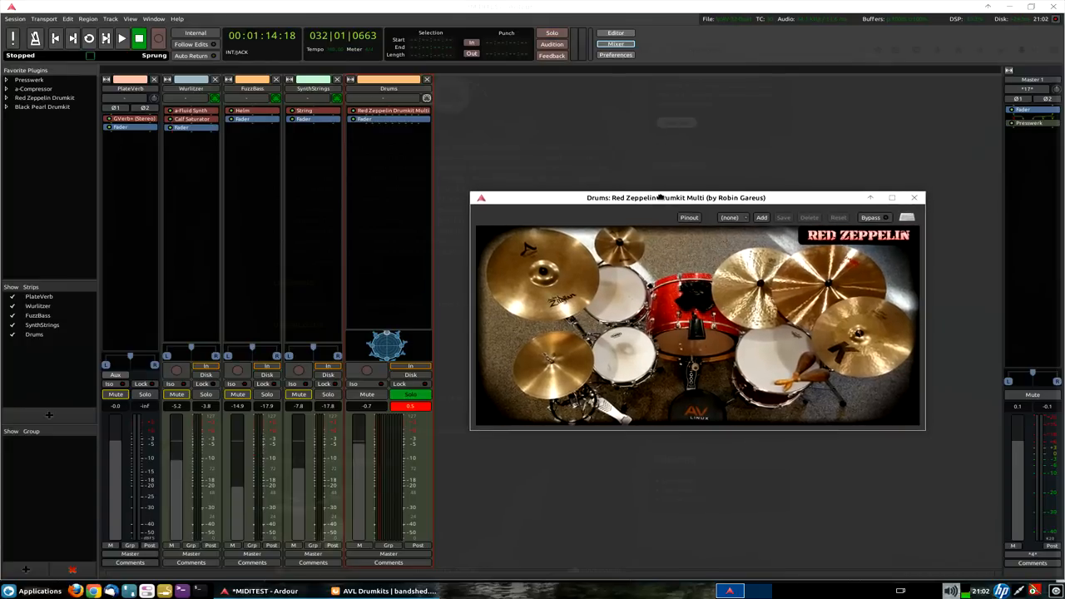
{"action": "left_click_drag", "start_coordinate": [674, 198], "coordinate": [679, 199]}
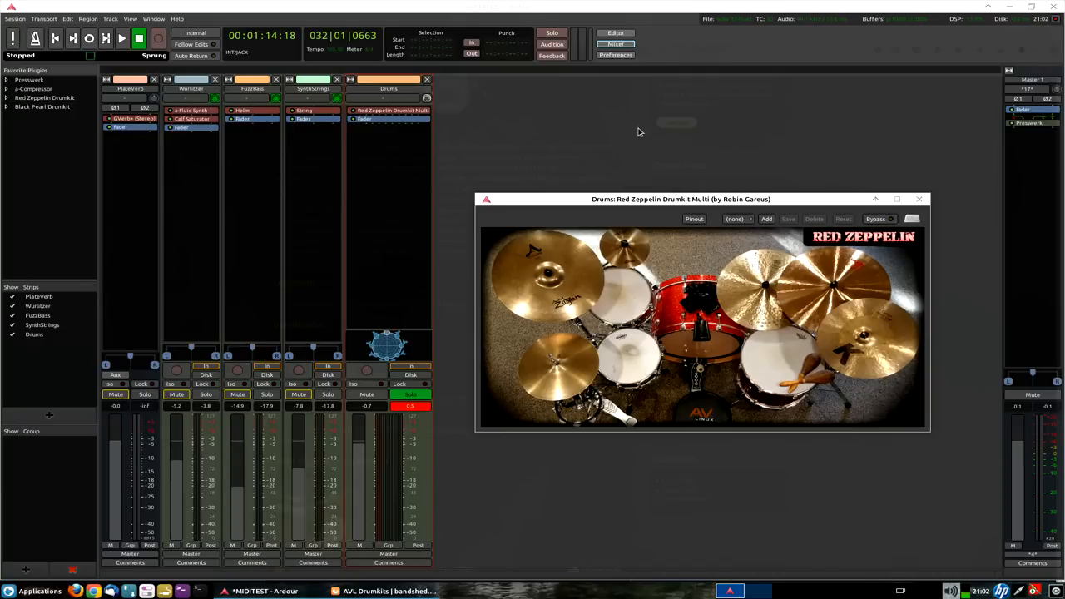
Inspect drum notes like Swish Hat and Crash2 in the editor, then return to the mixer.
{"action": "left_click", "coordinate": [616, 33]}
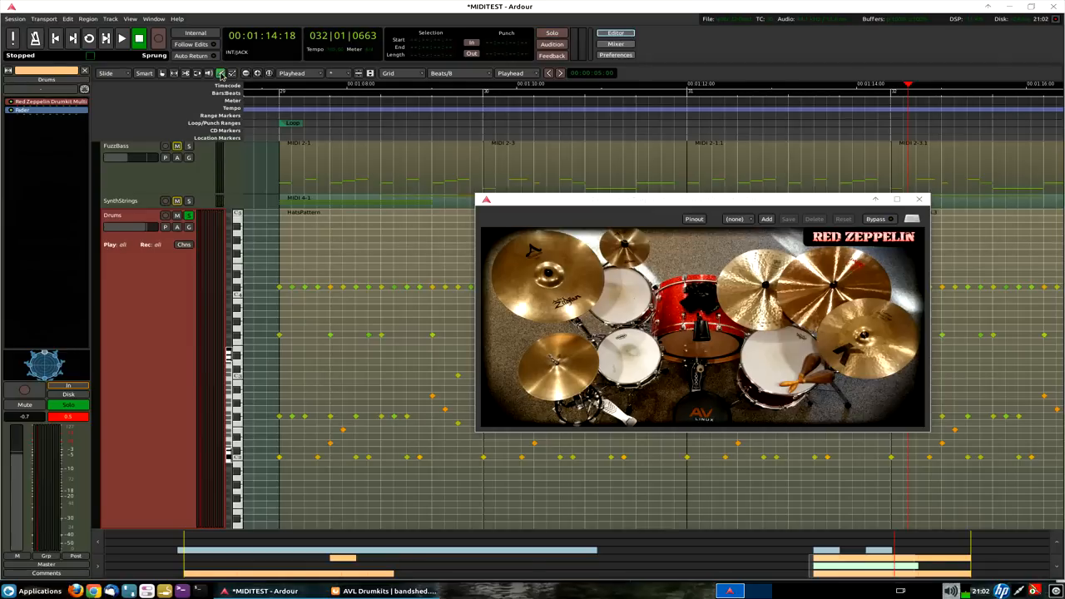
{"action": "mouse_move", "coordinate": [356, 348]}
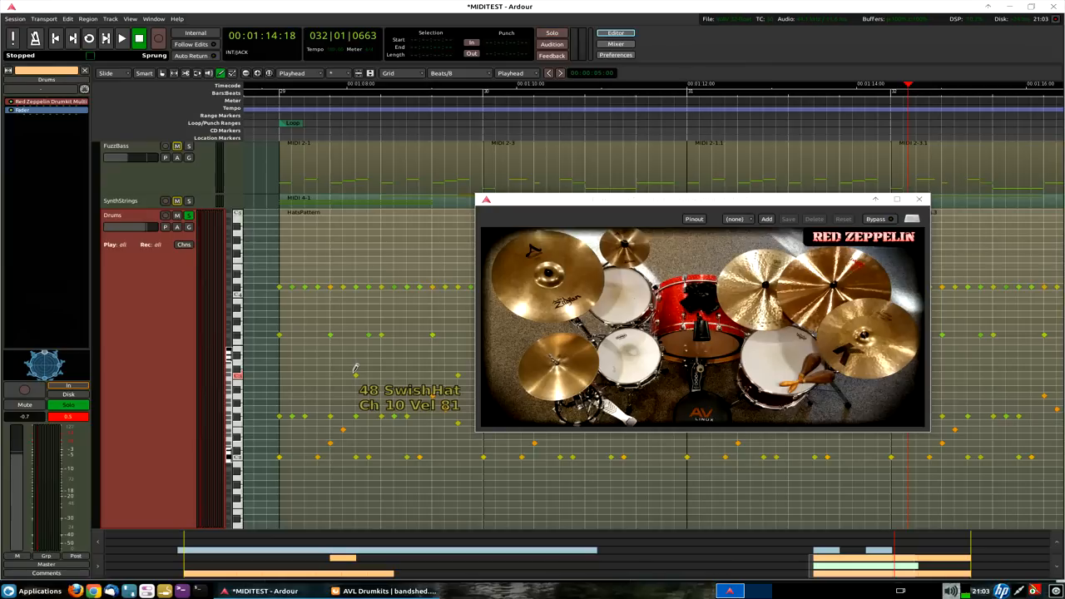
{"action": "left_click", "coordinate": [551, 34]}
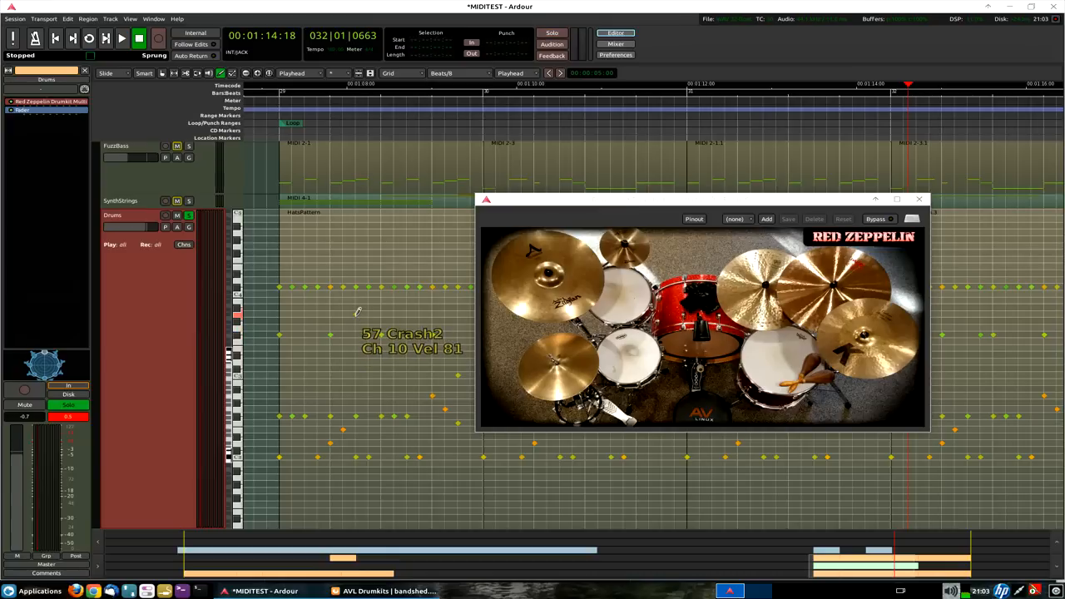
{"action": "left_click", "coordinate": [551, 33]}
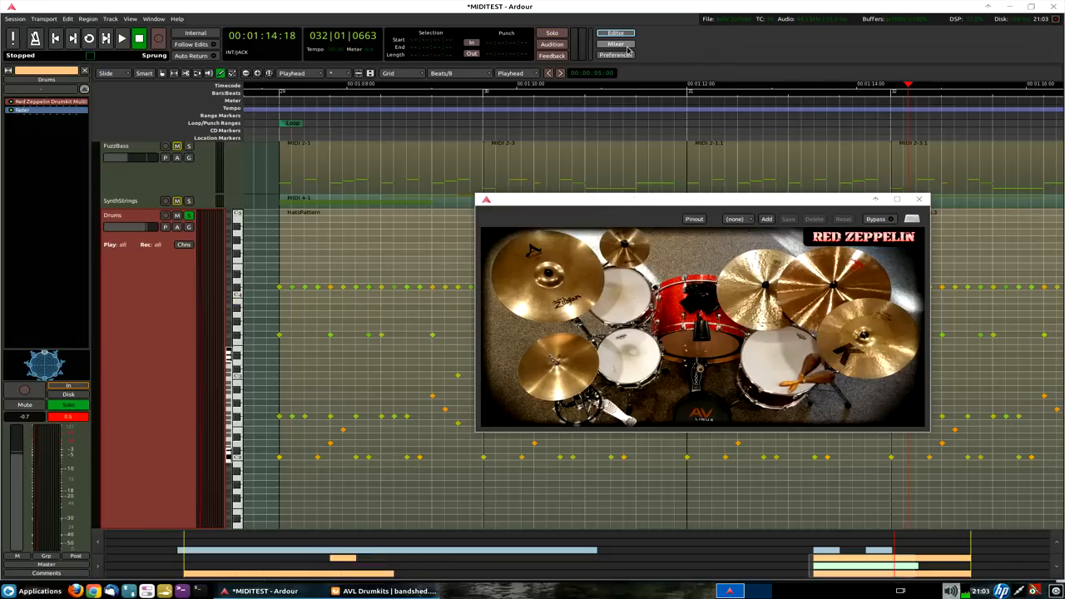
{"action": "left_click", "coordinate": [616, 43]}
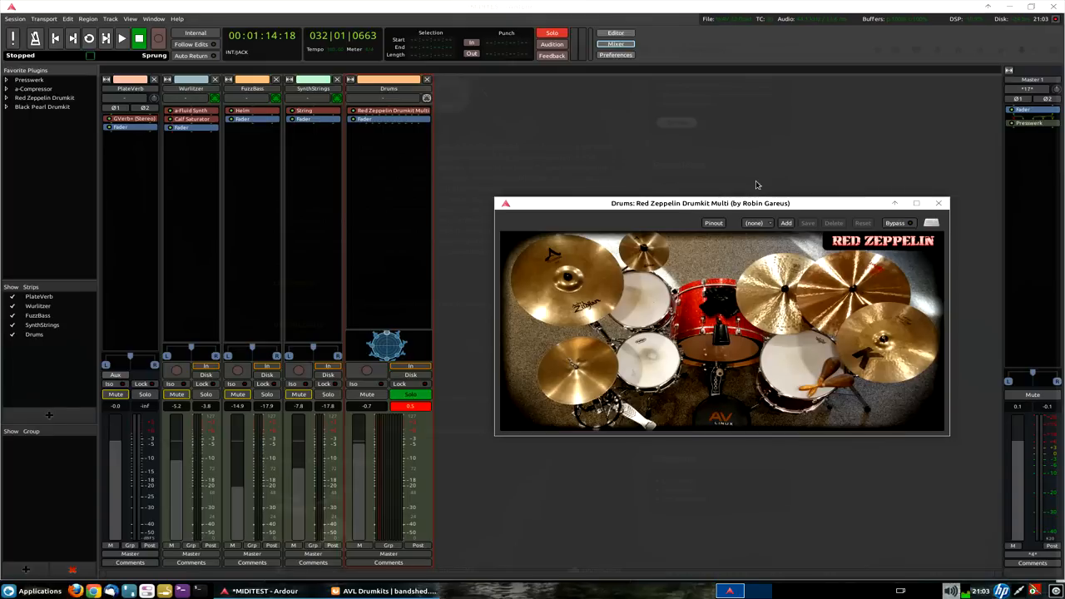
{"action": "mouse_move", "coordinate": [685, 196]}
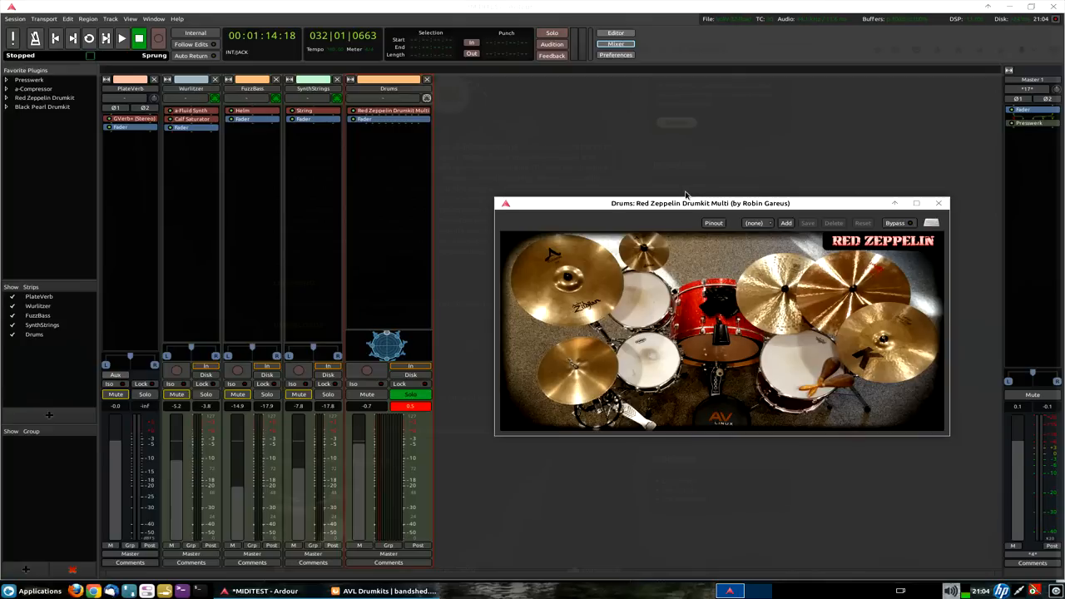
Close the Drumkit Multi plugin window and bring up the Drums strip's name menu.
{"action": "left_click", "coordinate": [552, 33]}
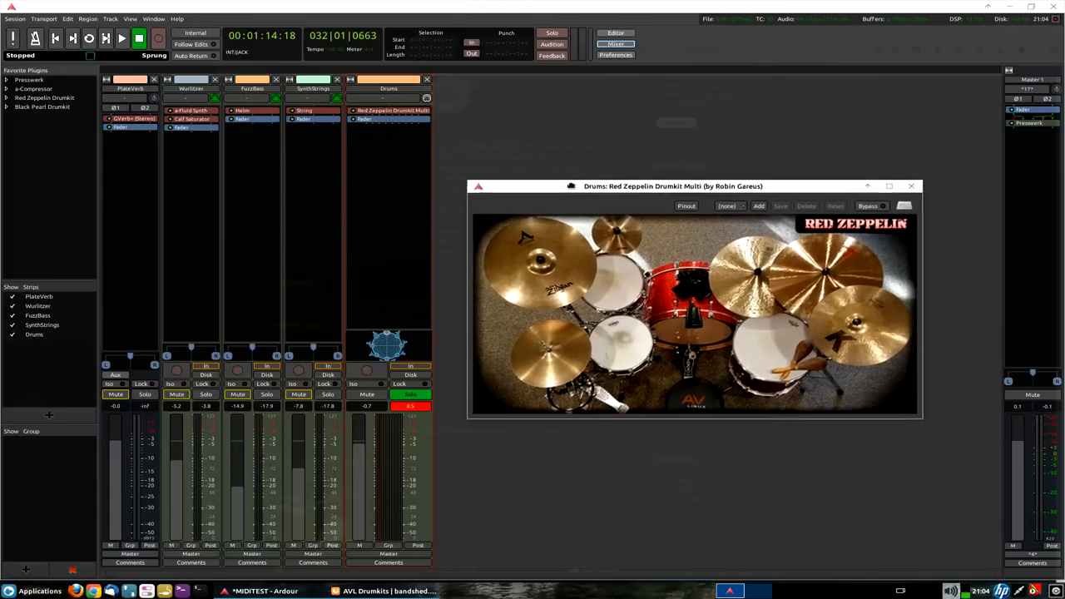
{"action": "left_click_drag", "start_coordinate": [672, 187], "coordinate": [675, 200]}
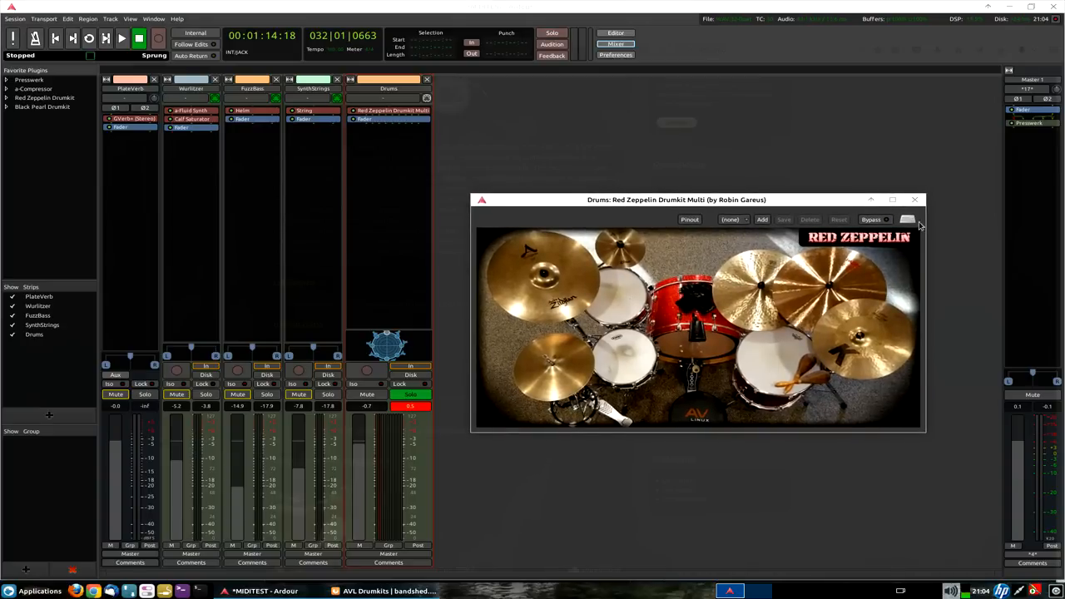
{"action": "left_click", "coordinate": [915, 200]}
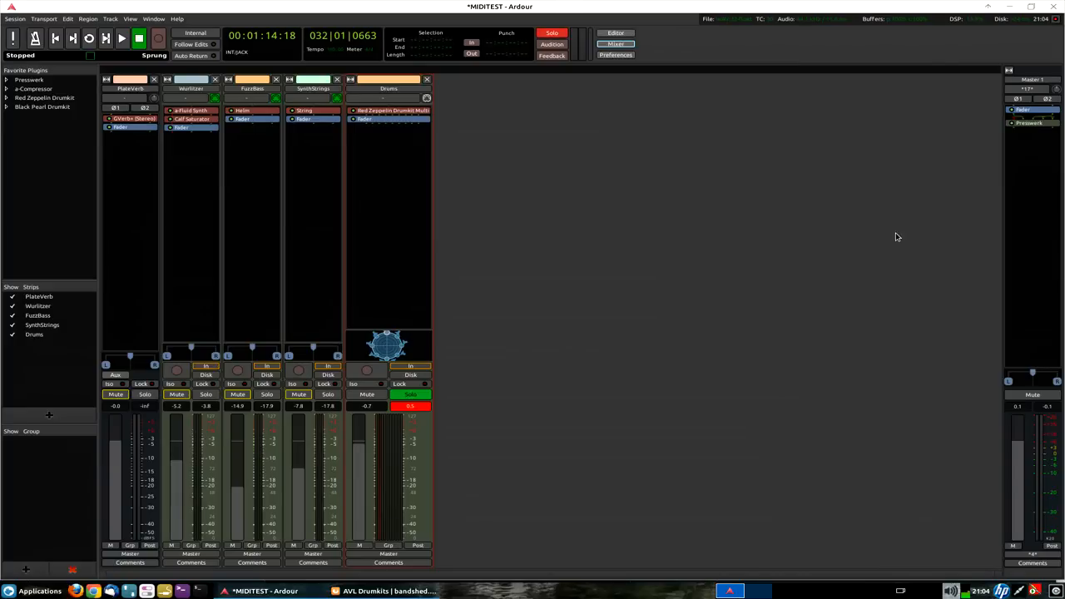
{"action": "mouse_move", "coordinate": [628, 226]}
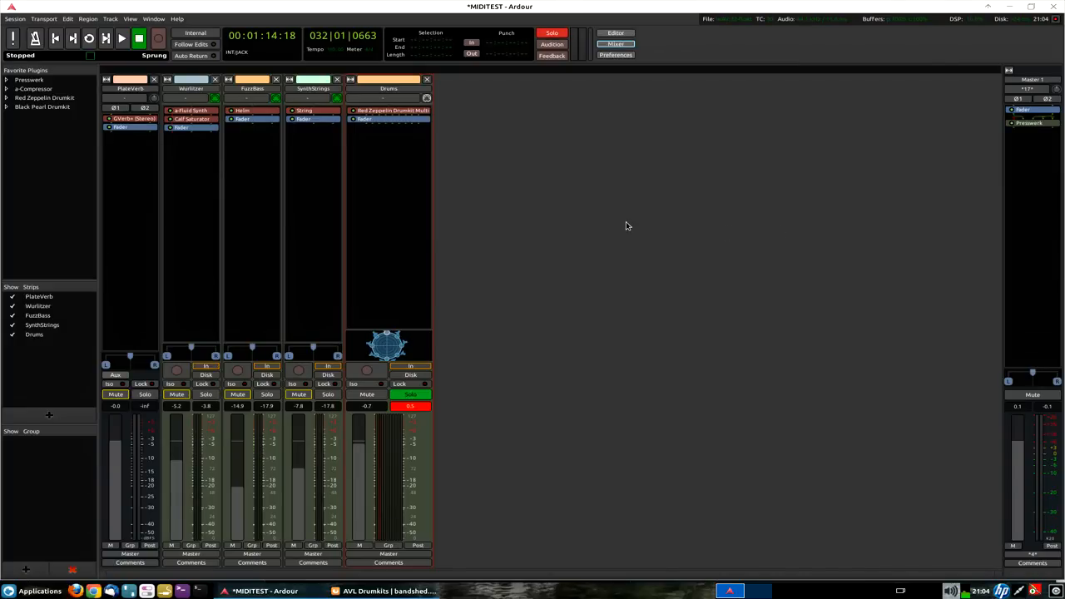
{"action": "mouse_move", "coordinate": [398, 475]}
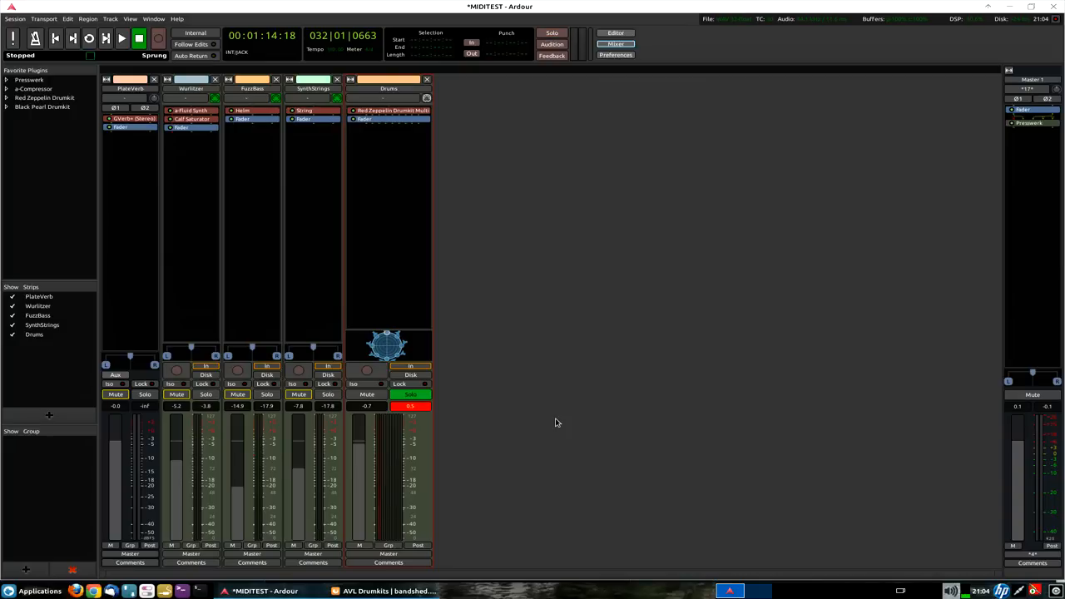
{"action": "left_click", "coordinate": [552, 34]}
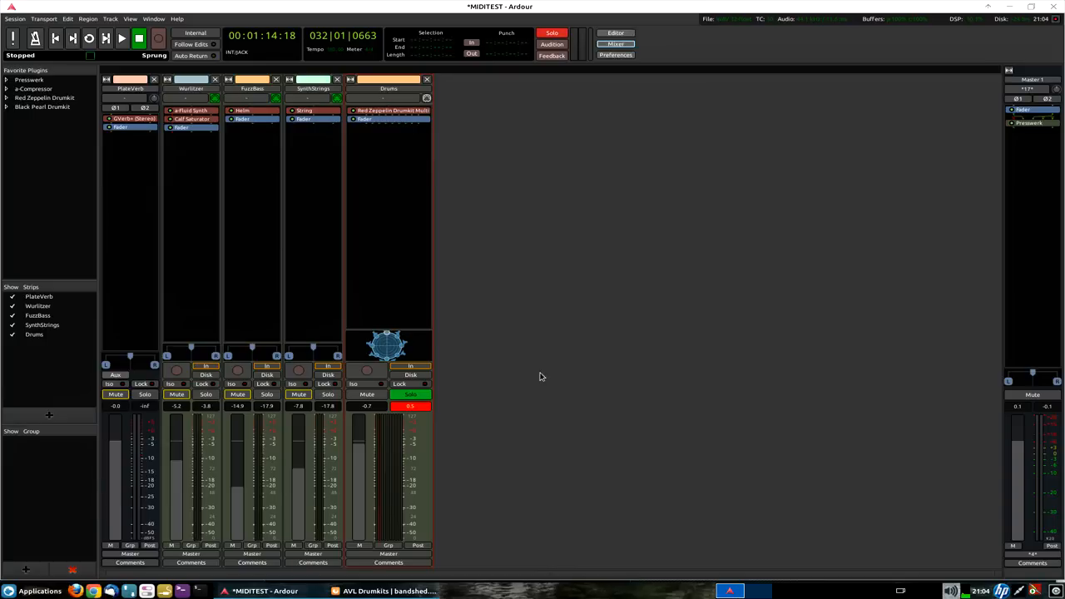
{"action": "mouse_move", "coordinate": [379, 80]}
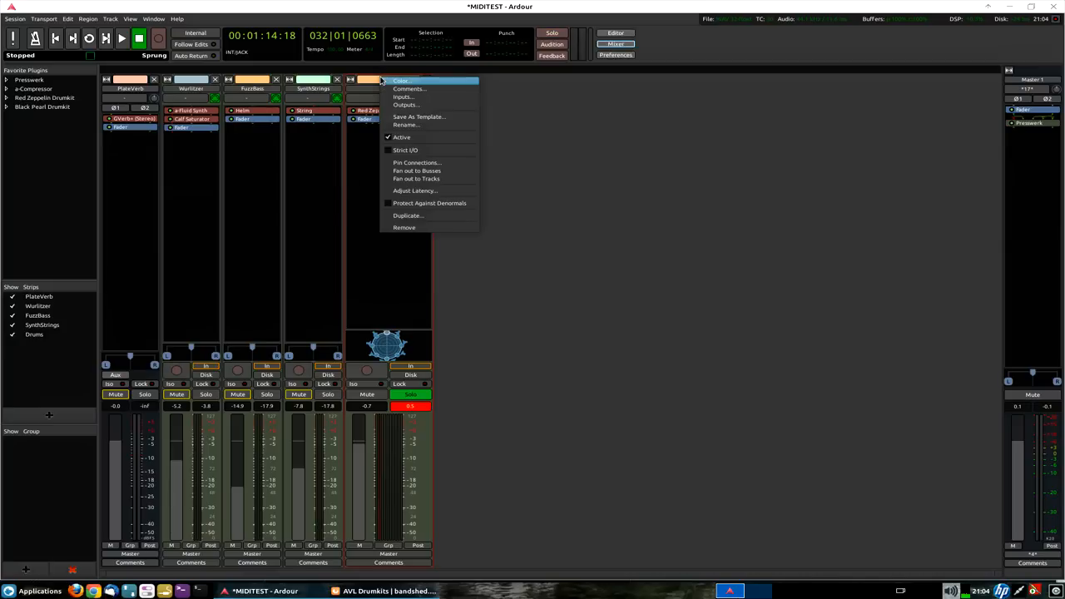
{"action": "mouse_move", "coordinate": [416, 170]}
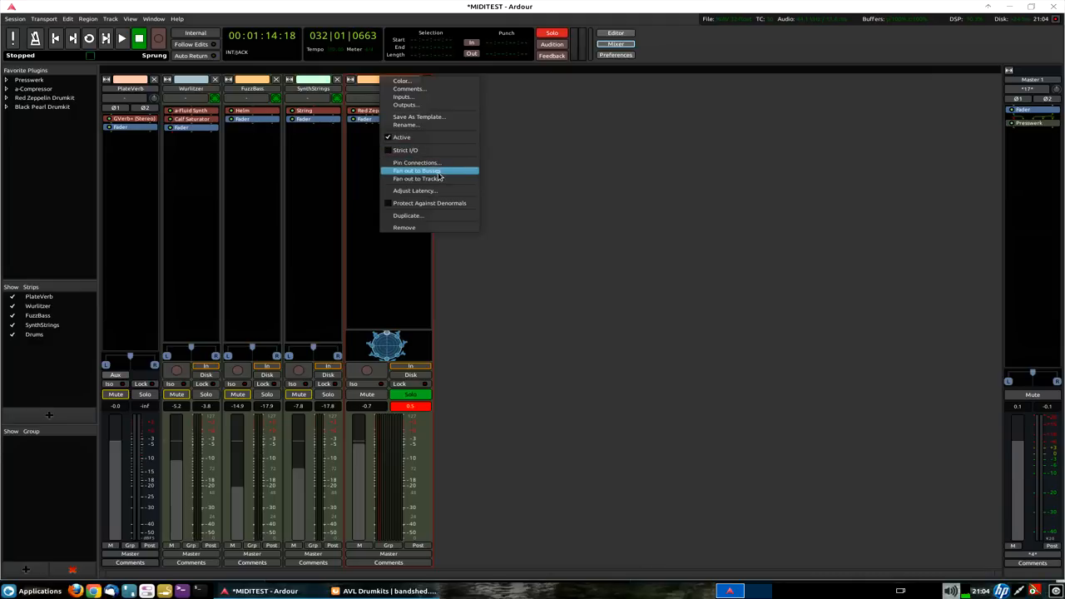
{"action": "mouse_move", "coordinate": [433, 179]}
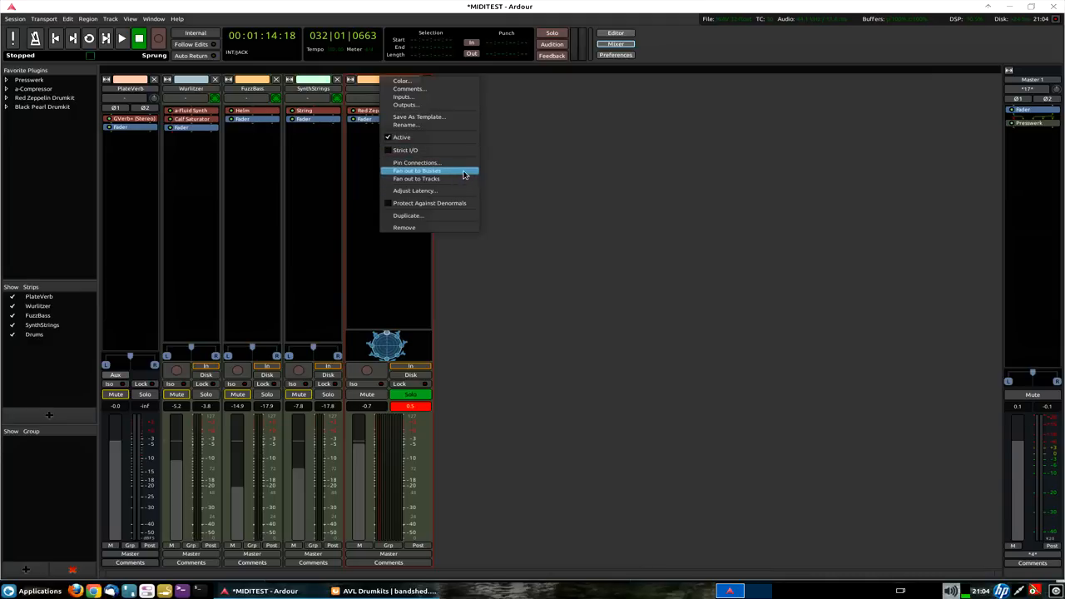
{"action": "mouse_move", "coordinate": [416, 178]}
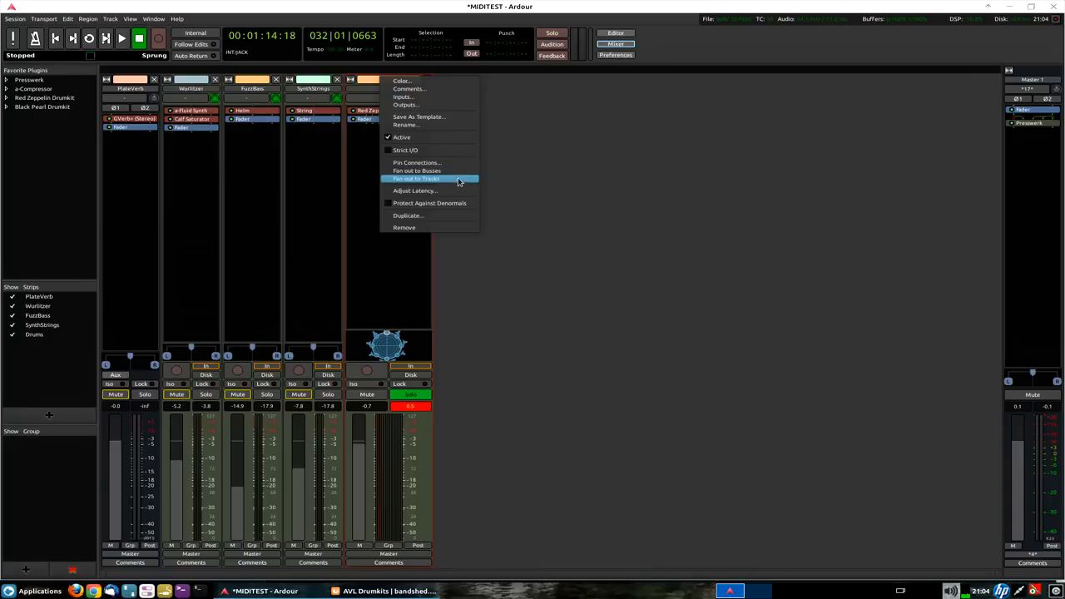
Fan the drum kit outputs out to separate Kick, Snare, HiHat, Toms, Cymbals and Percussion tracks.
{"action": "left_click", "coordinate": [416, 179]}
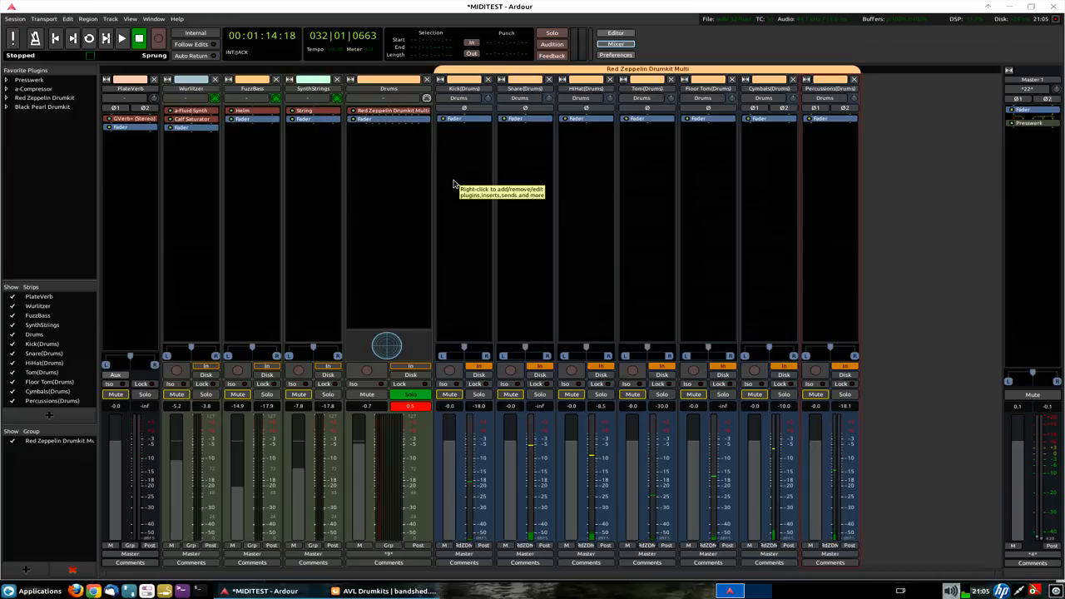
{"action": "mouse_move", "coordinate": [636, 289]}
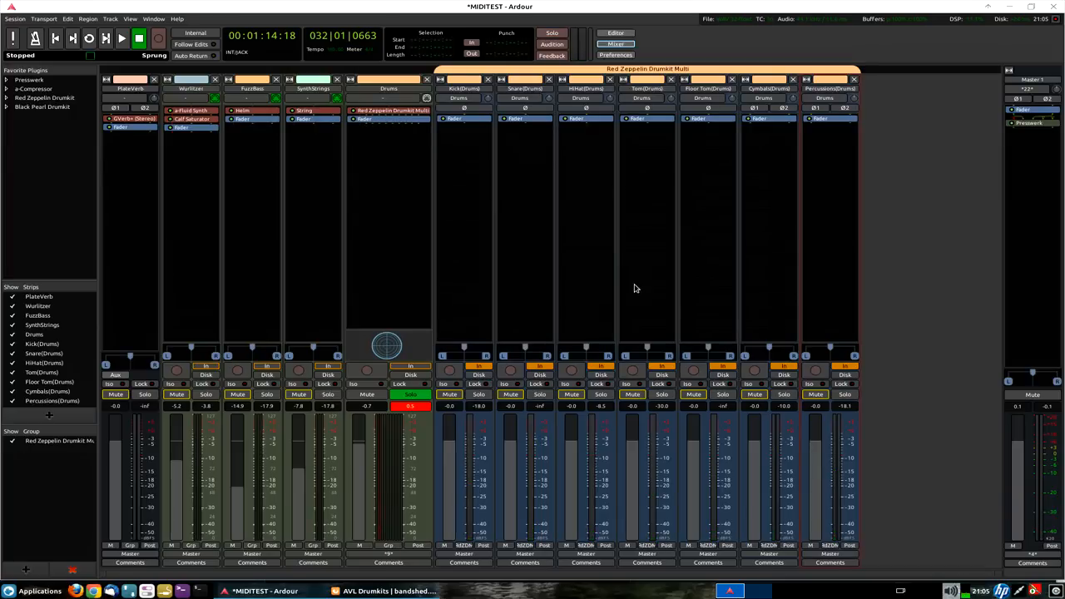
{"action": "mouse_move", "coordinate": [828, 166]}
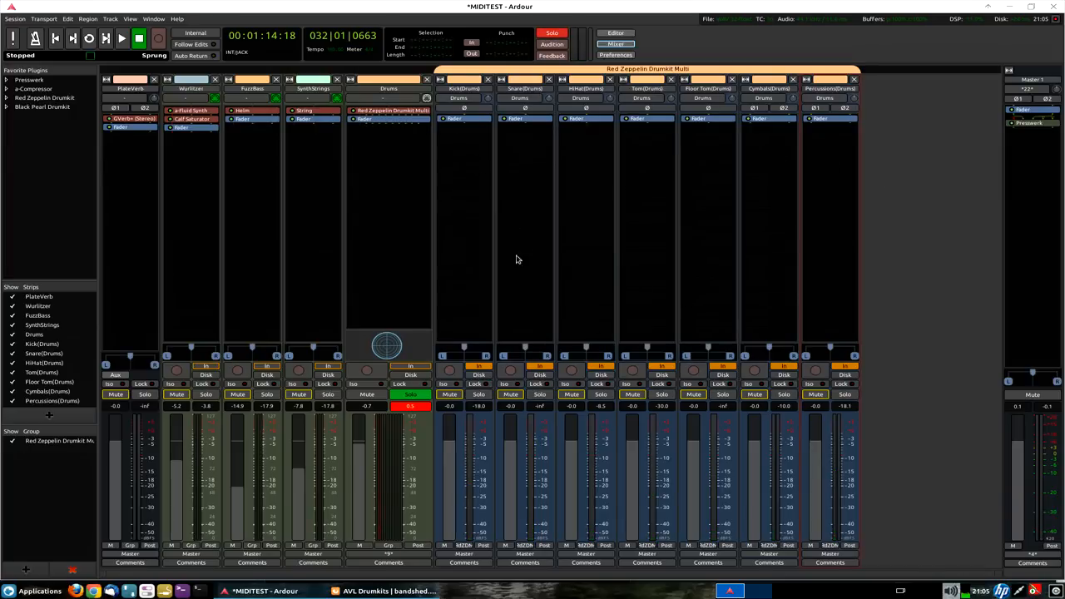
{"action": "mouse_move", "coordinate": [469, 183]}
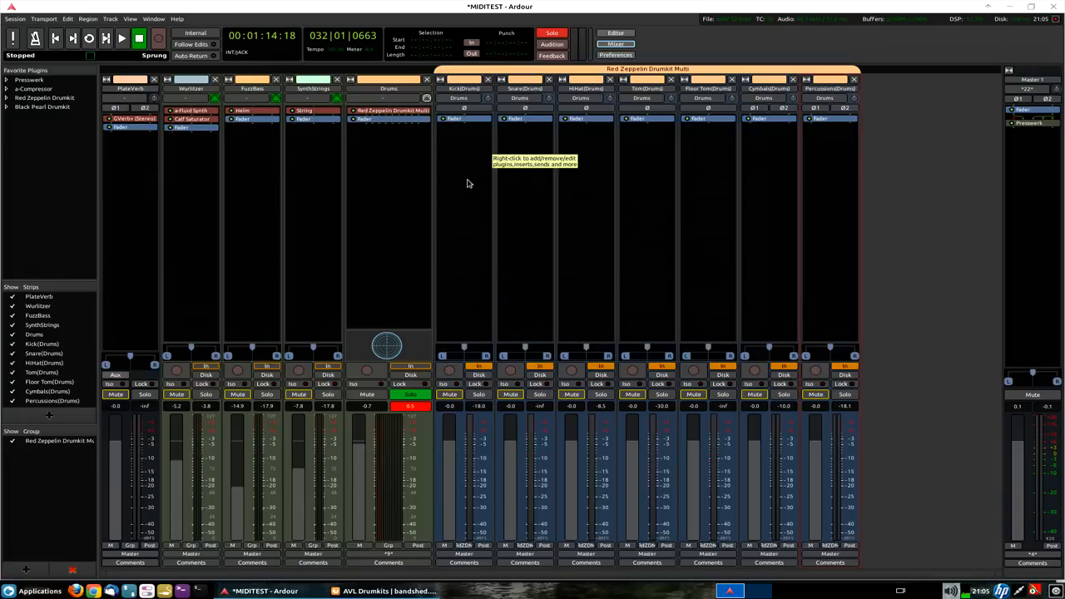
{"action": "mouse_move", "coordinate": [665, 206]}
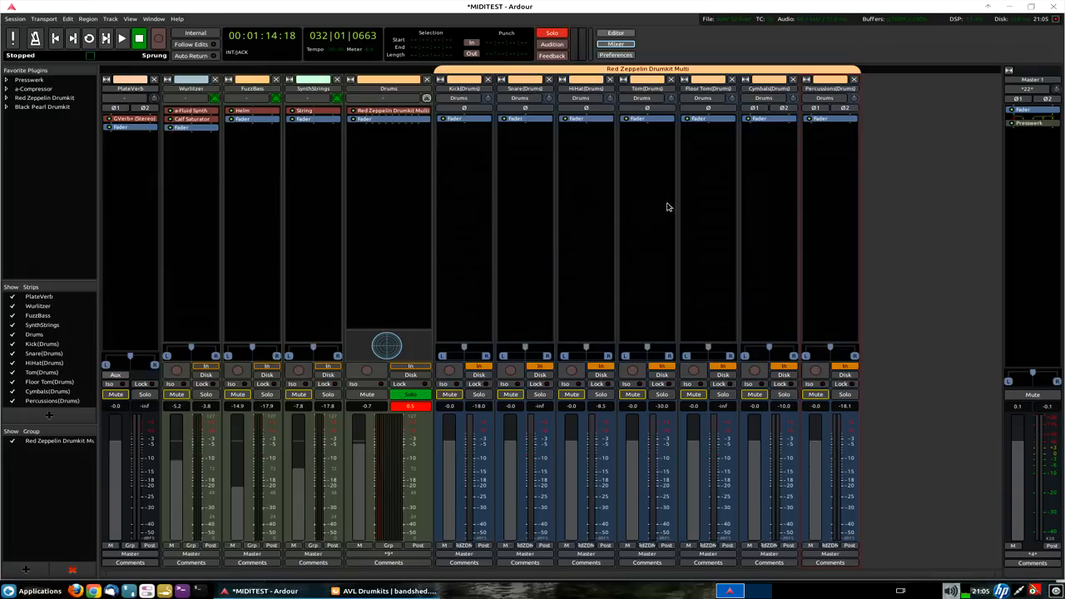
{"action": "mouse_move", "coordinate": [489, 179]}
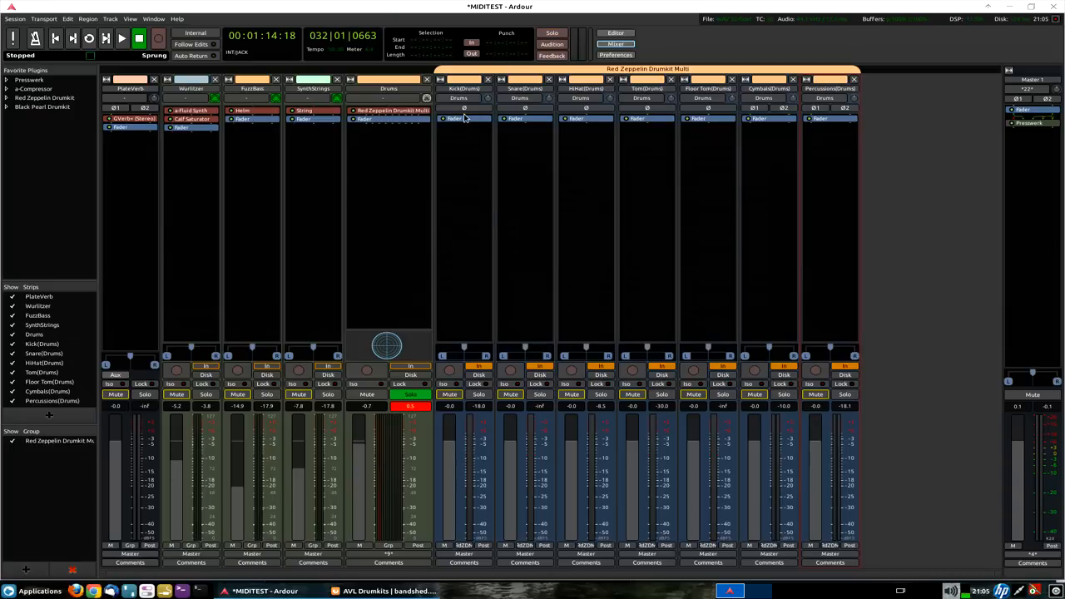
Add the linuxDSP PEQ-1A equaliser to the Kick track and close its window.
{"action": "right_click", "coordinate": [463, 108]}
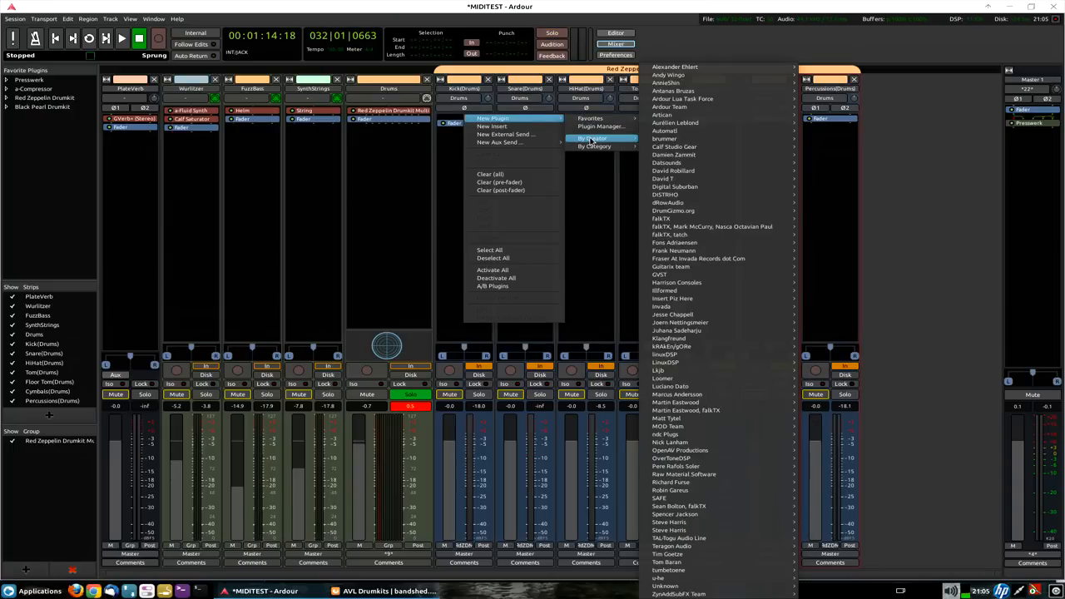
{"action": "mouse_move", "coordinate": [665, 363]}
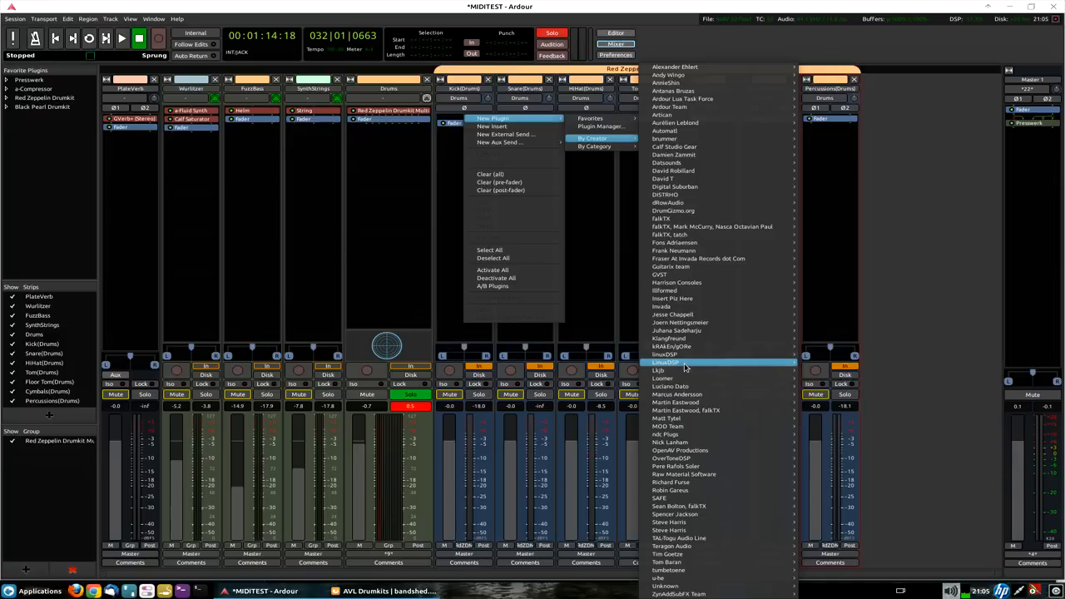
{"action": "mouse_move", "coordinate": [666, 363]}
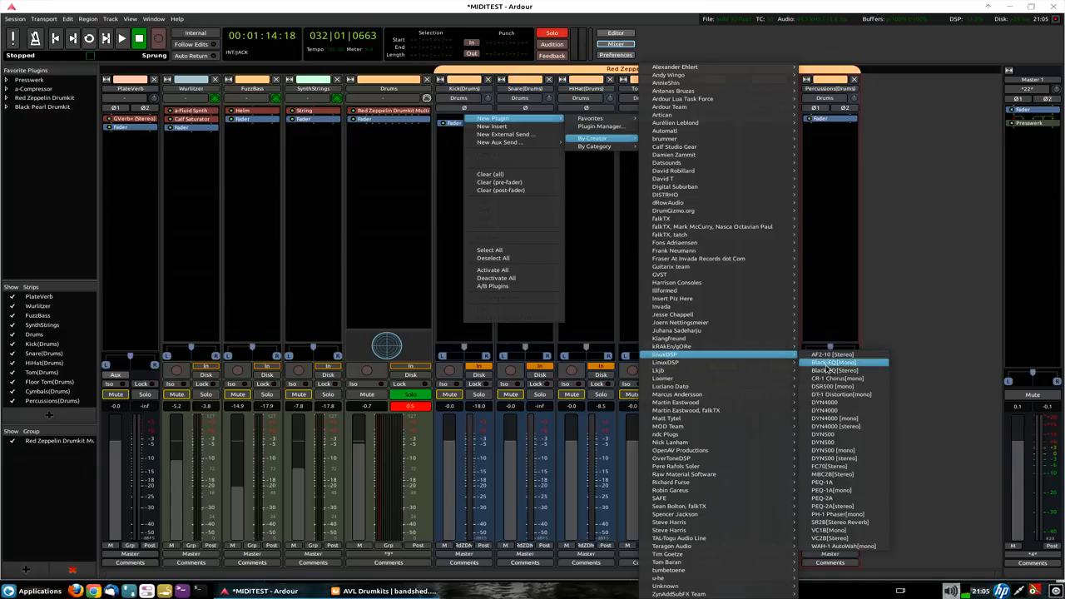
{"action": "mouse_move", "coordinate": [835, 425]}
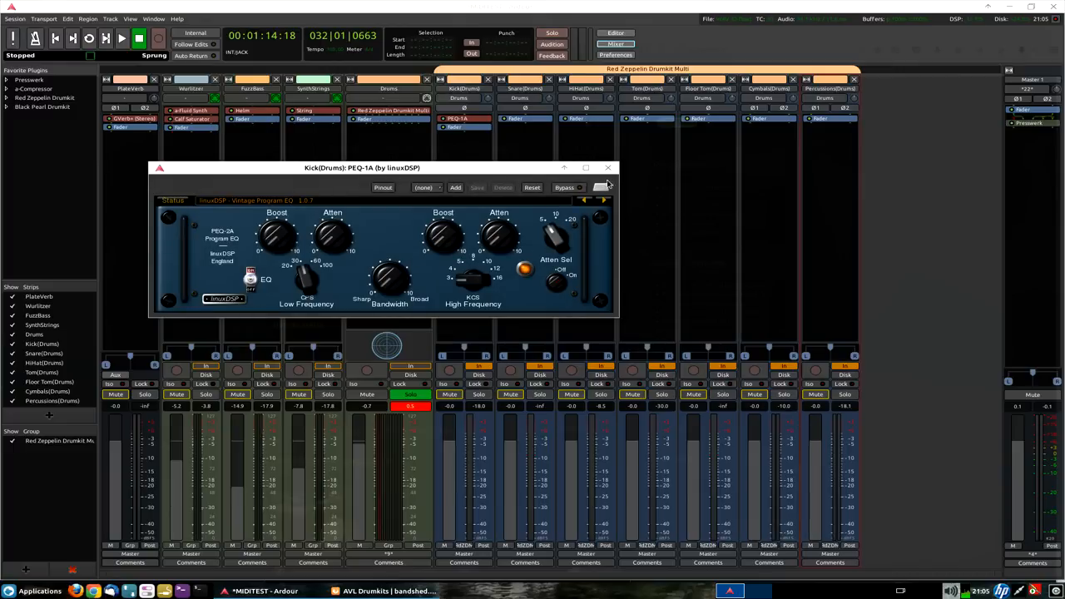
{"action": "left_click", "coordinate": [608, 166]}
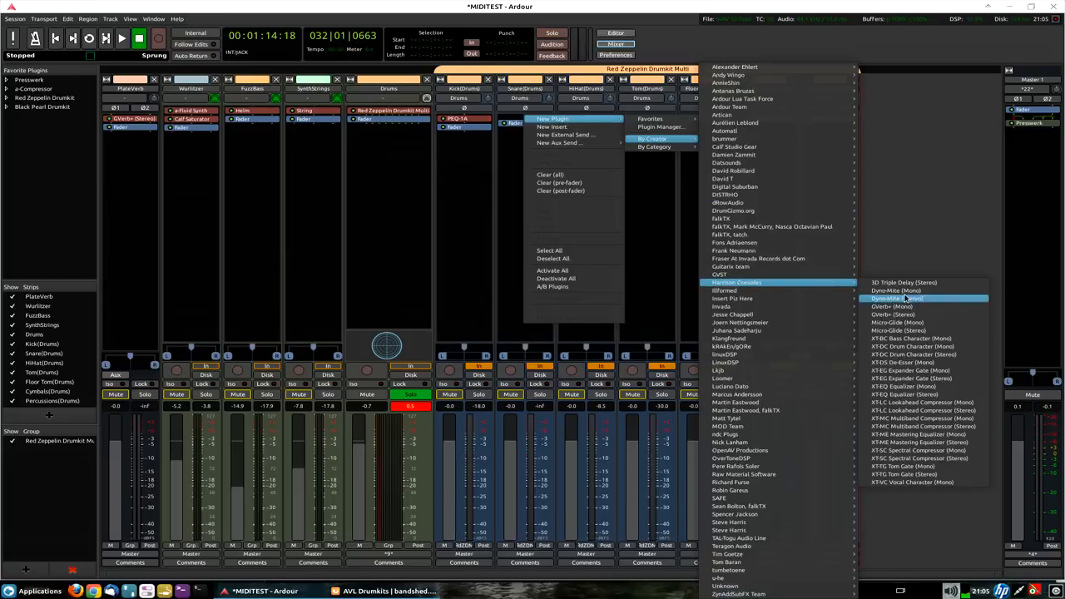
{"action": "mouse_move", "coordinate": [903, 283]}
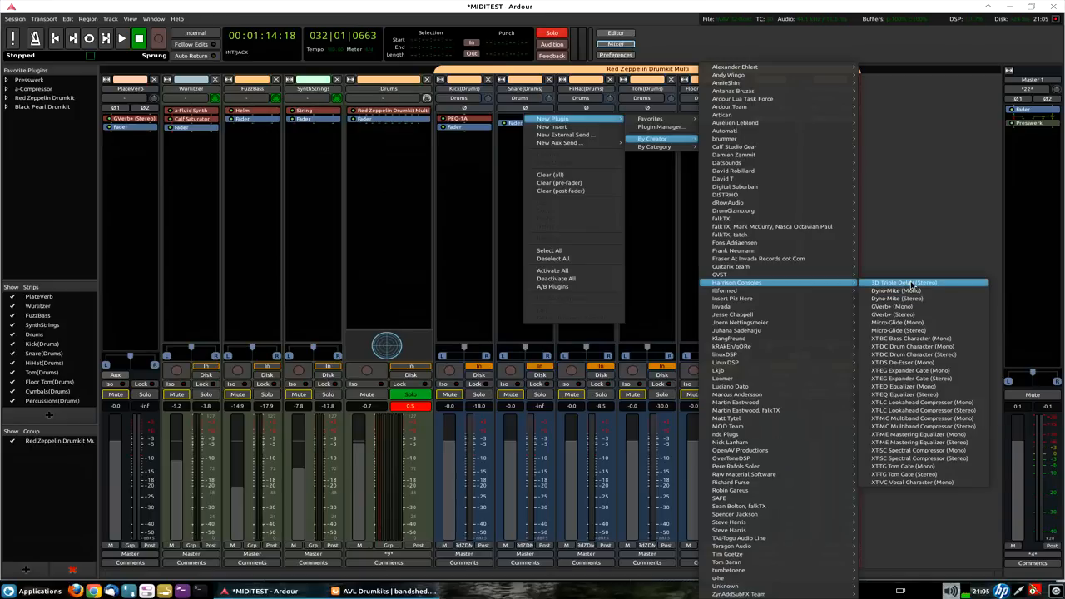
{"action": "mouse_move", "coordinate": [915, 346]}
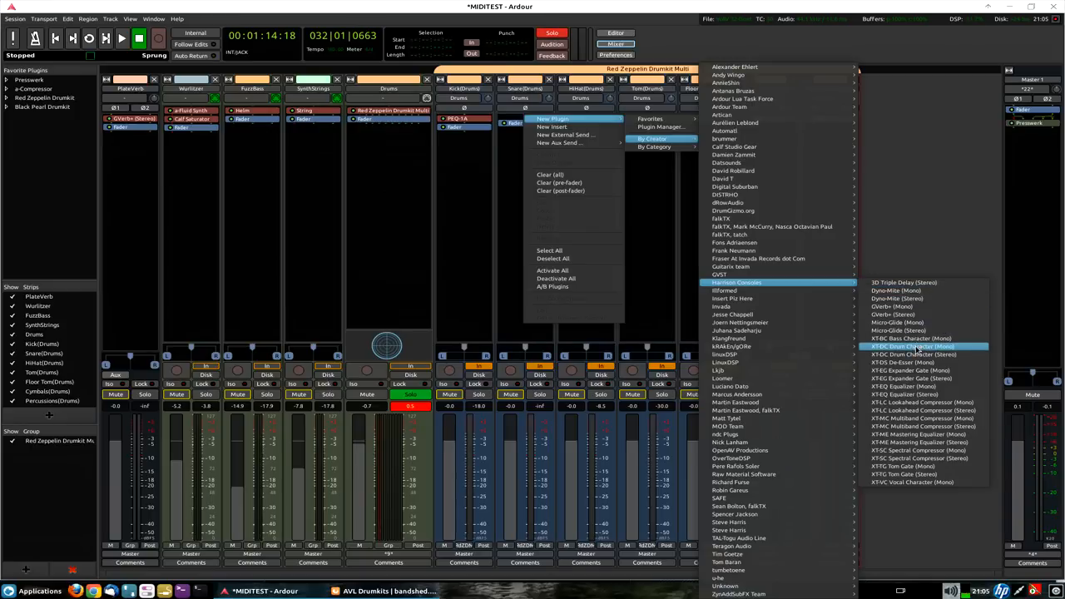
Add Harrison's XT-DC Drum Character to the Snare track and dismiss its window.
{"action": "left_click", "coordinate": [910, 346]}
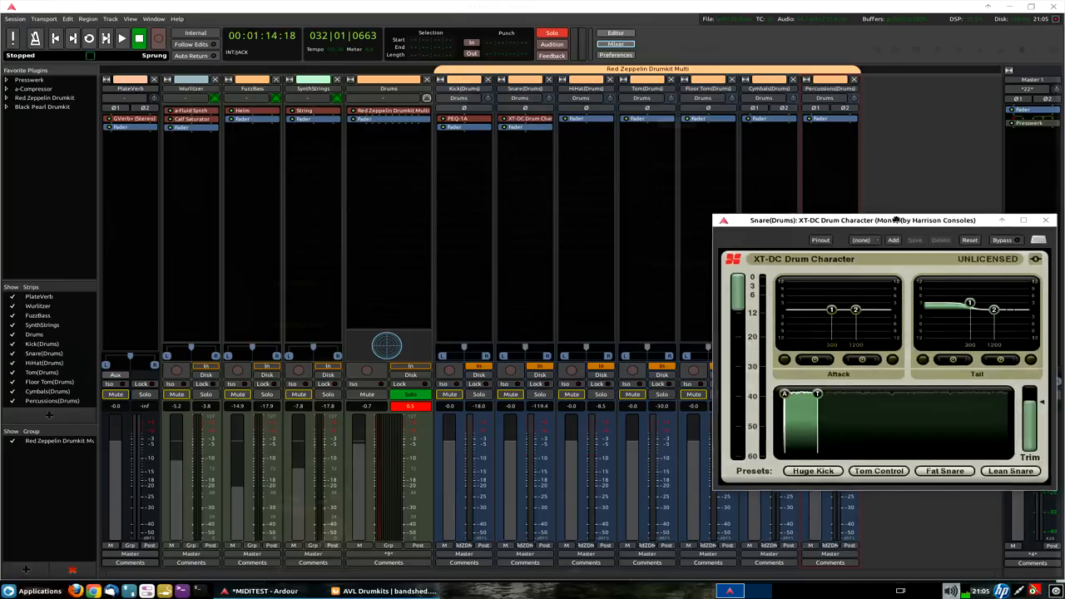
{"action": "left_click_drag", "start_coordinate": [862, 219], "coordinate": [646, 176]}
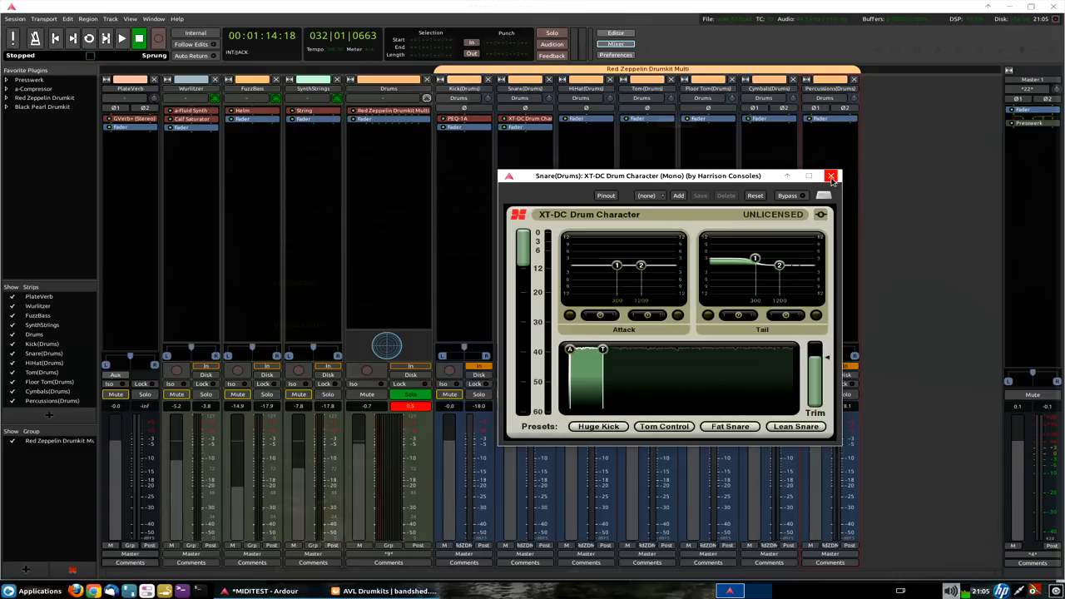
{"action": "left_click", "coordinate": [831, 177]}
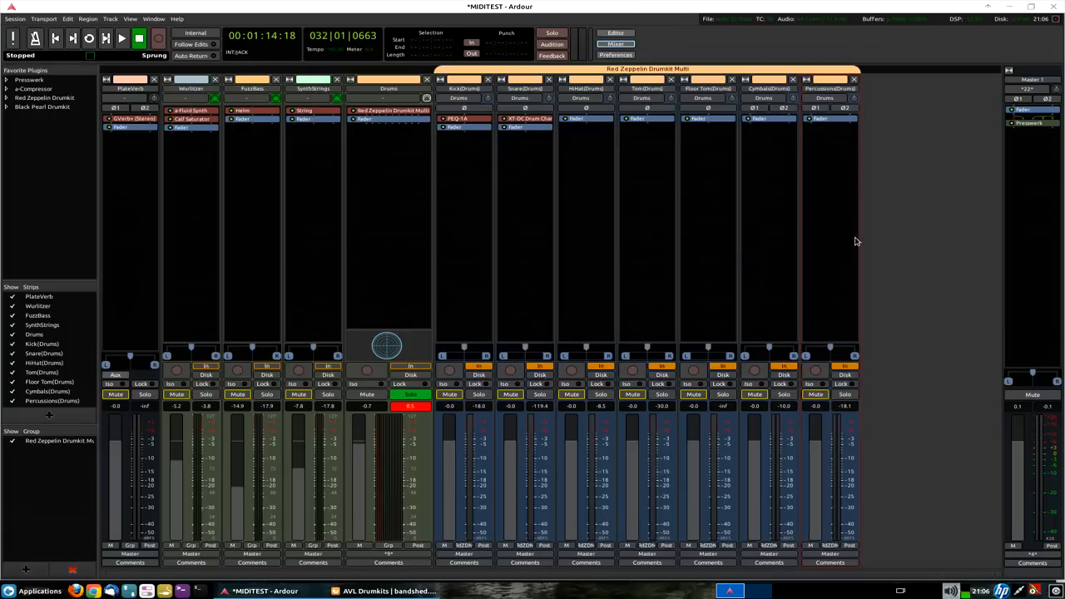
{"action": "mouse_move", "coordinate": [857, 242]}
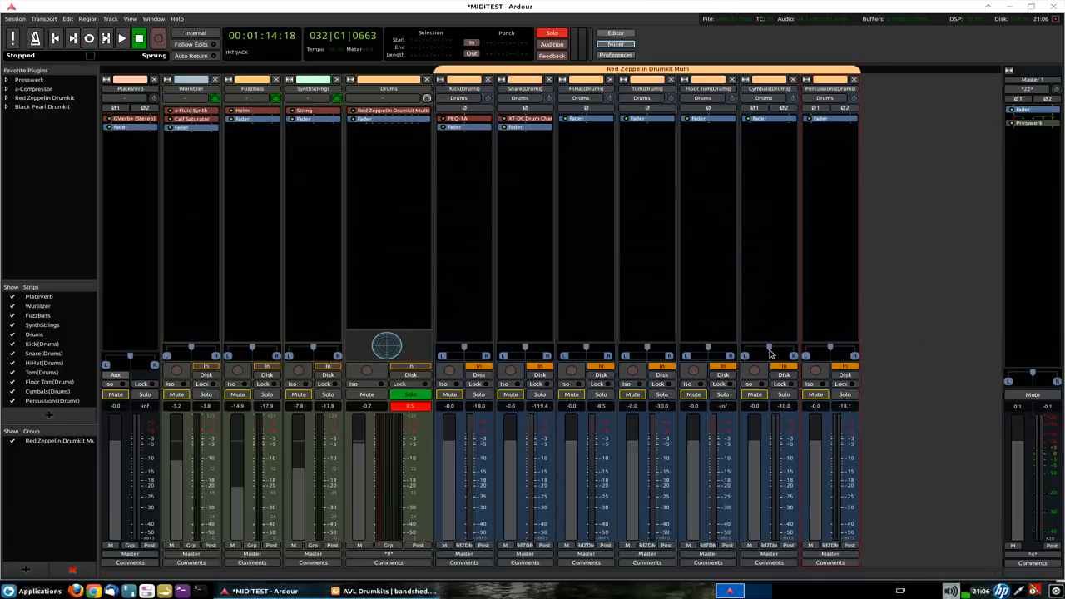
{"action": "mouse_move", "coordinate": [879, 277]}
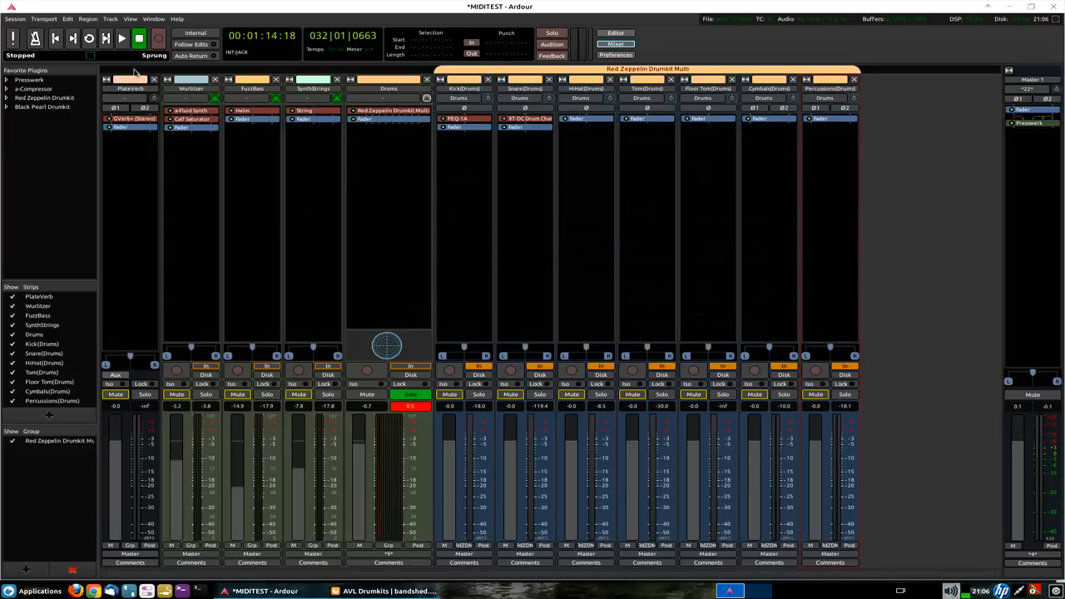
{"action": "mouse_move", "coordinate": [90, 38]}
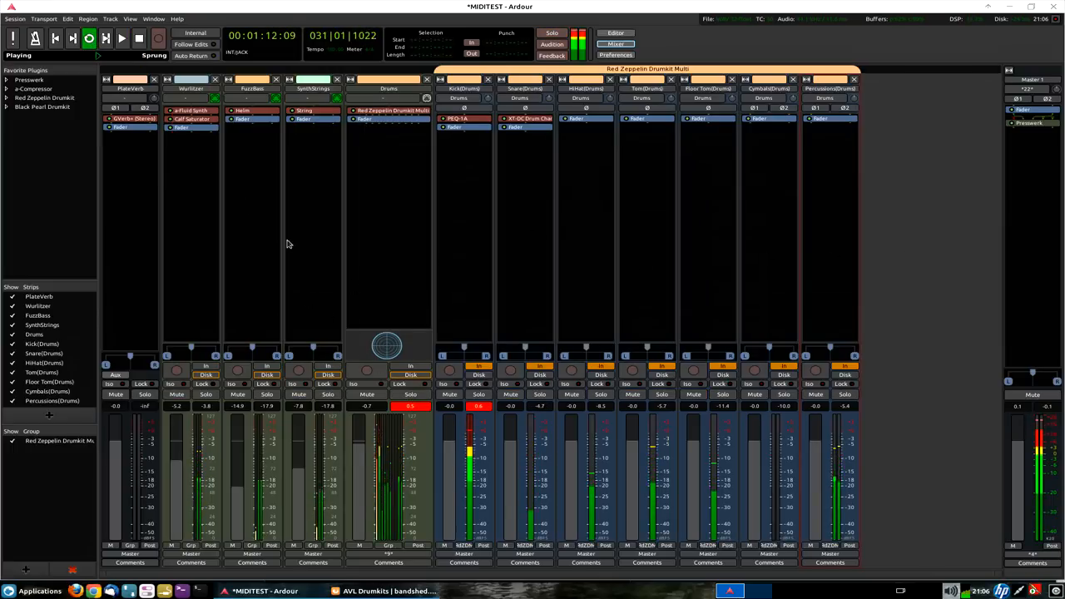
{"action": "mouse_move", "coordinate": [189, 376]}
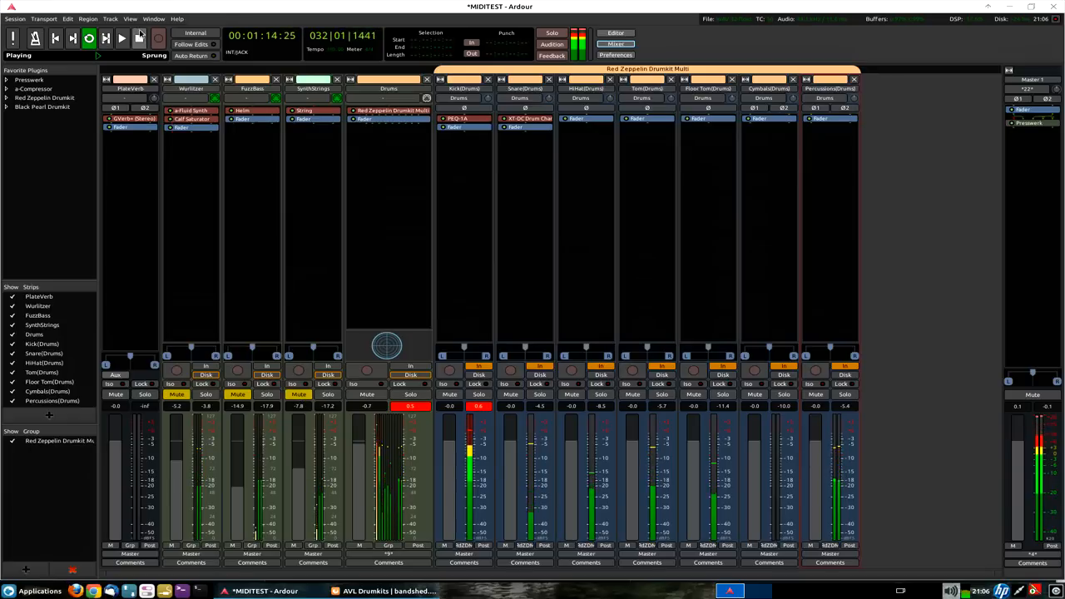
{"action": "left_click", "coordinate": [138, 38]}
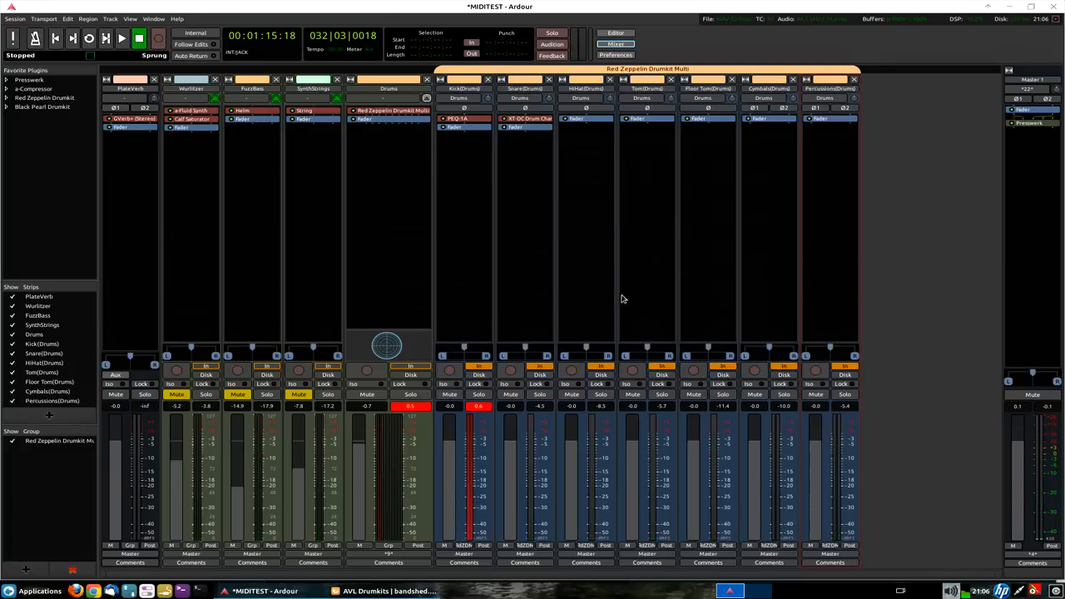
{"action": "mouse_move", "coordinate": [918, 154]}
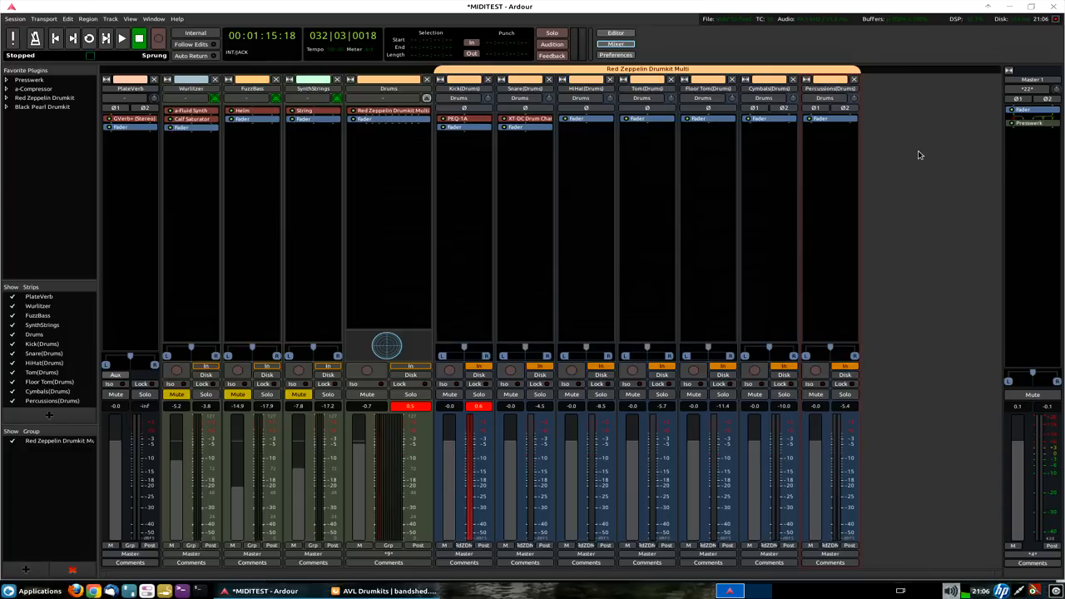
{"action": "mouse_move", "coordinate": [426, 132]}
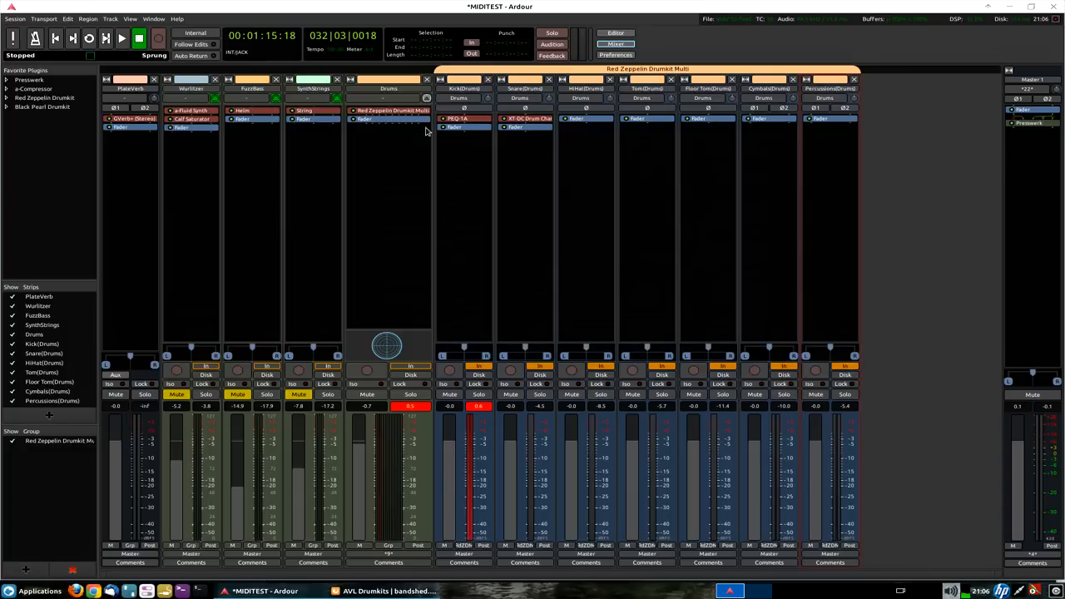
{"action": "mouse_move", "coordinate": [386, 175]}
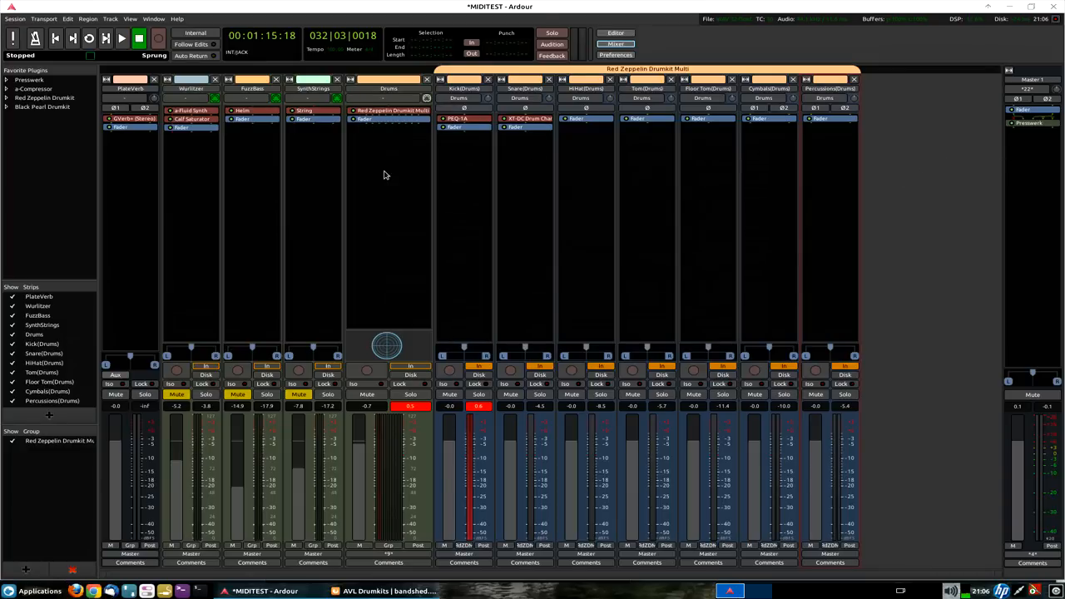
{"action": "left_click", "coordinate": [616, 34]}
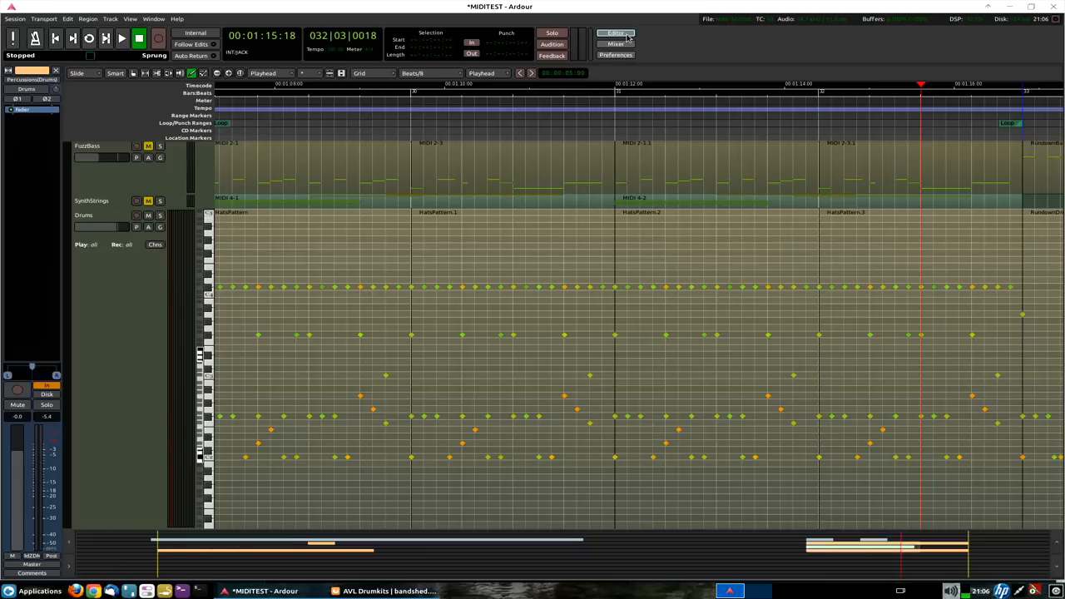
{"action": "mouse_move", "coordinate": [309, 358]}
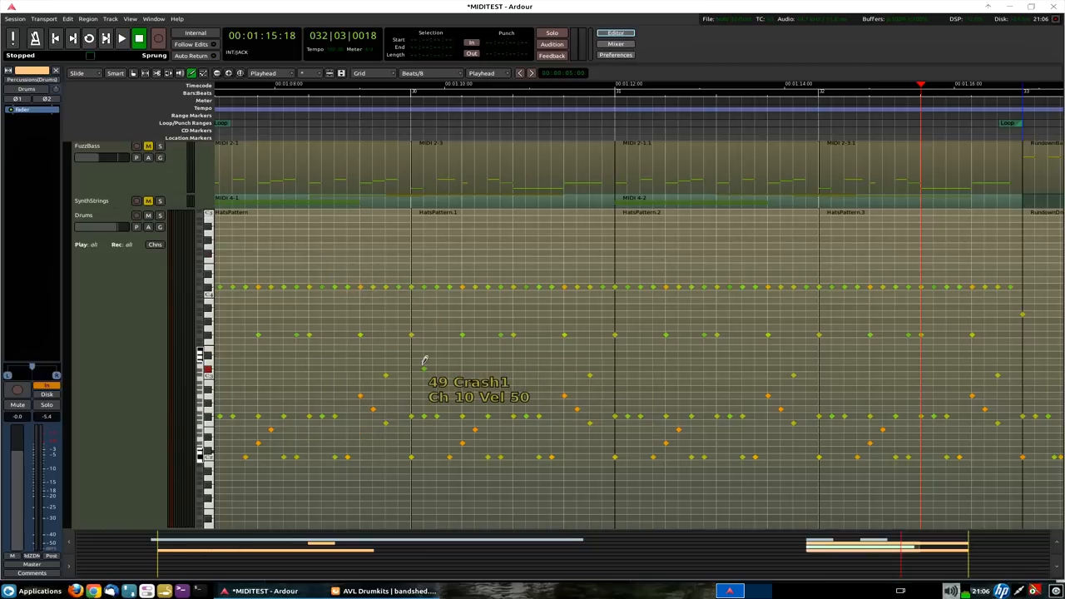
{"action": "mouse_move", "coordinate": [412, 253]}
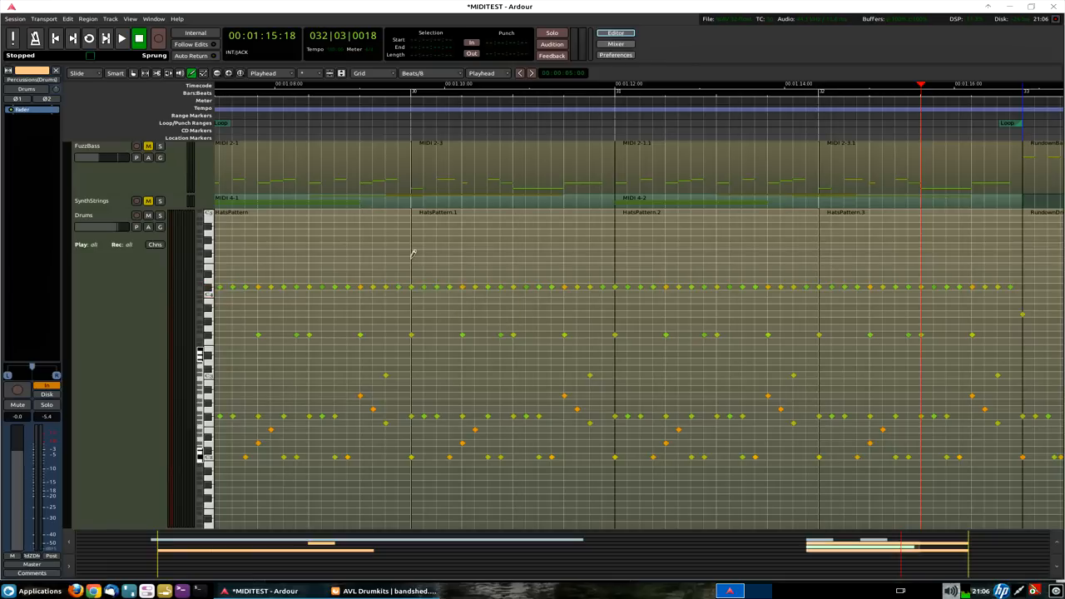
{"action": "mouse_move", "coordinate": [132, 253]}
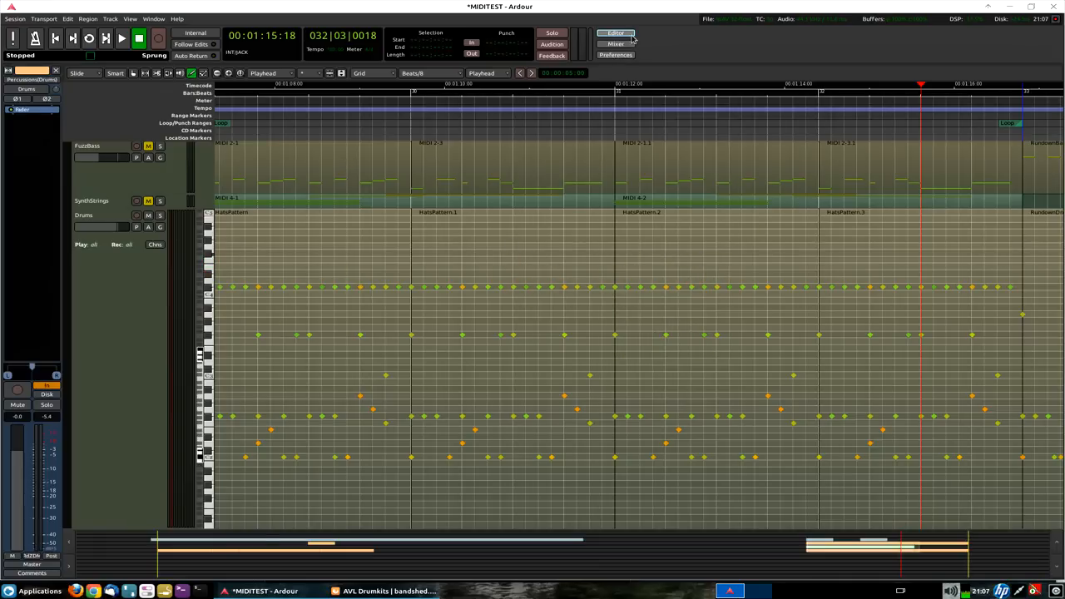
{"action": "left_click", "coordinate": [615, 44]}
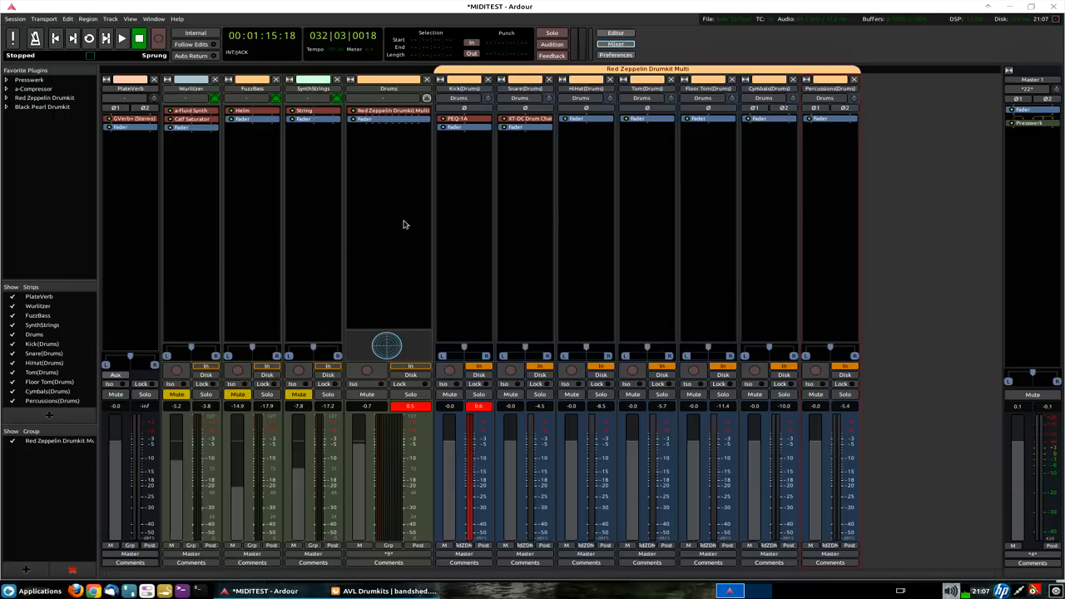
{"action": "mouse_move", "coordinate": [732, 251]}
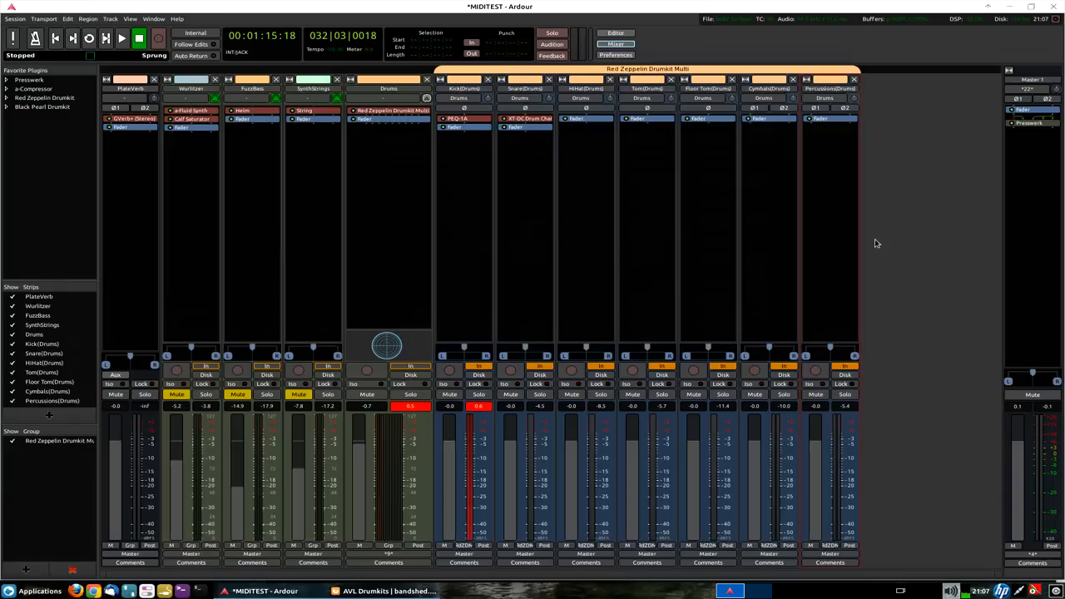
{"action": "mouse_move", "coordinate": [580, 278]}
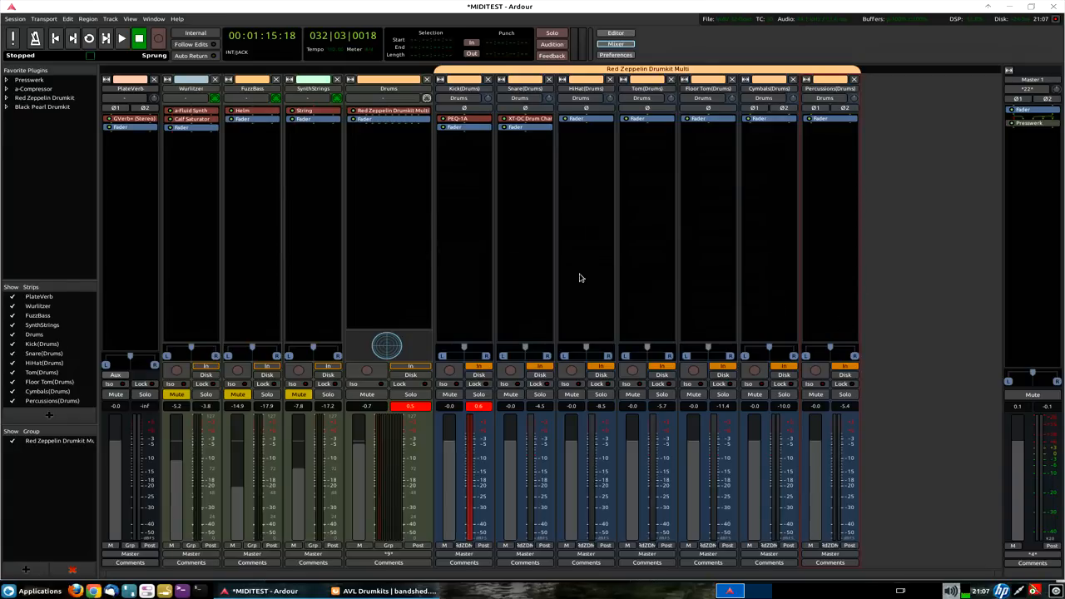
{"action": "mouse_move", "coordinate": [909, 313]}
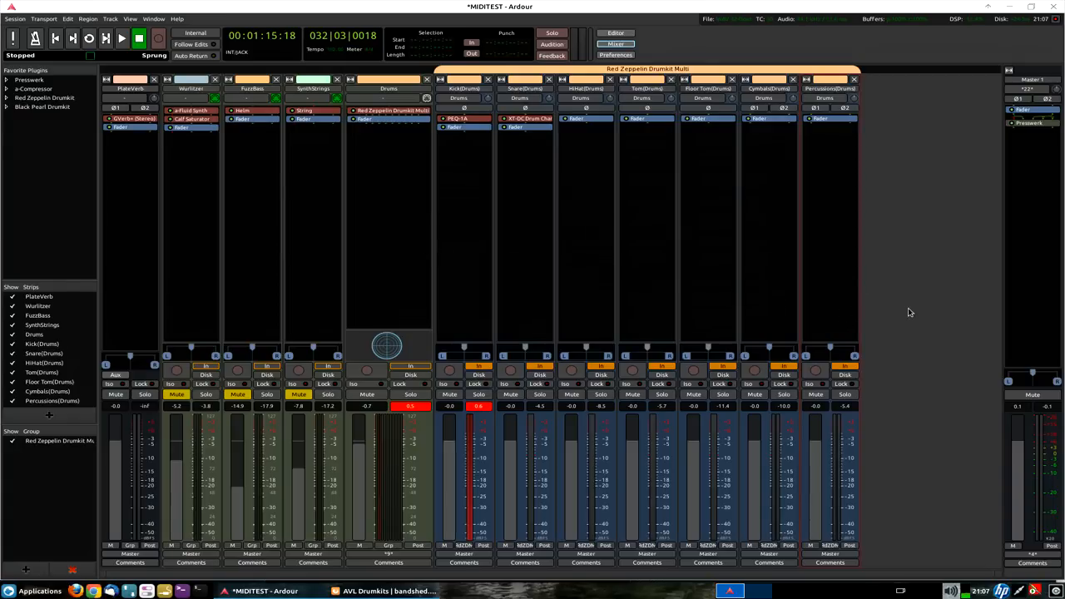
{"action": "mouse_move", "coordinate": [922, 242]}
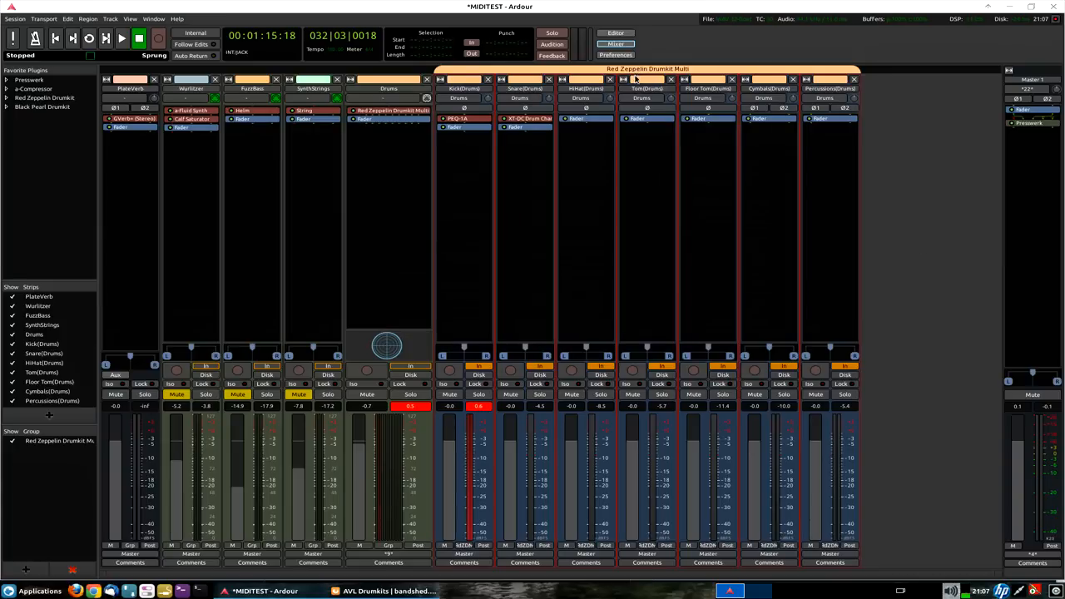
{"action": "mouse_move", "coordinate": [913, 160]}
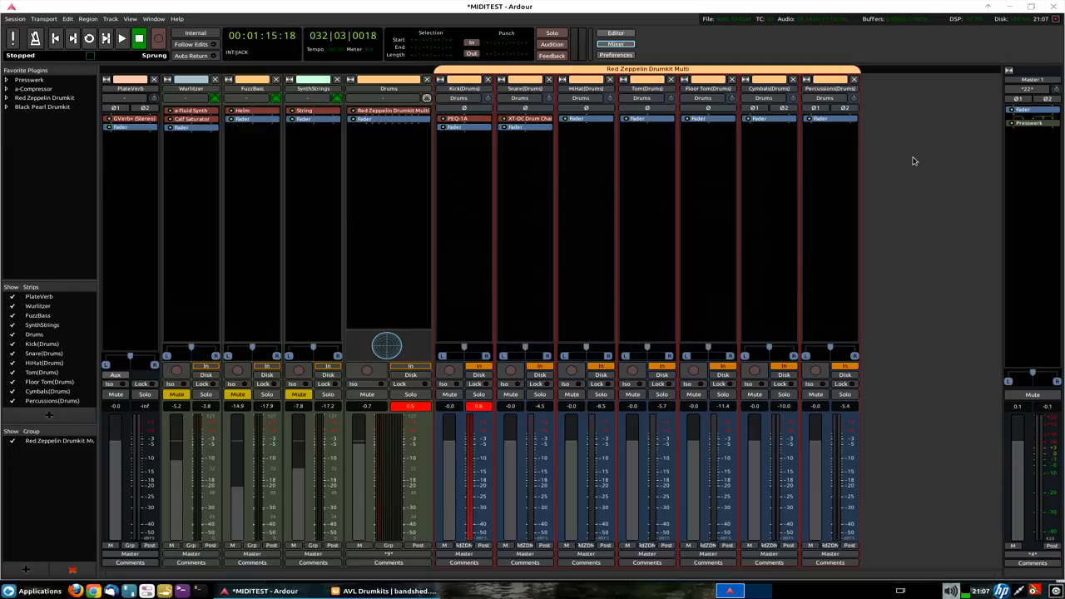
{"action": "mouse_move", "coordinate": [938, 290]}
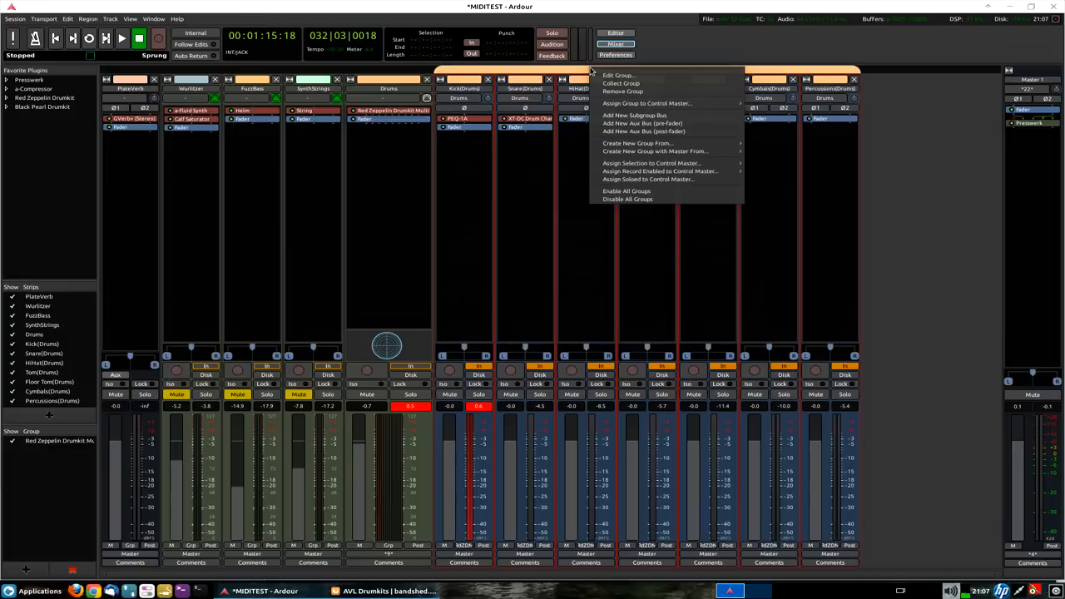
{"action": "mouse_move", "coordinate": [634, 115]}
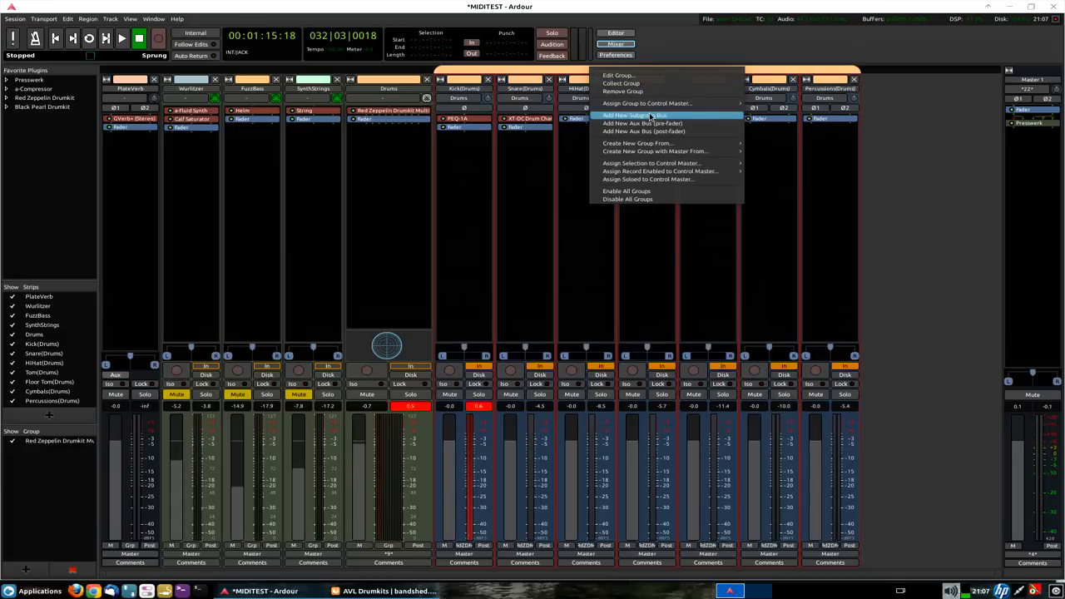
Create a subgroup bus from the Red Zeppelin Drumkit Multi group tab.
{"action": "left_click", "coordinate": [642, 124]}
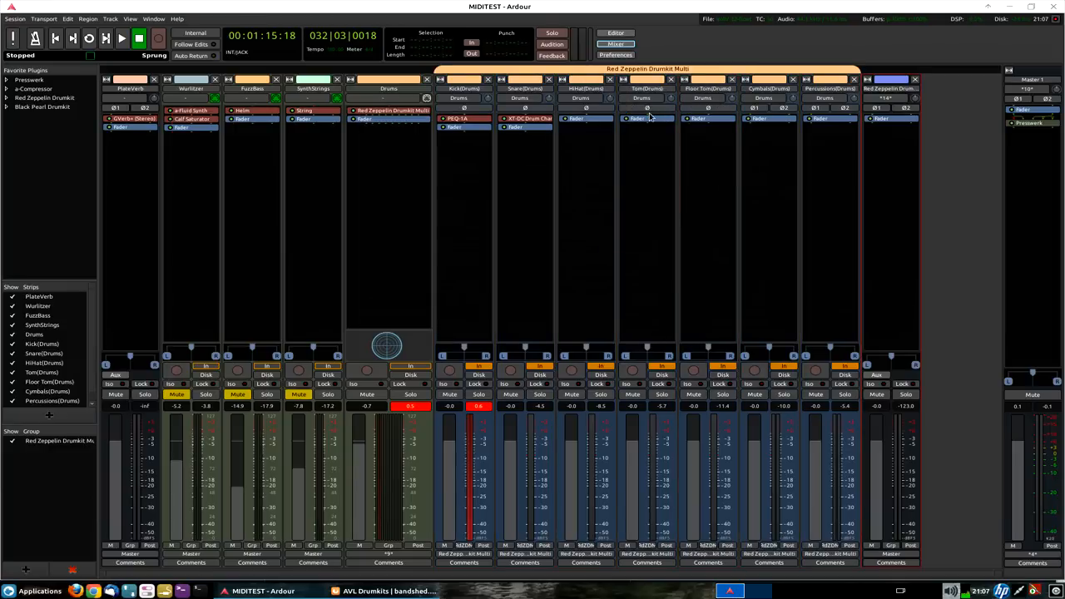
{"action": "mouse_move", "coordinate": [902, 163]}
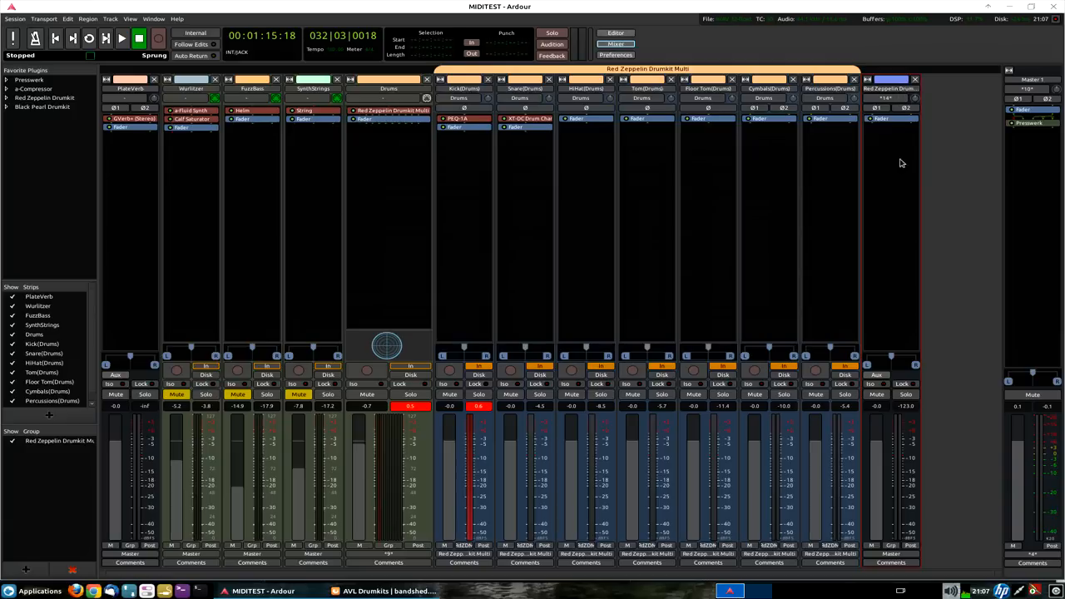
{"action": "mouse_move", "coordinate": [531, 261]}
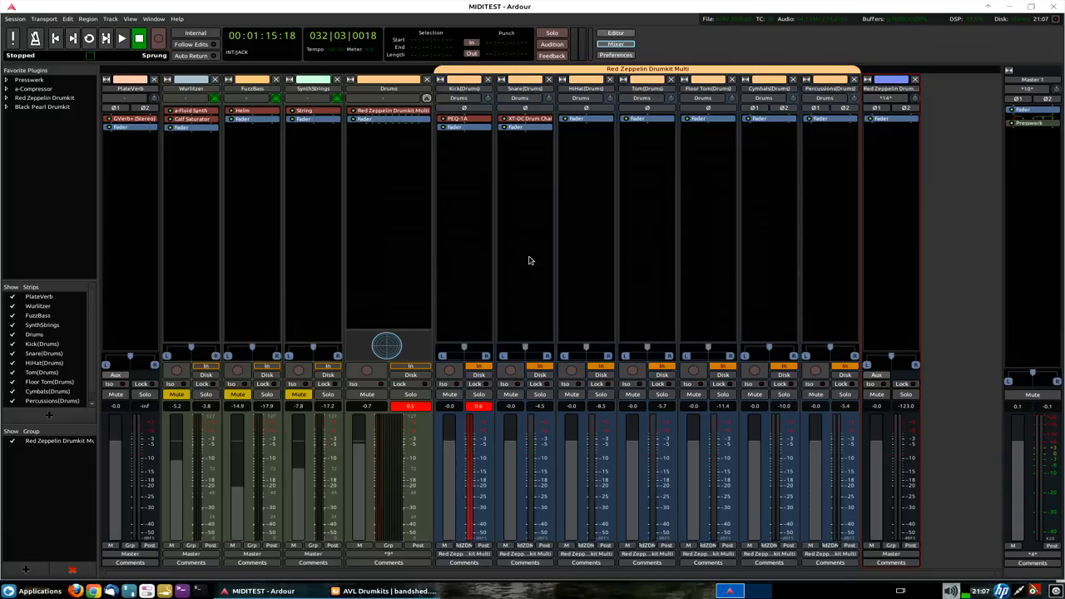
{"action": "mouse_move", "coordinate": [905, 223]}
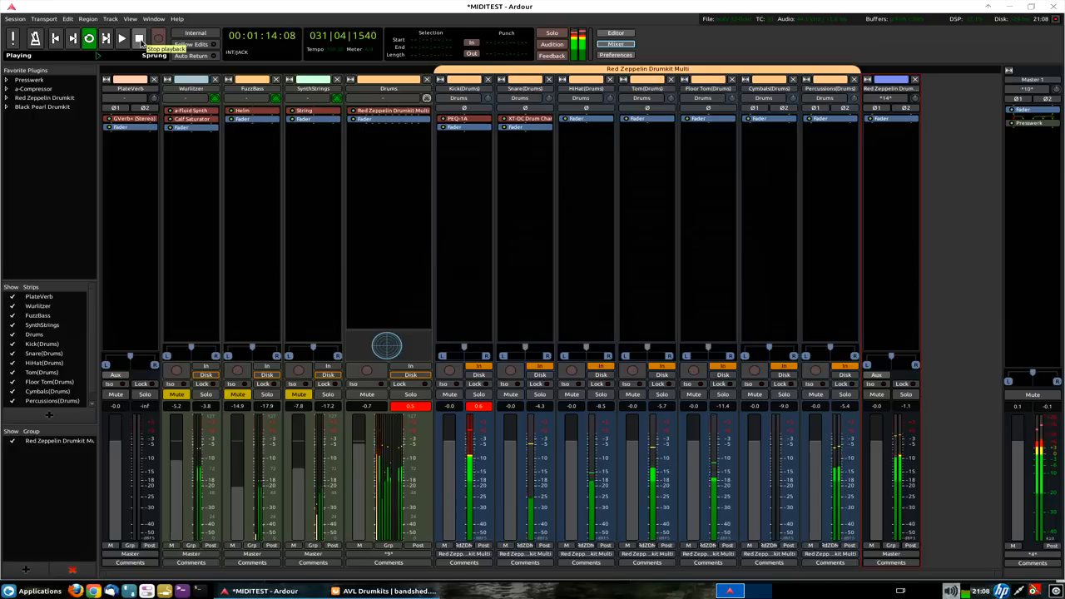
{"action": "left_click", "coordinate": [140, 39]}
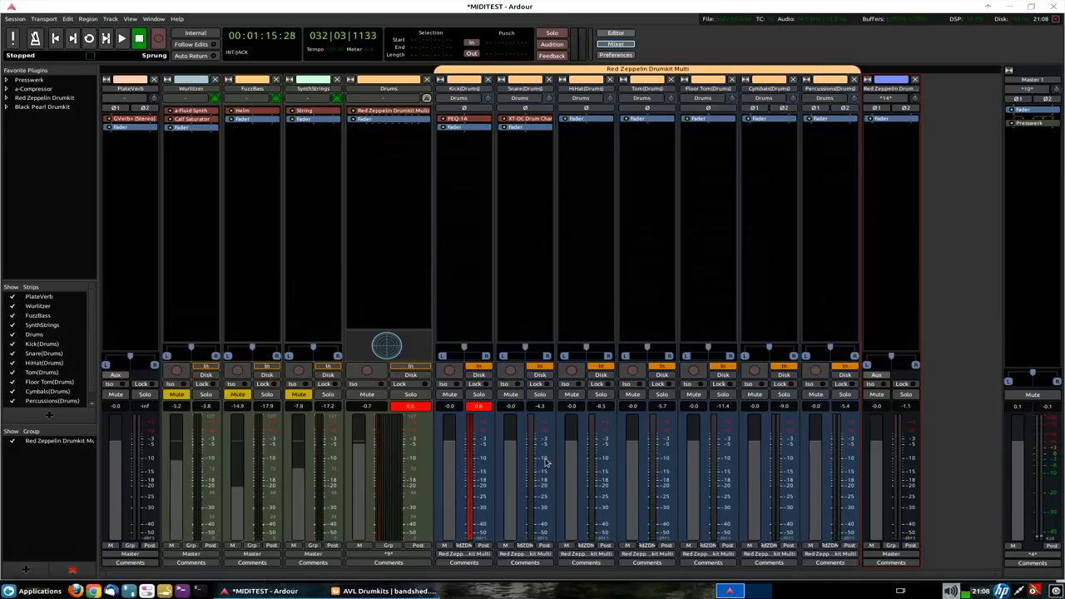
{"action": "mouse_move", "coordinate": [915, 486]}
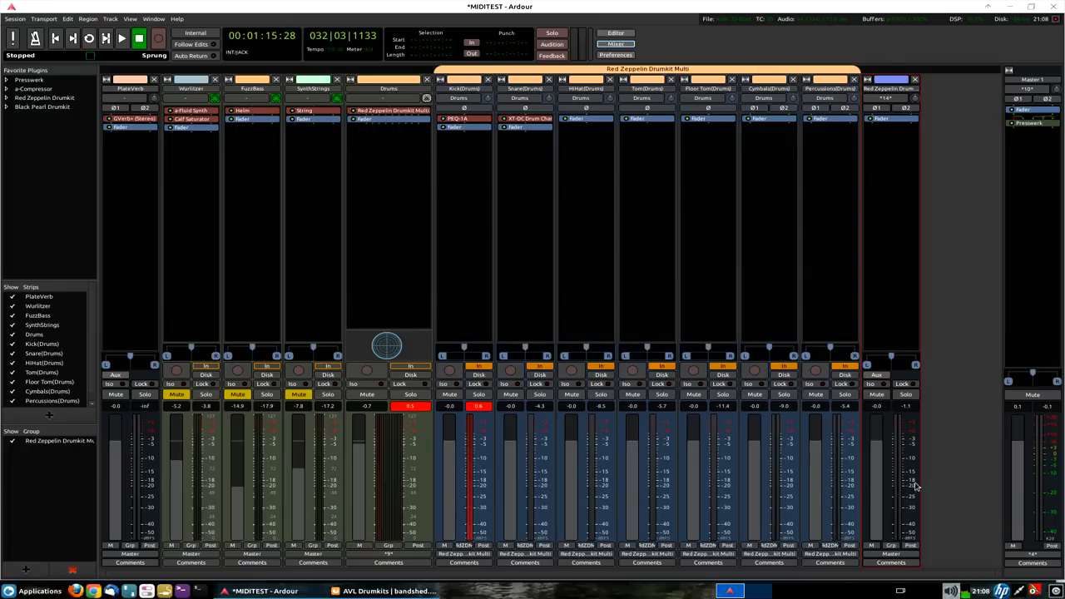
{"action": "mouse_move", "coordinate": [913, 486]}
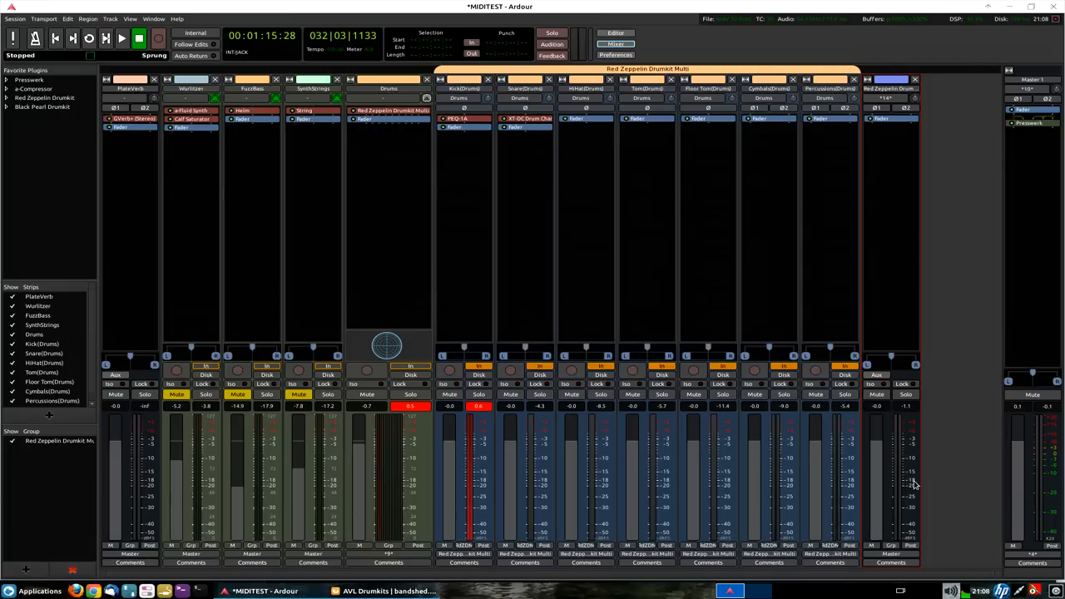
{"action": "mouse_move", "coordinate": [957, 246]}
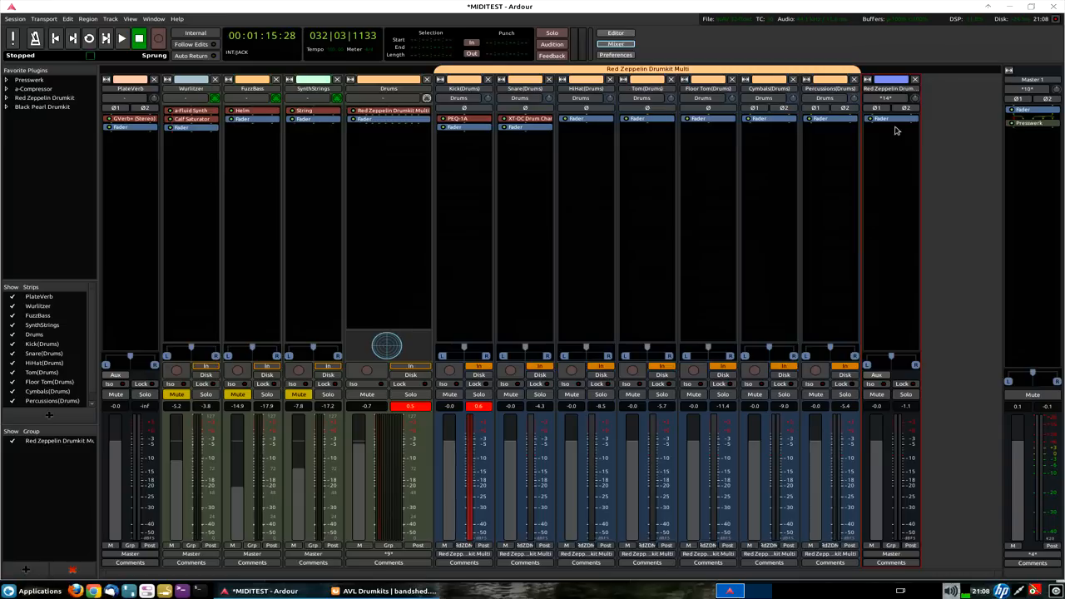
{"action": "mouse_move", "coordinate": [891, 120]}
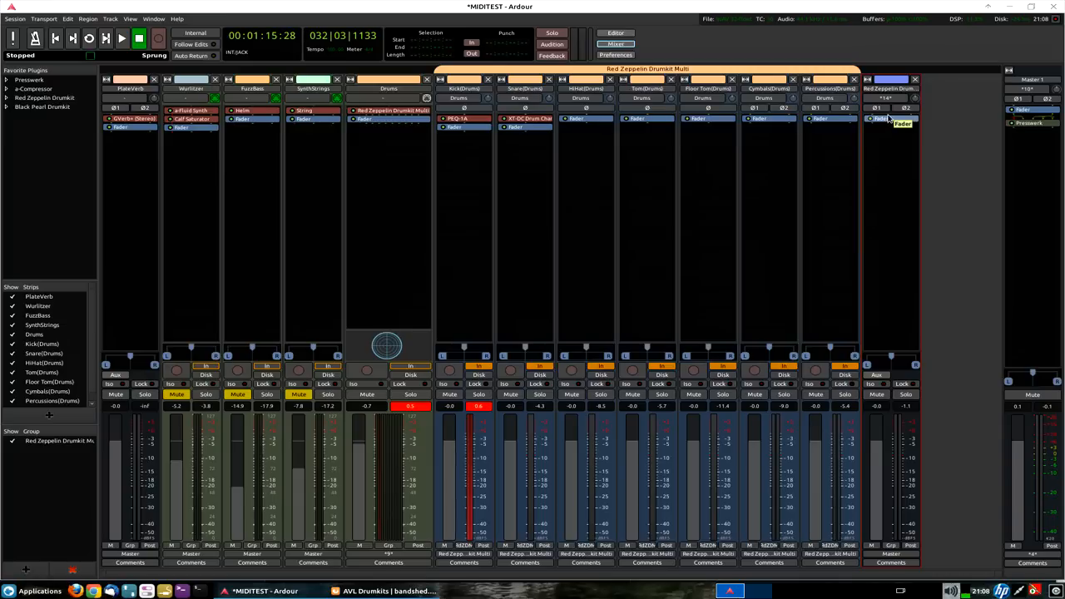
{"action": "mouse_move", "coordinate": [995, 429]}
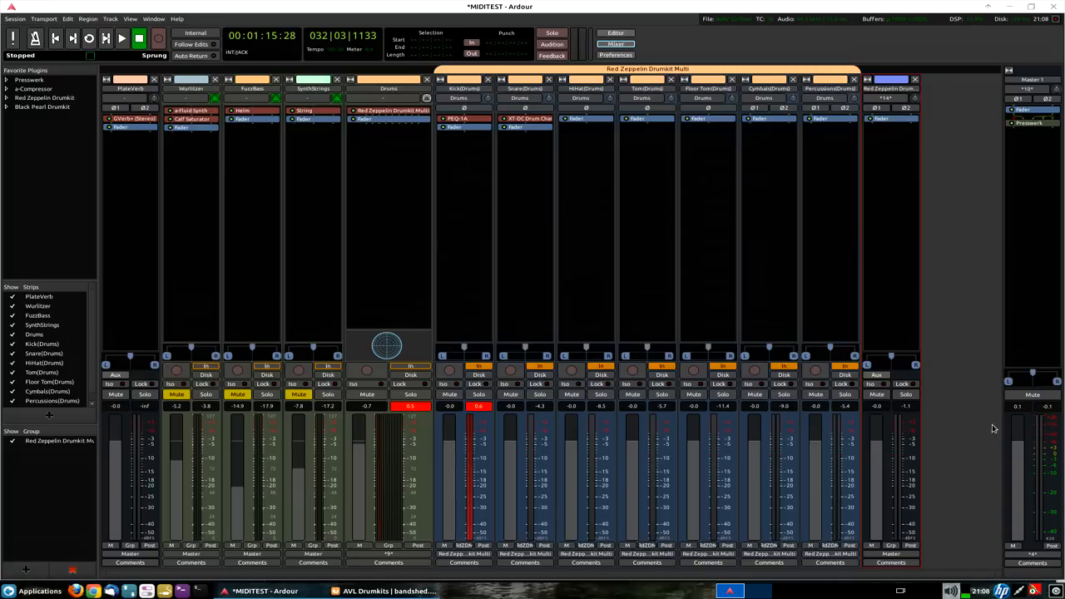
{"action": "mouse_move", "coordinate": [904, 180]}
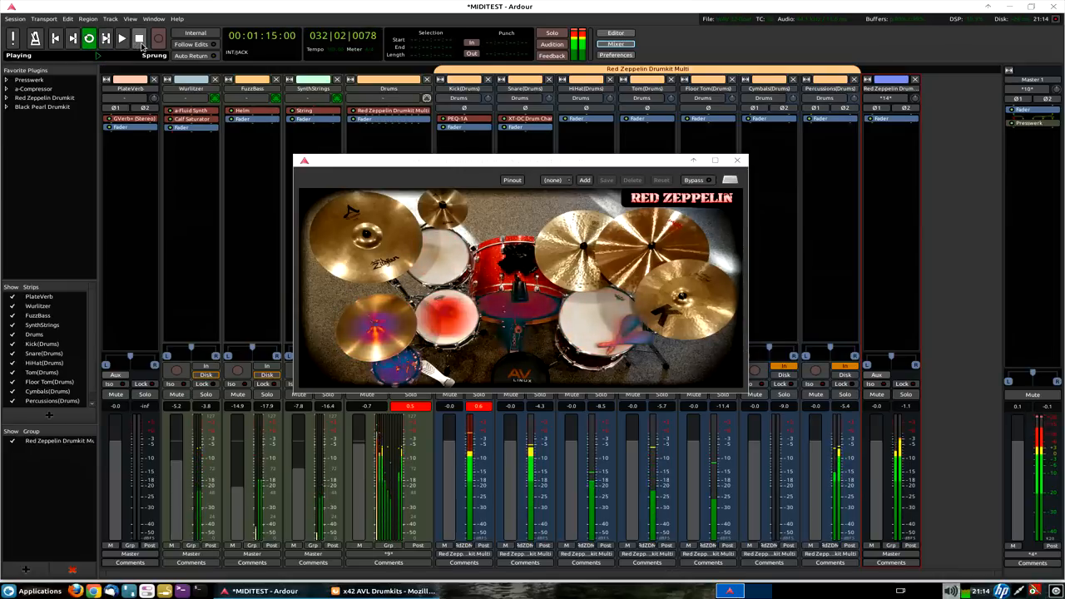
Stop transport, reposition the Drumkit Multi window and audition the hi-hat.
{"action": "left_click", "coordinate": [140, 38]}
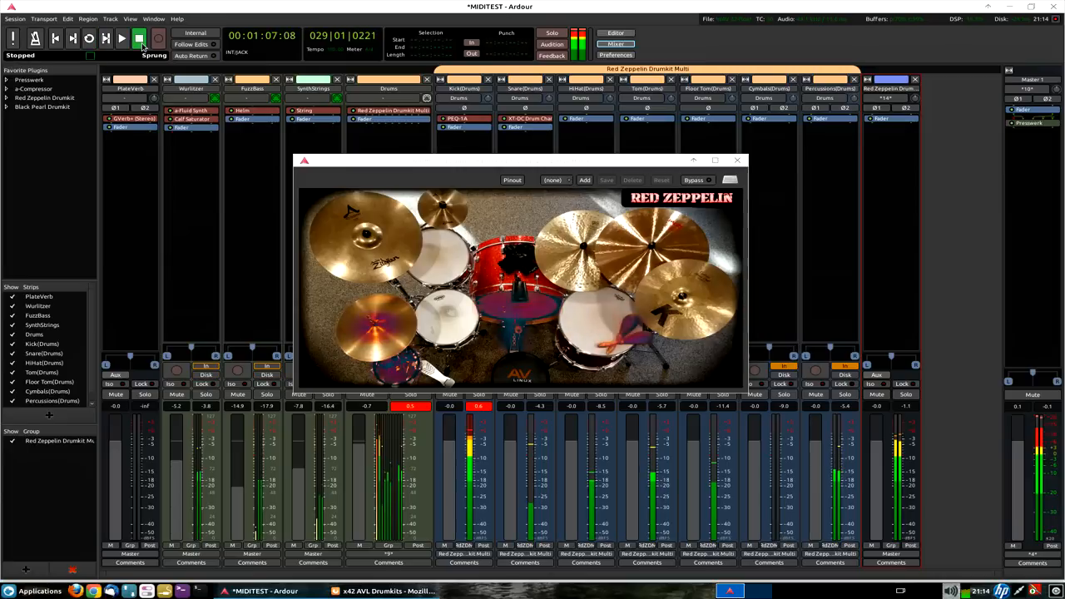
{"action": "left_click", "coordinate": [121, 38]}
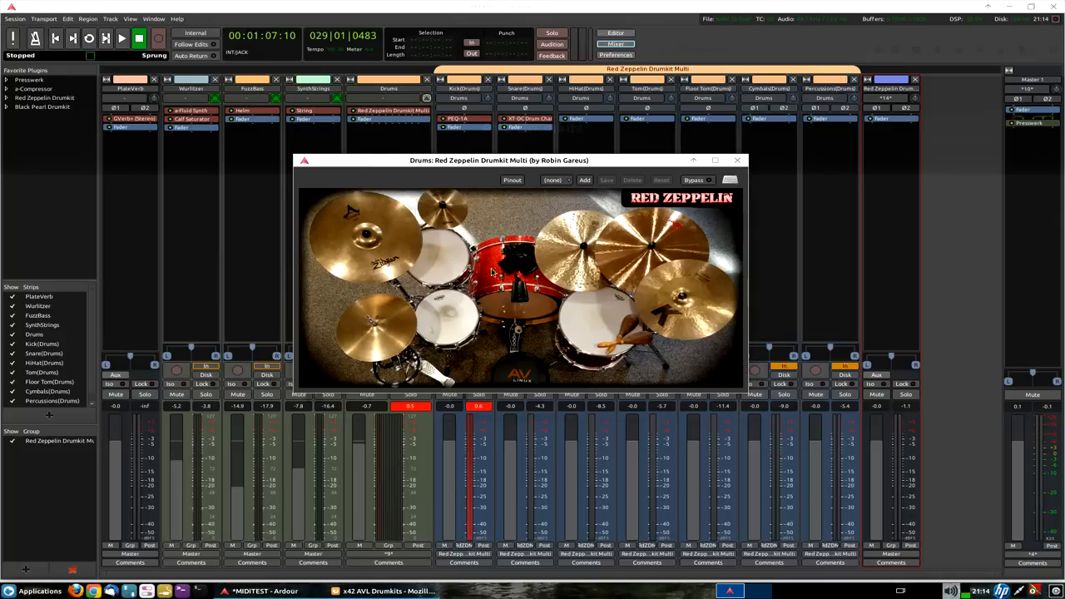
{"action": "mouse_move", "coordinate": [518, 216]}
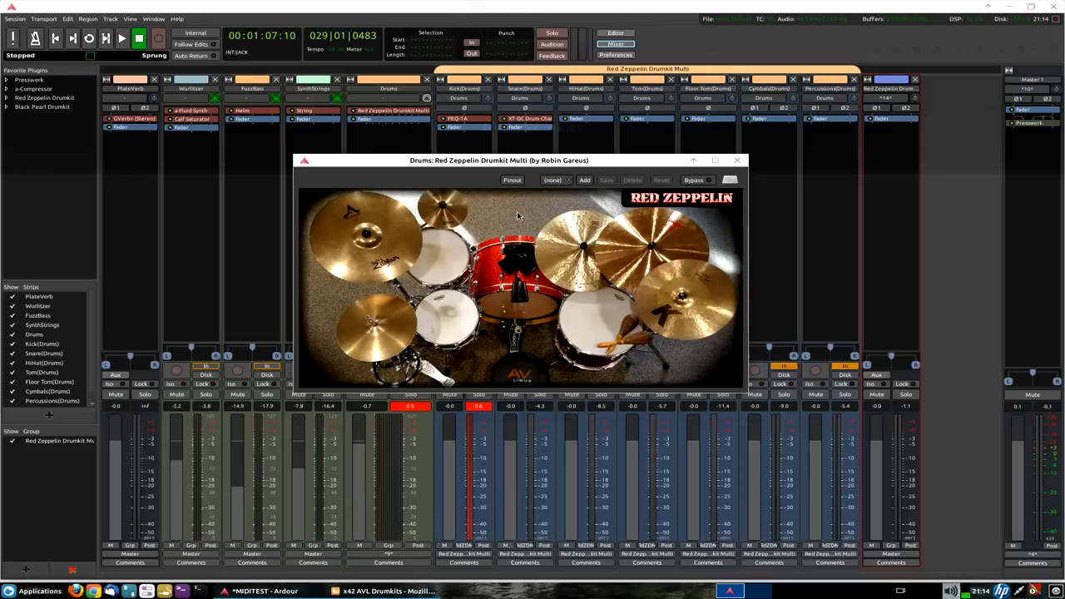
{"action": "mouse_move", "coordinate": [509, 260]}
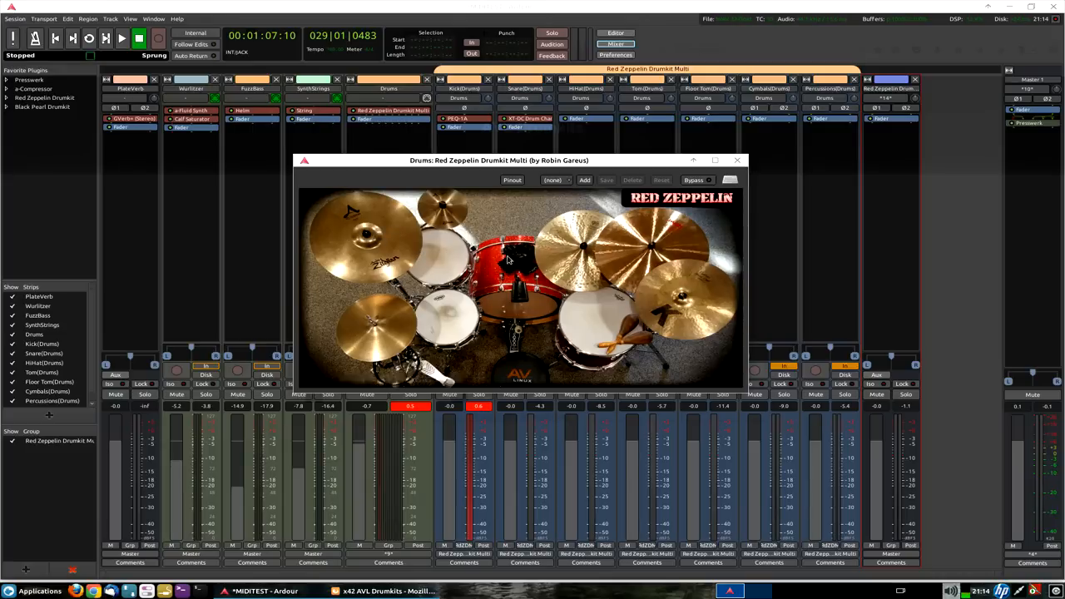
{"action": "mouse_move", "coordinate": [513, 211]}
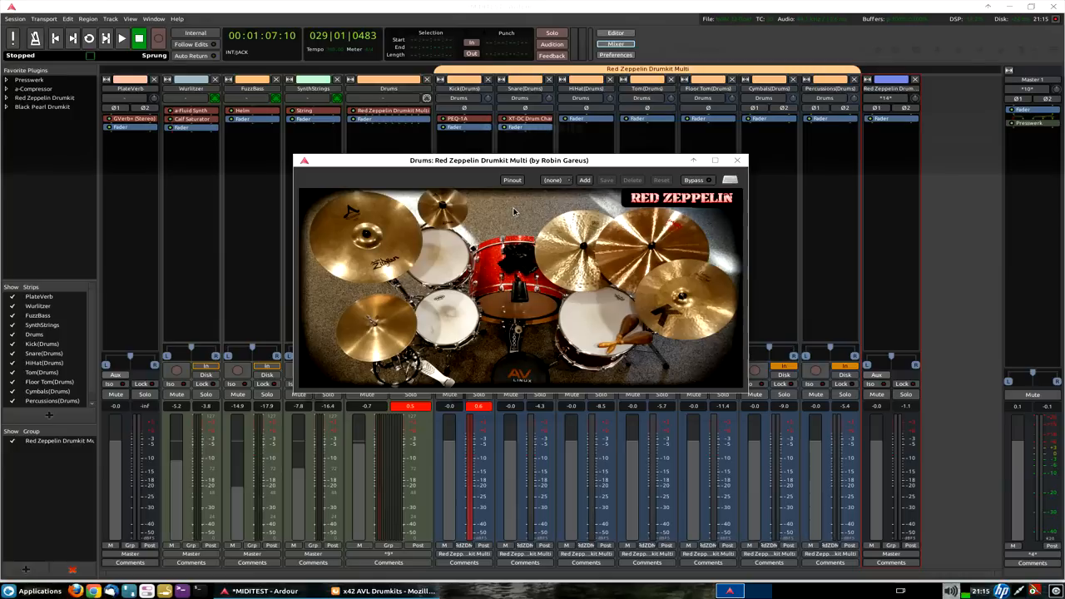
{"action": "mouse_move", "coordinate": [391, 110]}
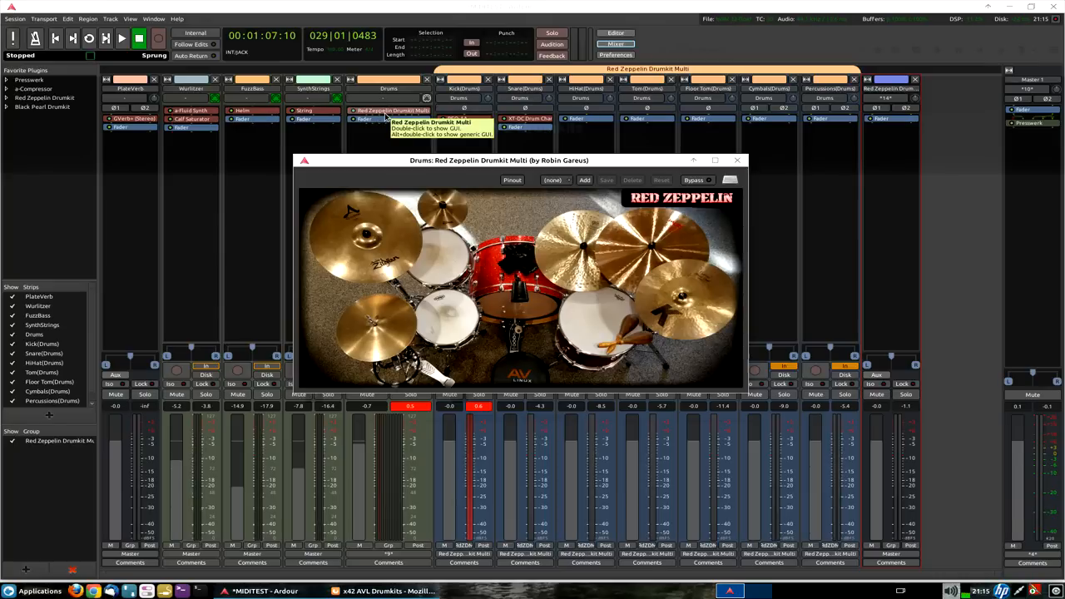
{"action": "mouse_move", "coordinate": [924, 211]}
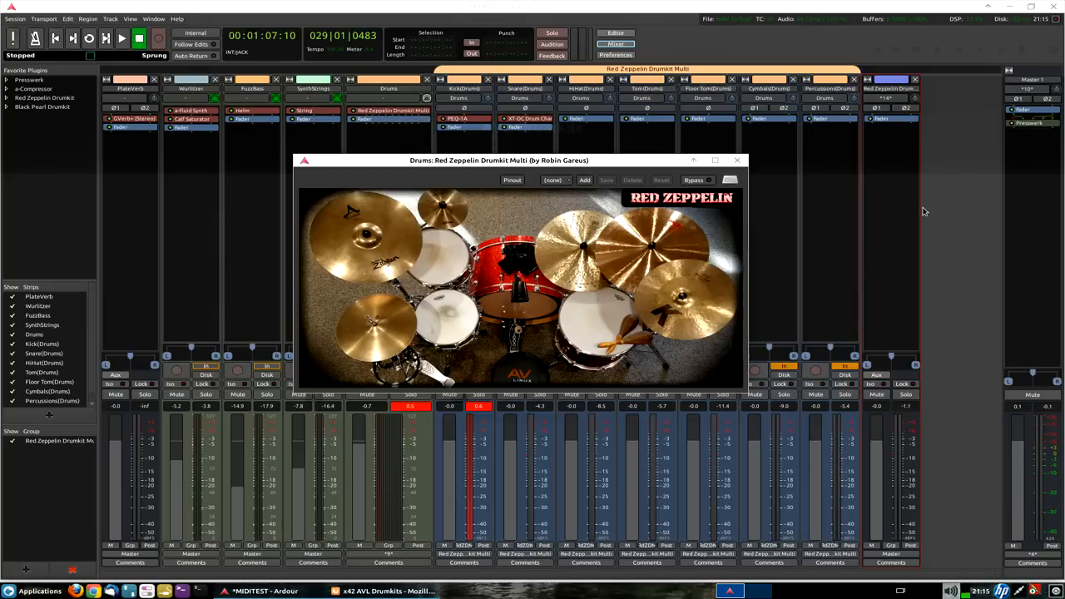
{"action": "mouse_move", "coordinate": [767, 105]}
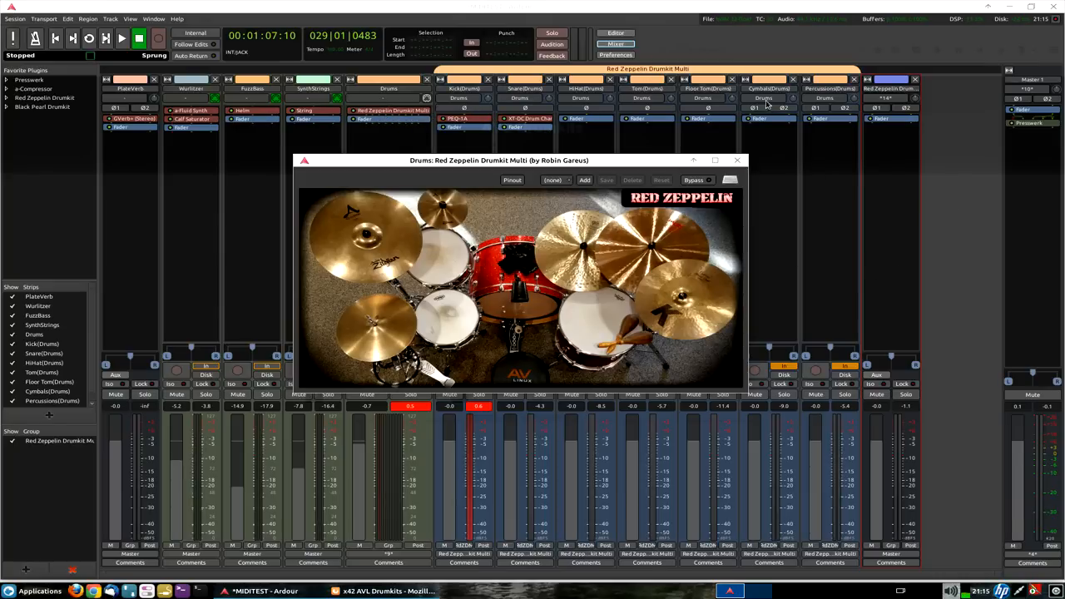
{"action": "mouse_move", "coordinate": [391, 110]}
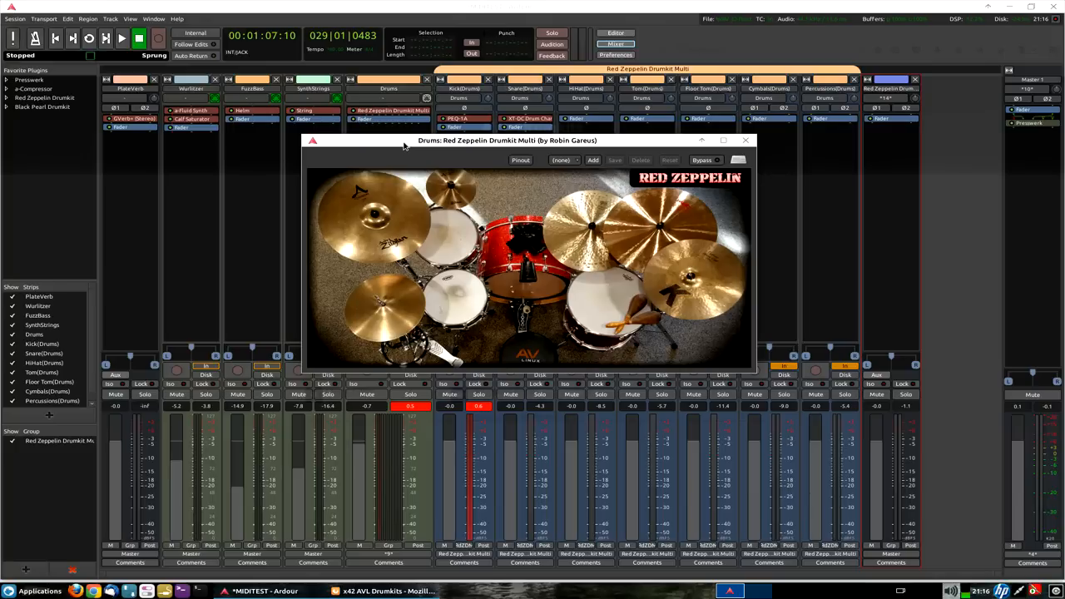
{"action": "mouse_move", "coordinate": [409, 116]}
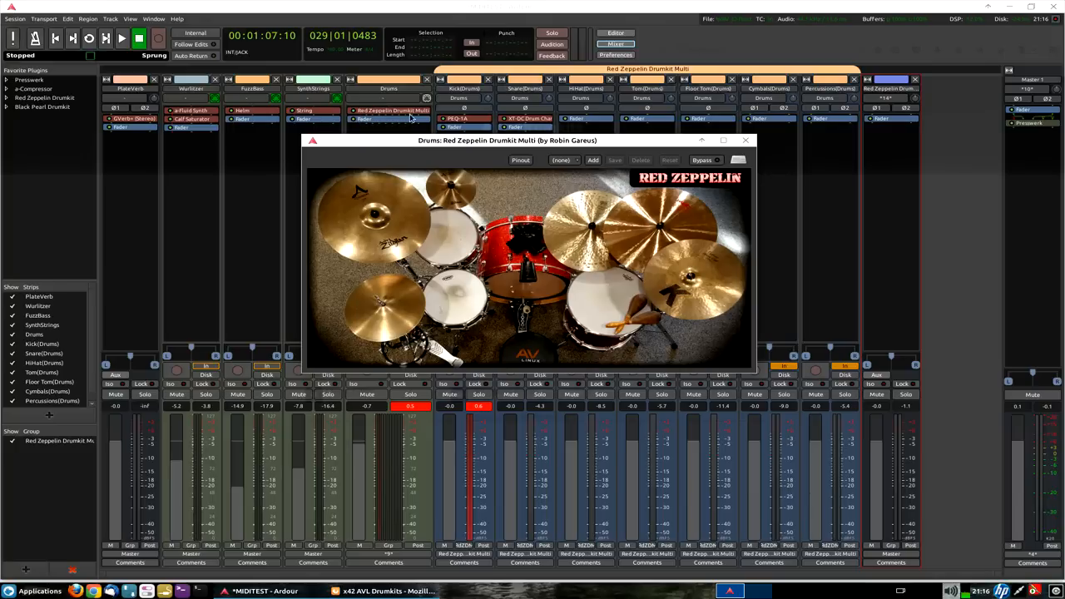
{"action": "mouse_move", "coordinate": [526, 141]}
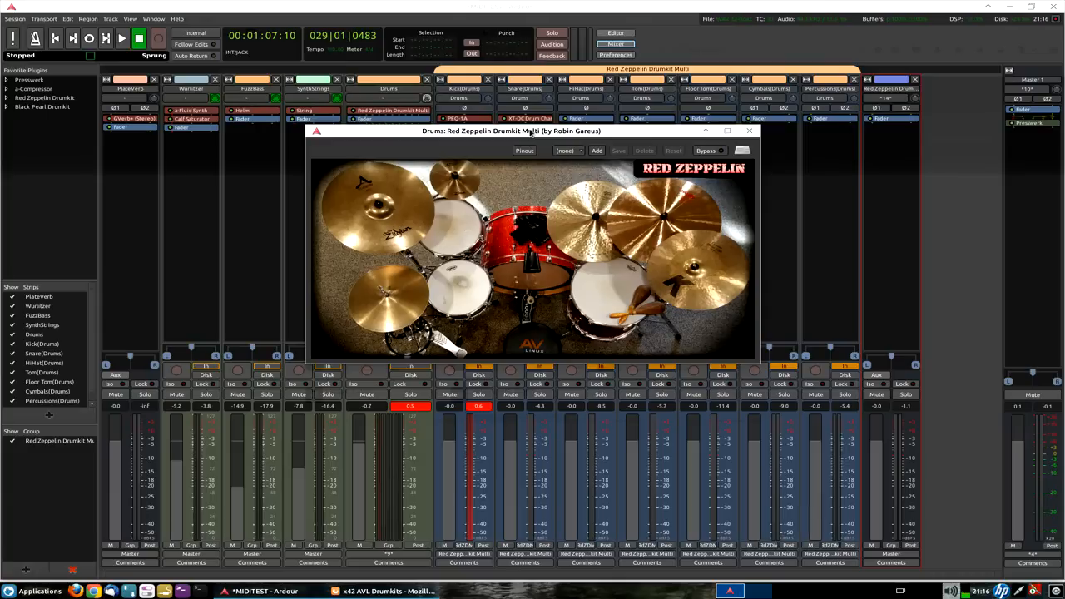
{"action": "left_click_drag", "start_coordinate": [529, 129], "coordinate": [513, 130]}
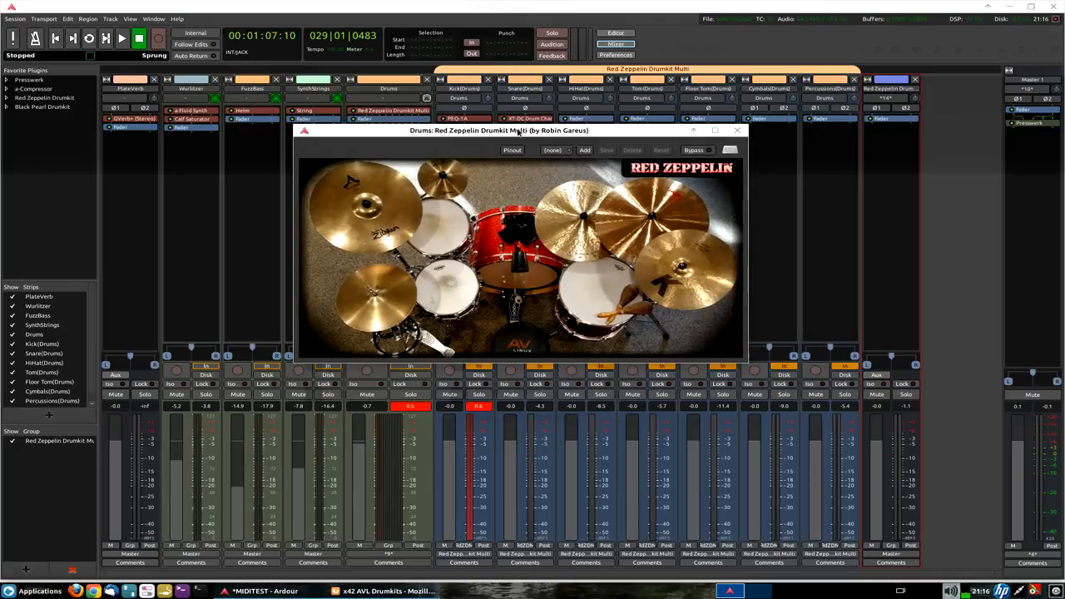
{"action": "mouse_move", "coordinate": [416, 506]}
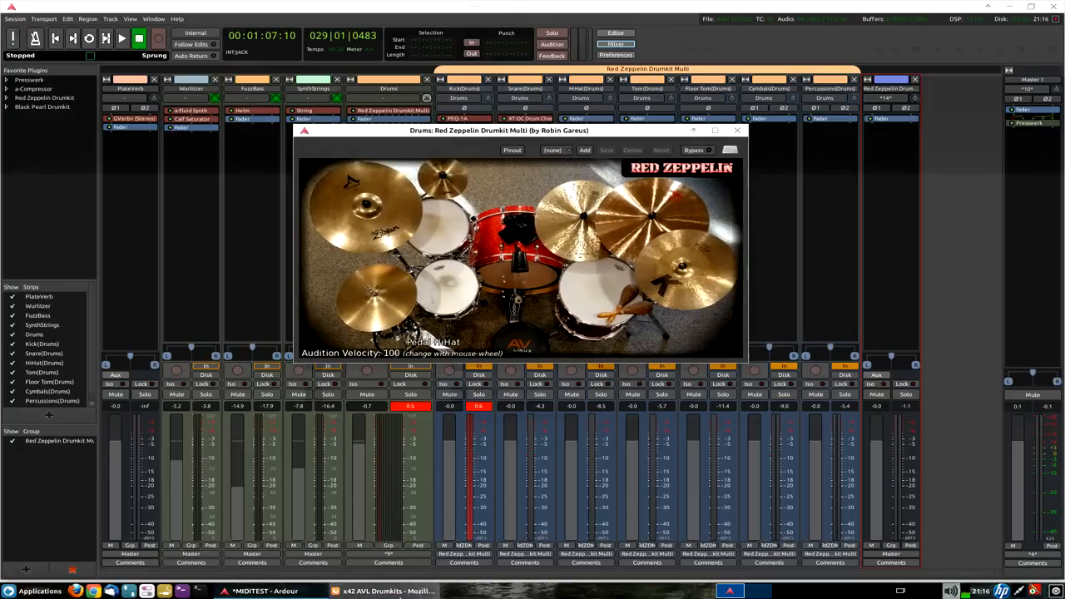
{"action": "left_click", "coordinate": [382, 591]}
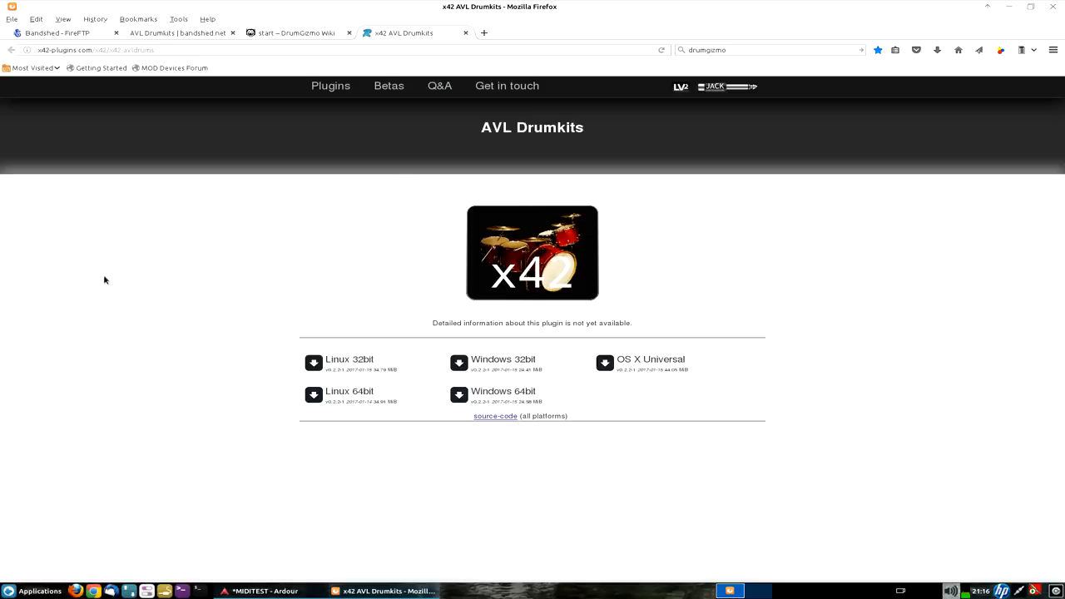
{"action": "mouse_move", "coordinate": [278, 251]}
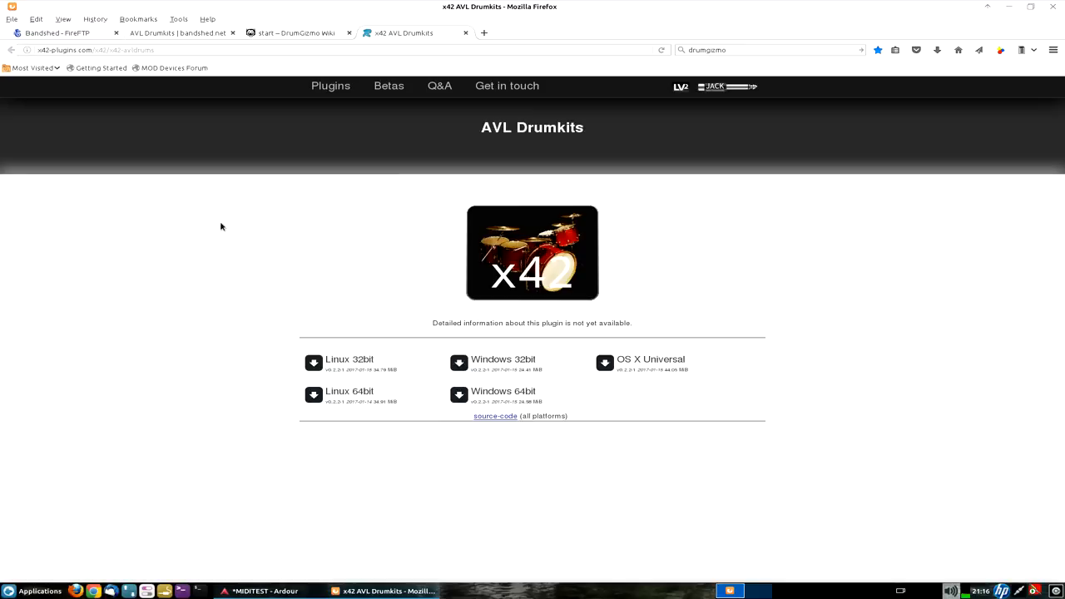
{"action": "mouse_move", "coordinate": [336, 225]}
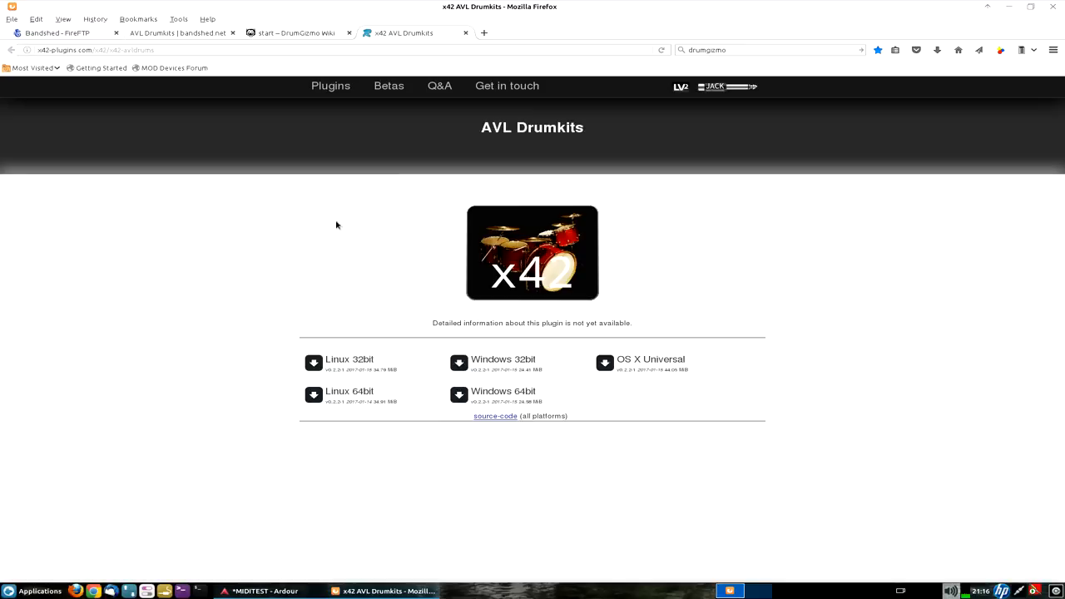
{"action": "mouse_move", "coordinate": [226, 247]}
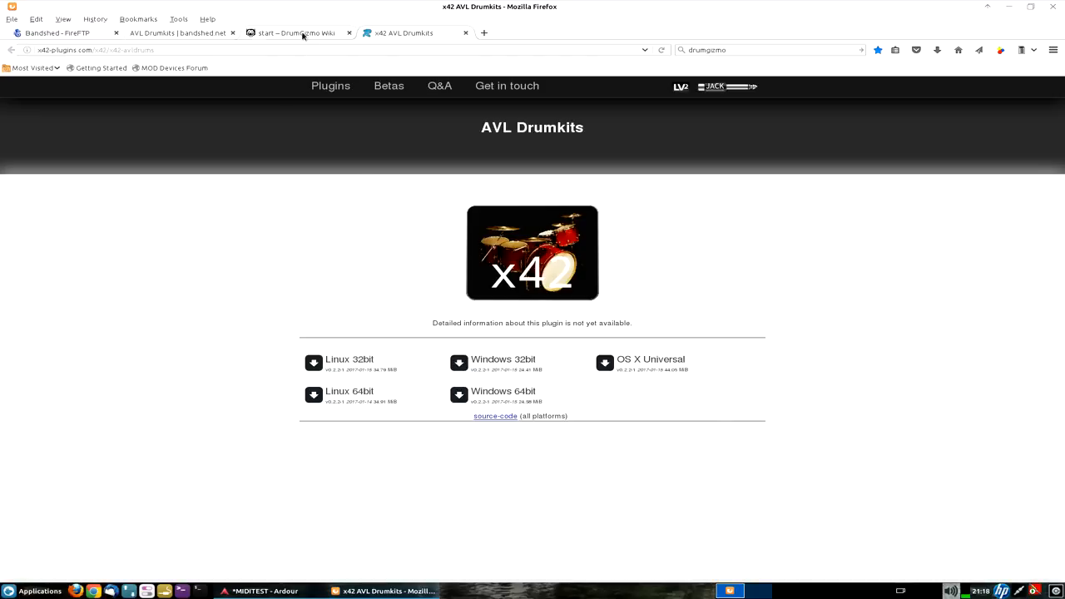
{"action": "left_click", "coordinate": [297, 33]}
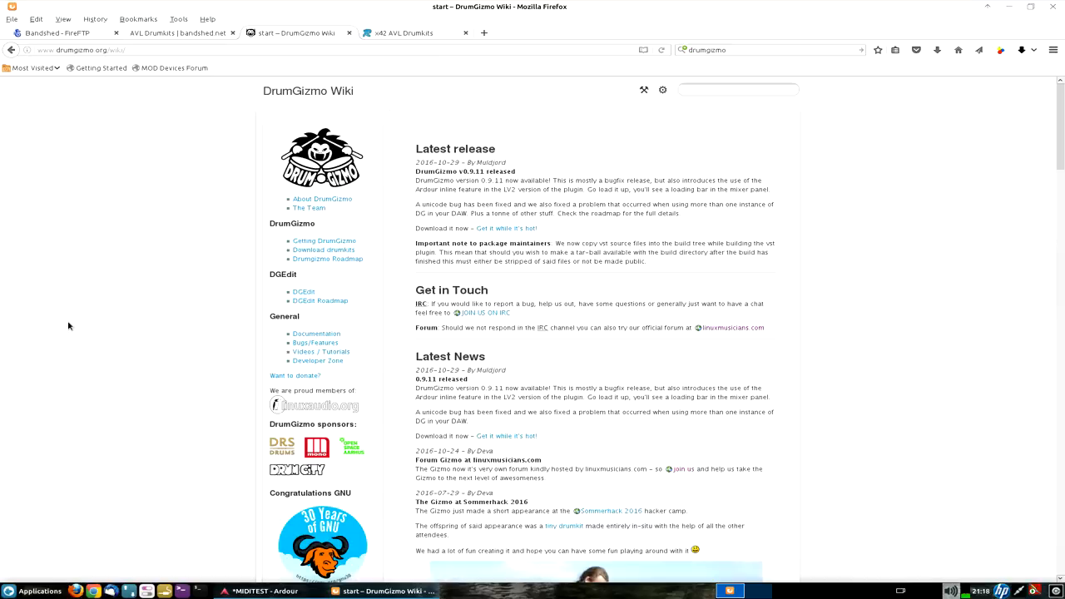
{"action": "mouse_move", "coordinate": [387, 100]}
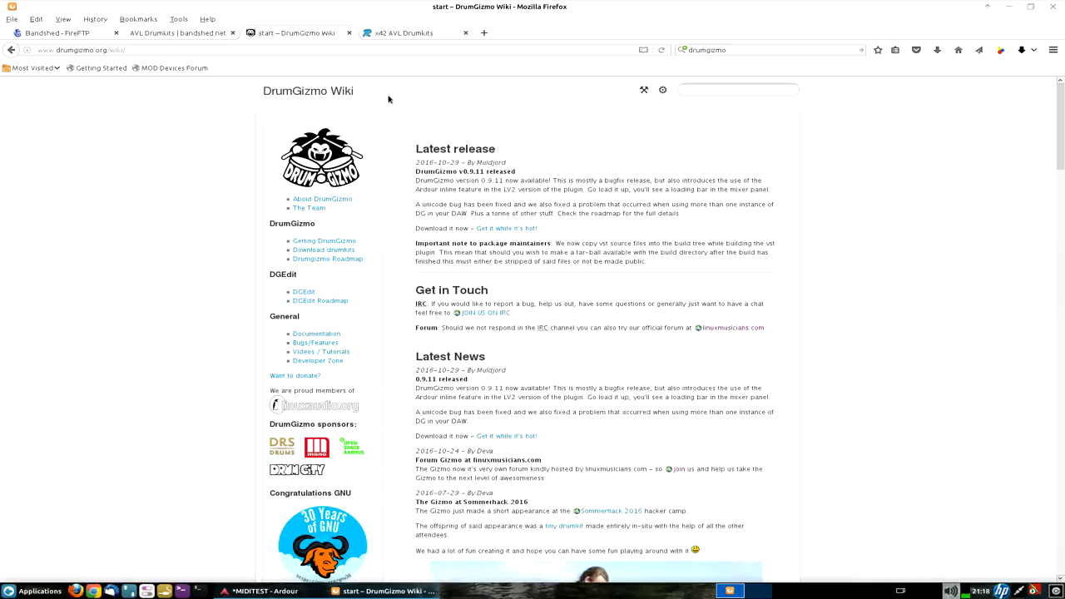
{"action": "left_click", "coordinate": [407, 33]}
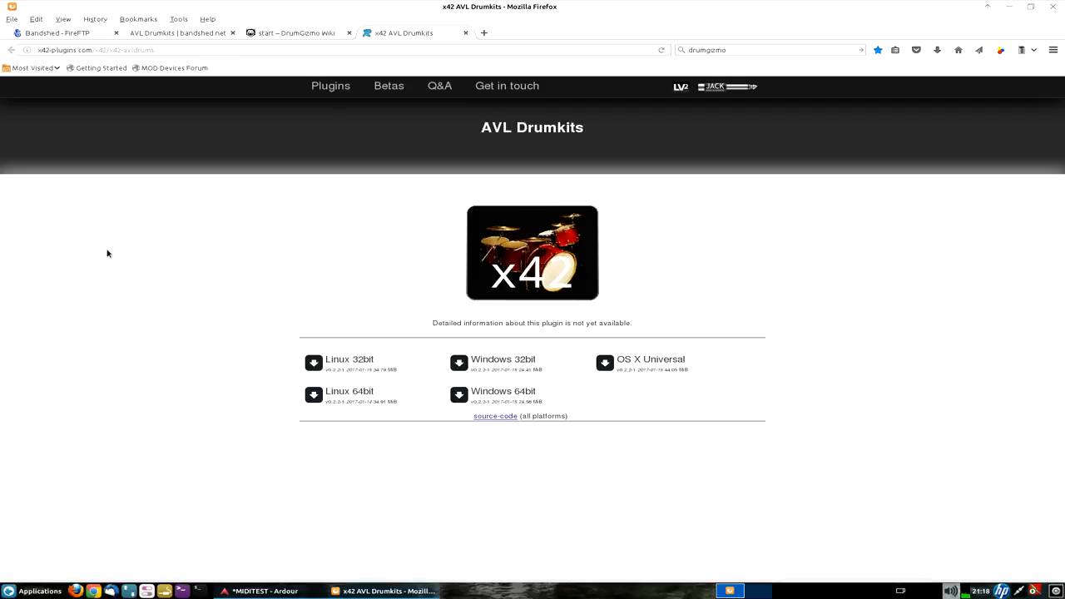
{"action": "mouse_move", "coordinate": [186, 352]}
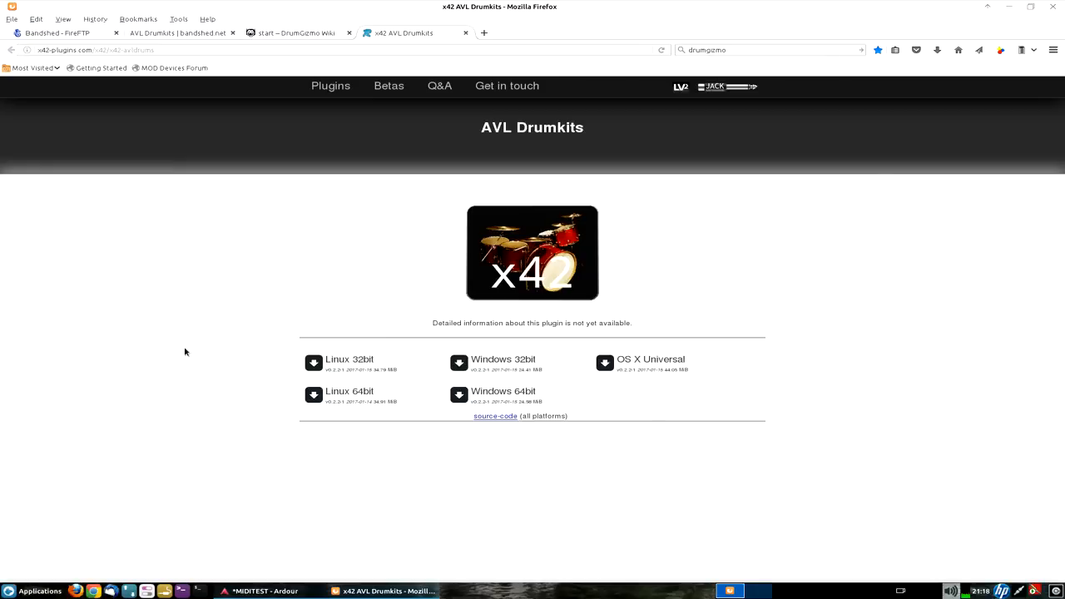